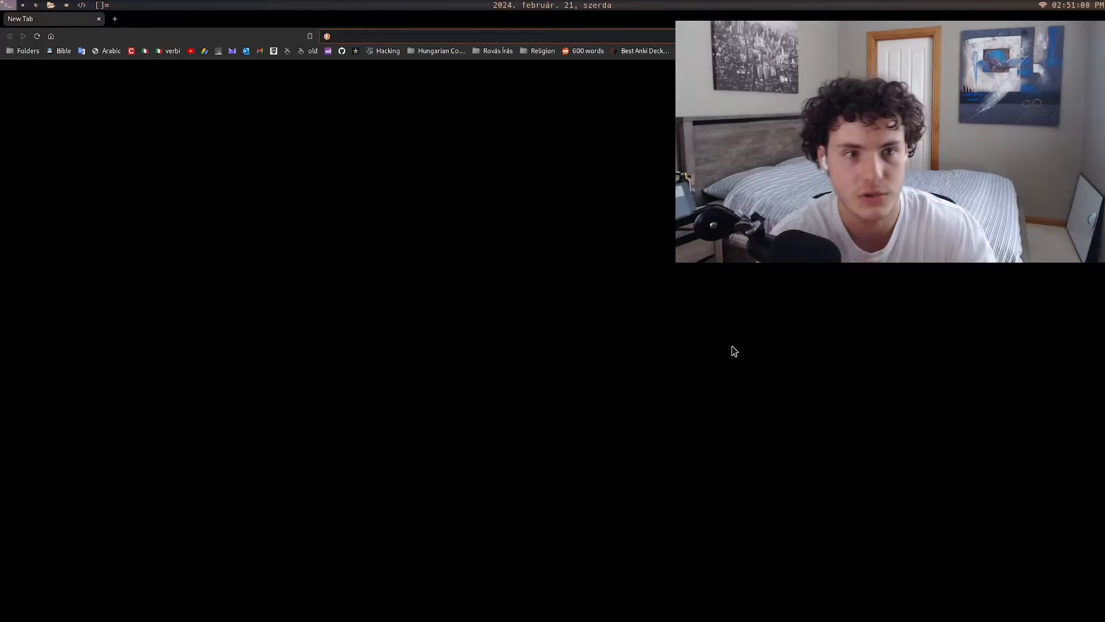
Search 'virtual box', reach virtualbox.org Downloads and start saving the Windows host installer.
type("virtual b")
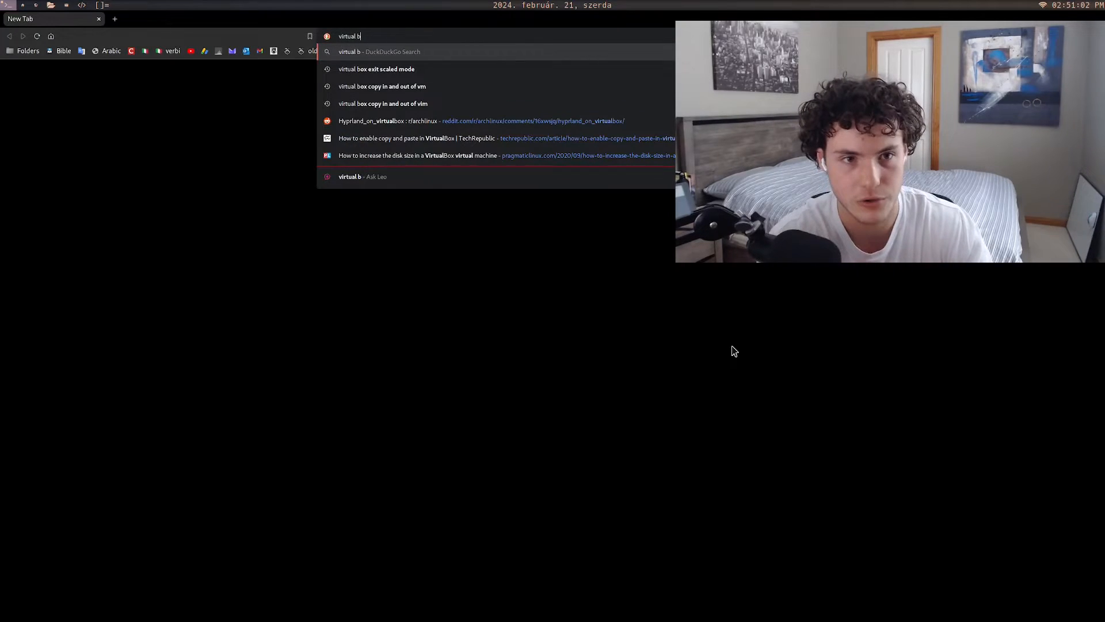
key("Return")
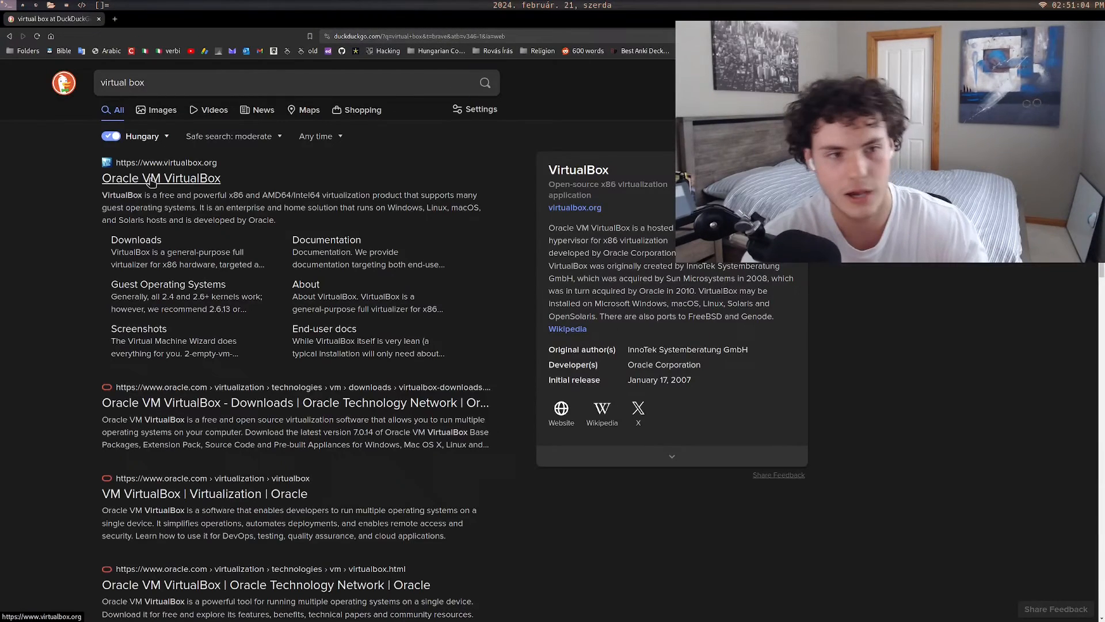
left_click(162, 177)
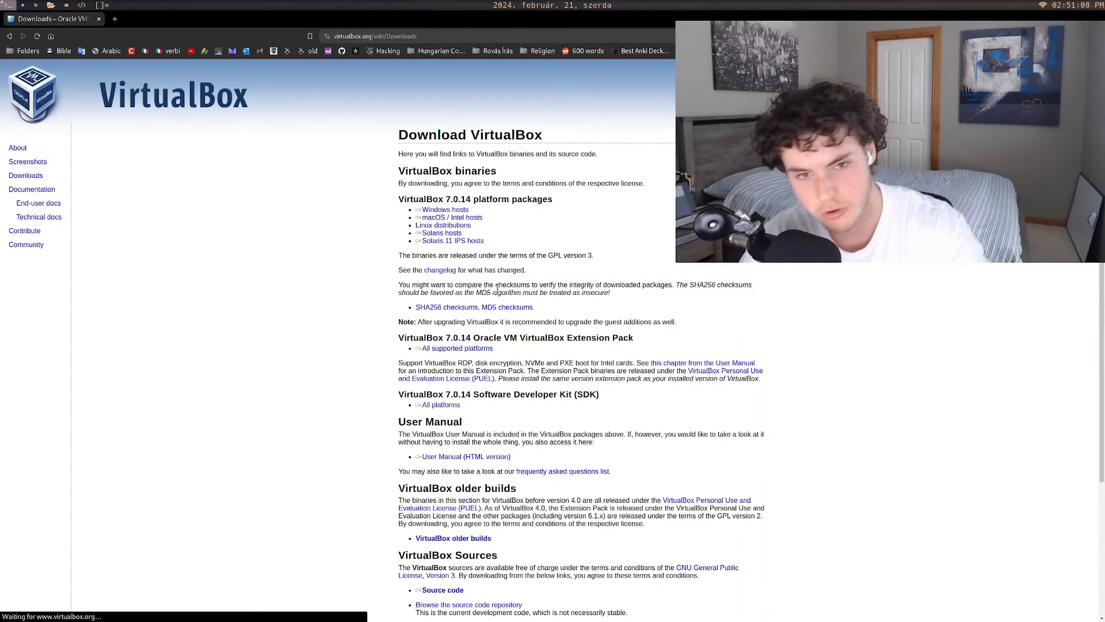
double_click(421, 199)
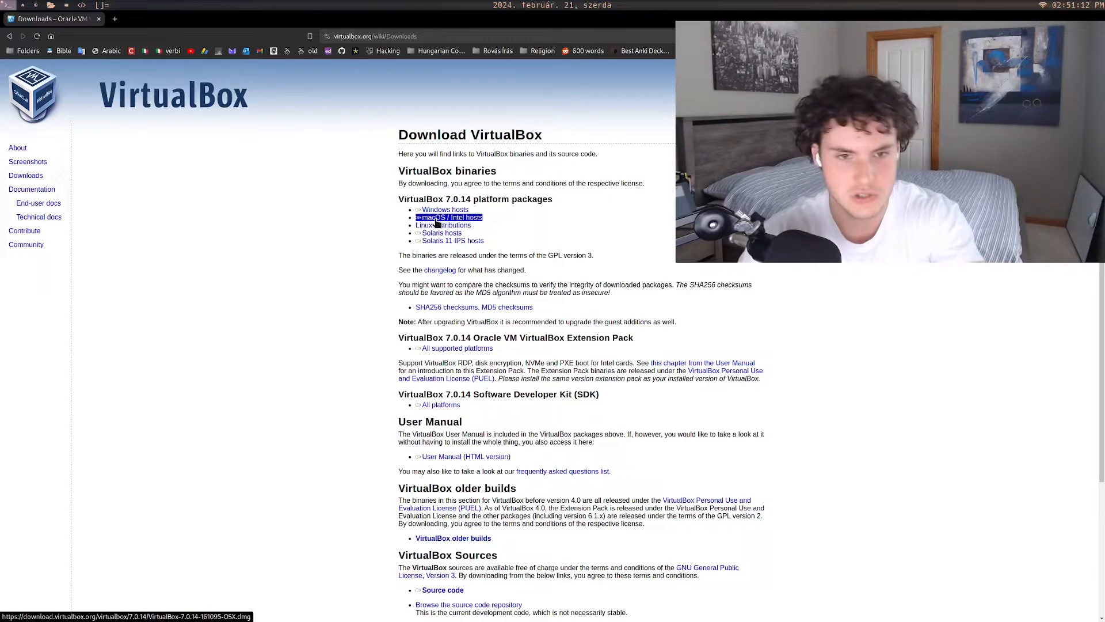
left_click(445, 209)
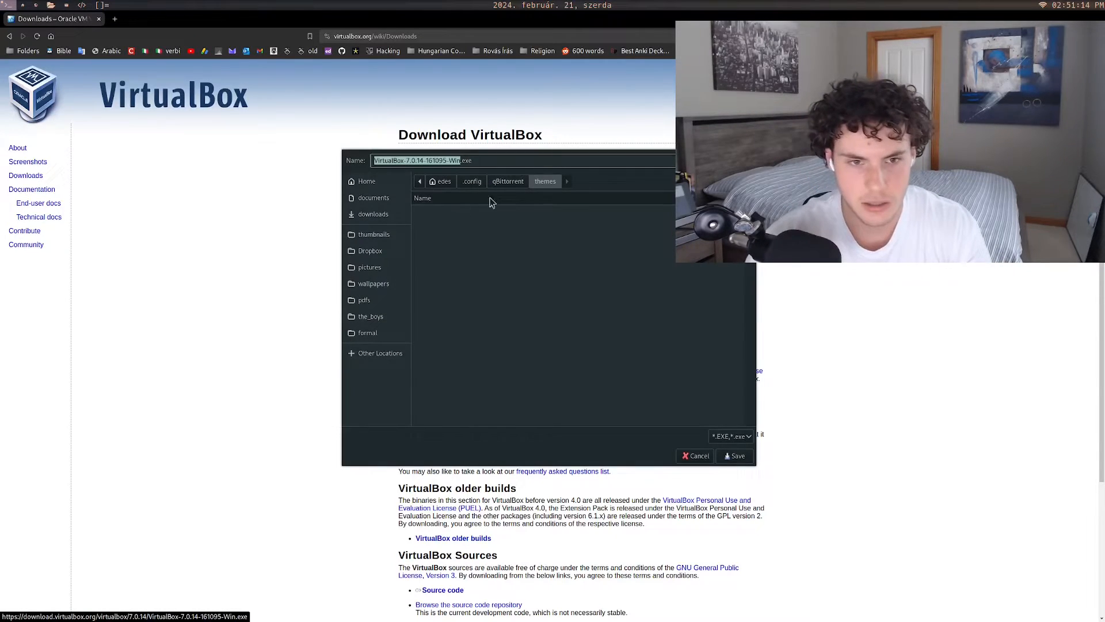
mouse_move(598, 393)
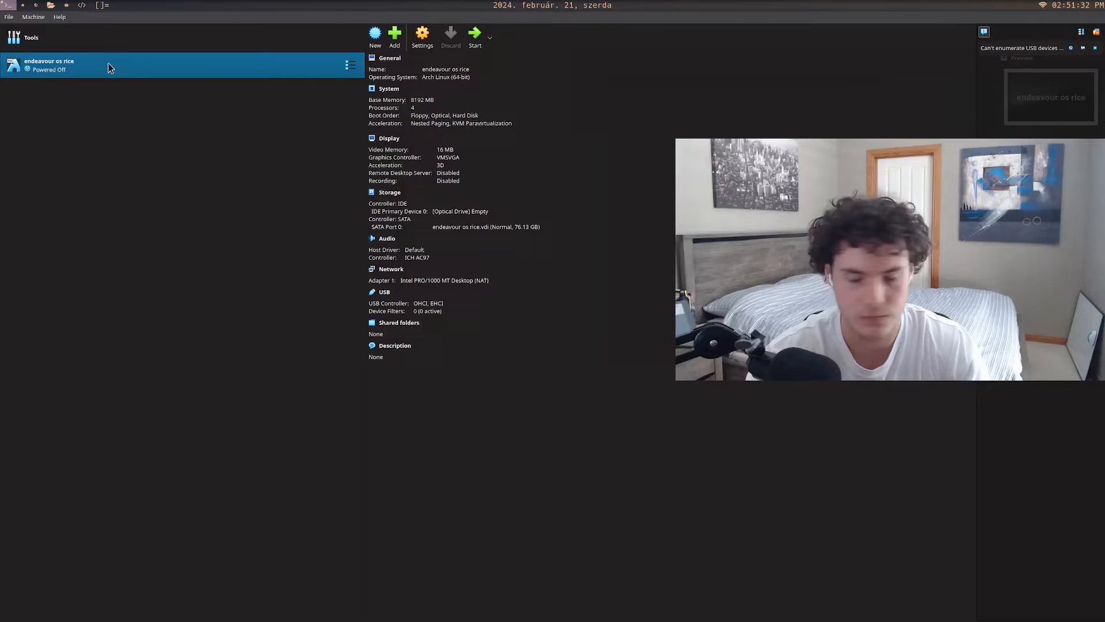
mouse_move(89, 65)
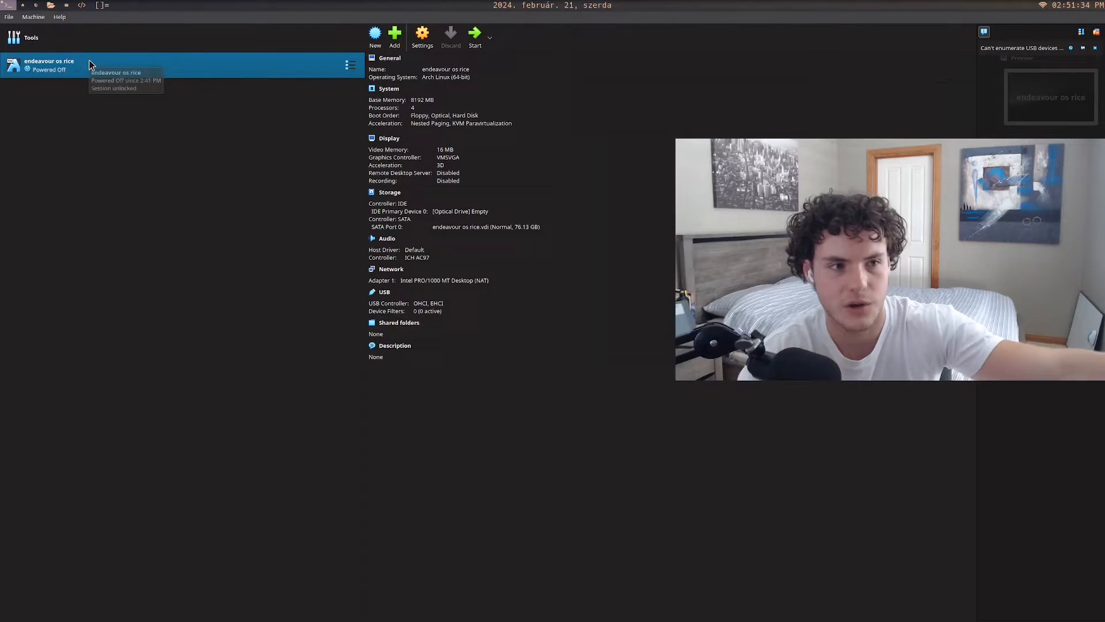
mouse_move(240, 77)
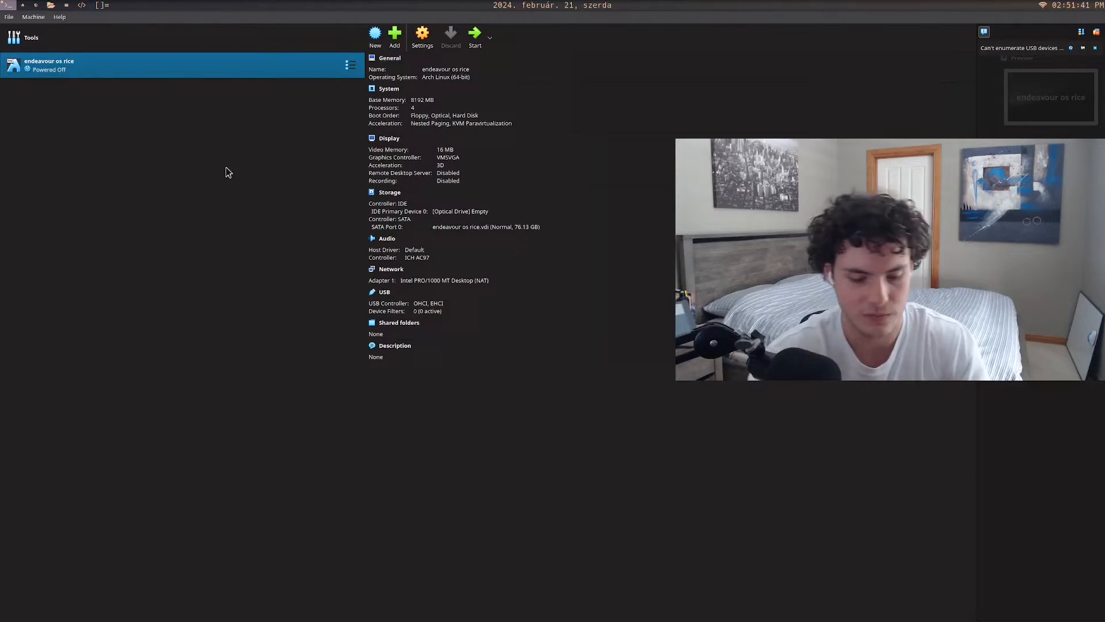
Launch the Brave browser from the app launcher by searching 'bra'.
type("bra")
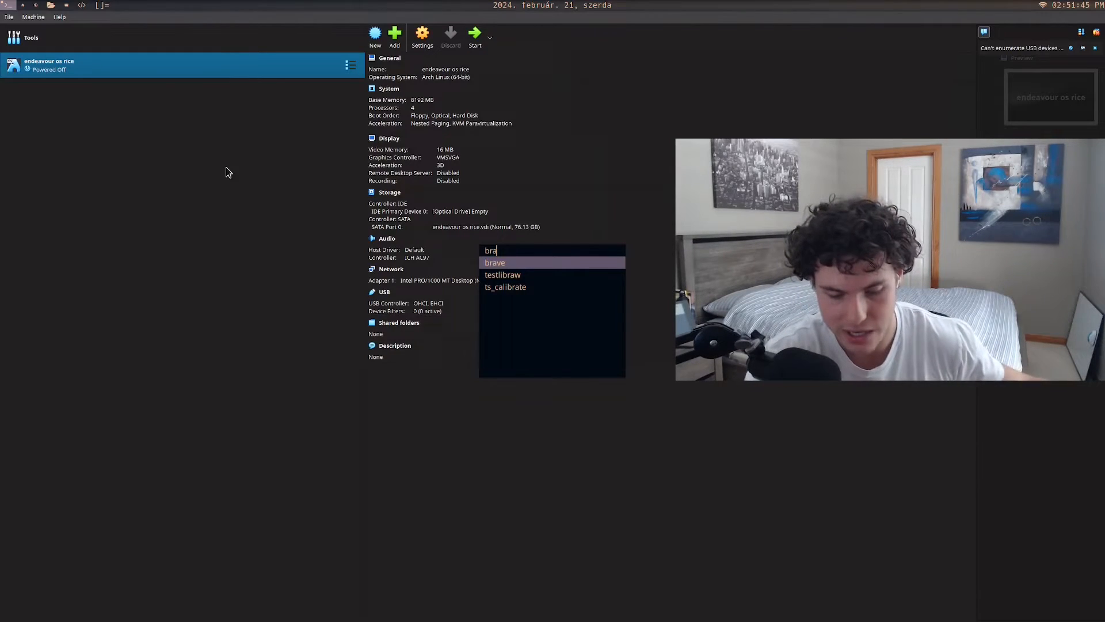
left_click(495, 262)
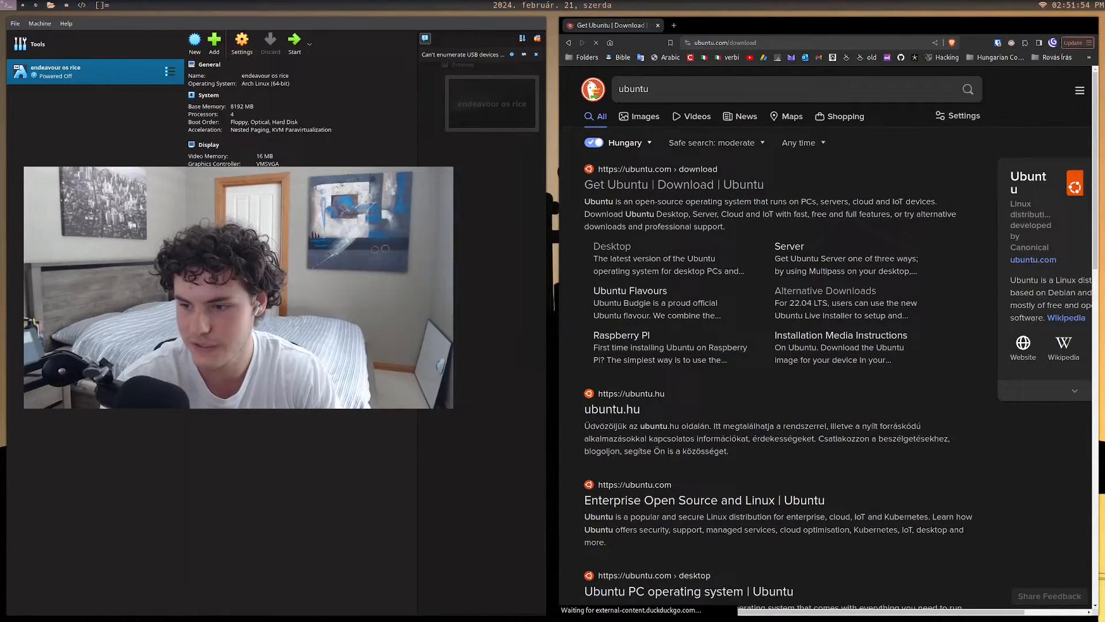
Download the Ubuntu 22.04.3 LTS desktop ISO from ubuntu.com into the Downloads folder.
left_click(673, 184)
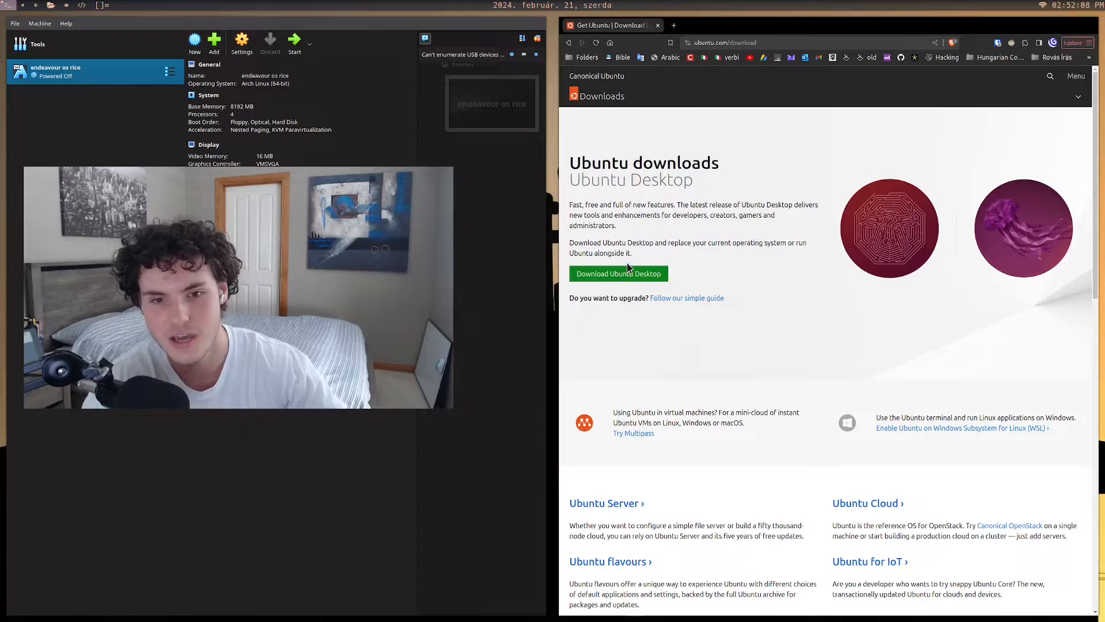
left_click(617, 274)
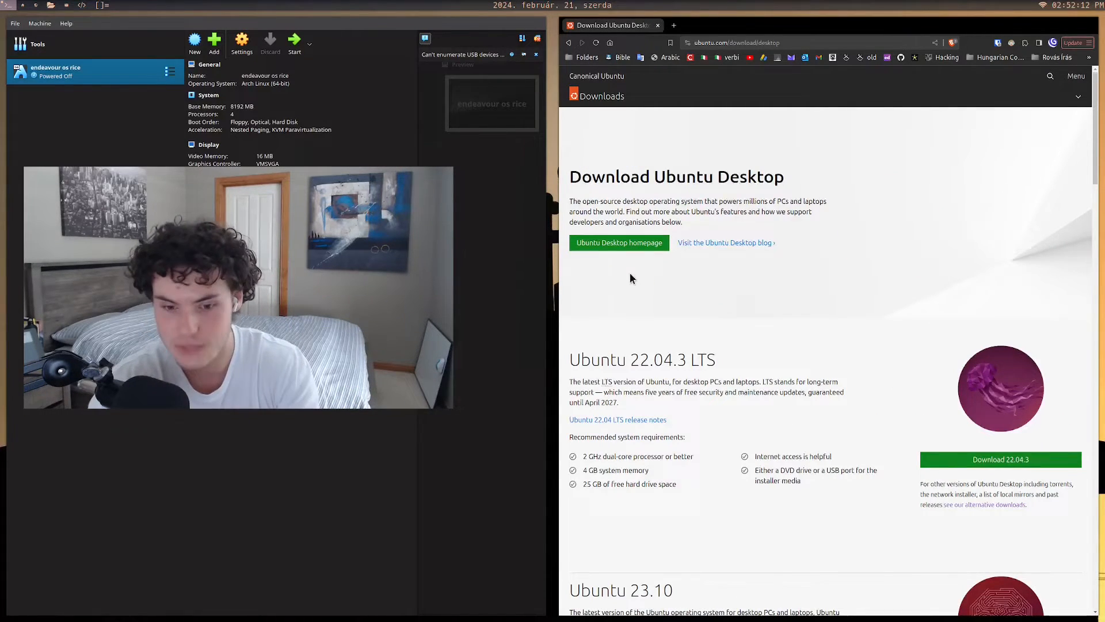
scroll("down", 3)
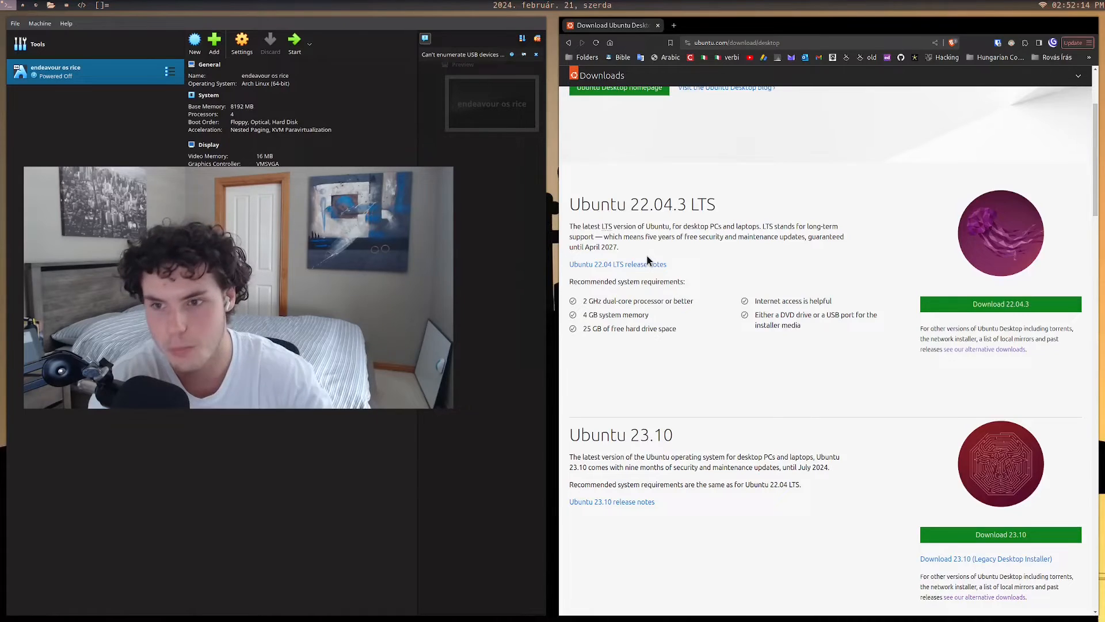
scroll("up", 3)
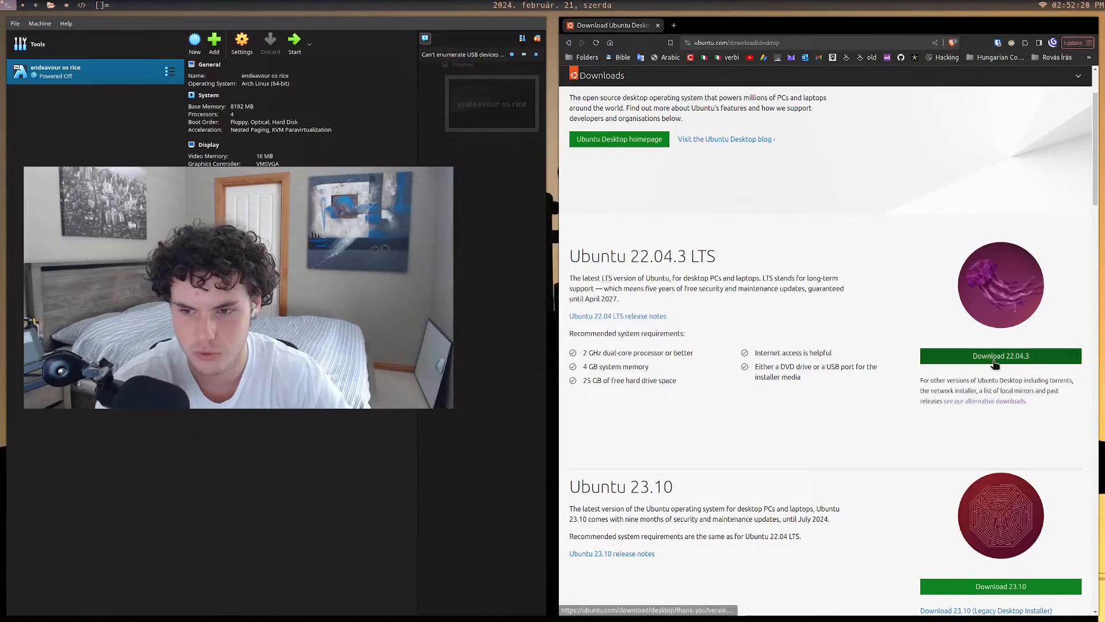
left_click(1000, 356)
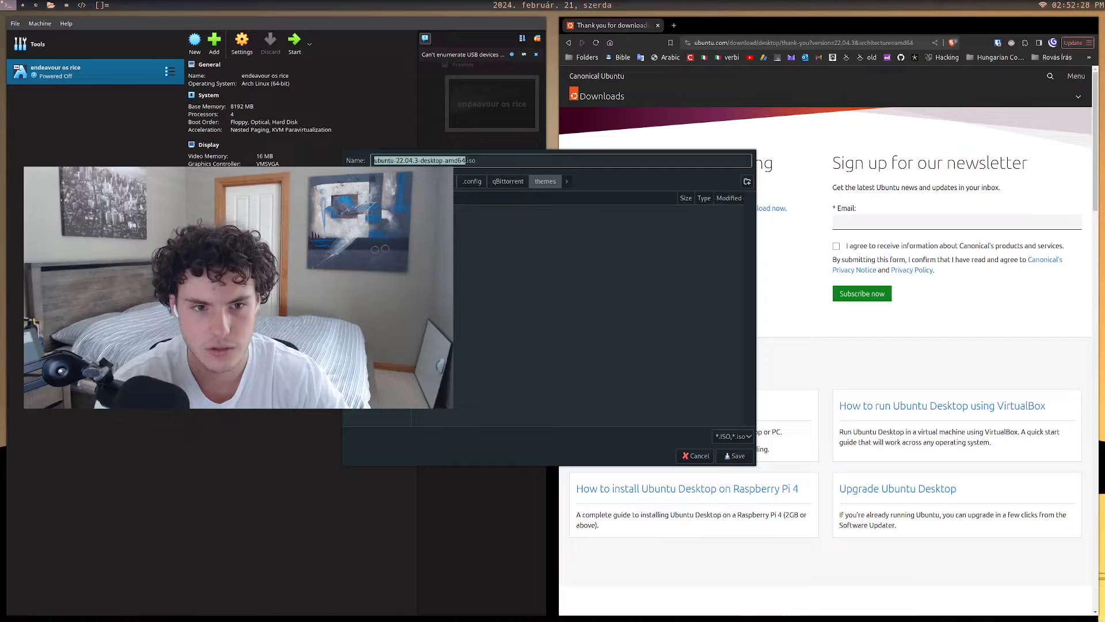
left_click(476, 181)
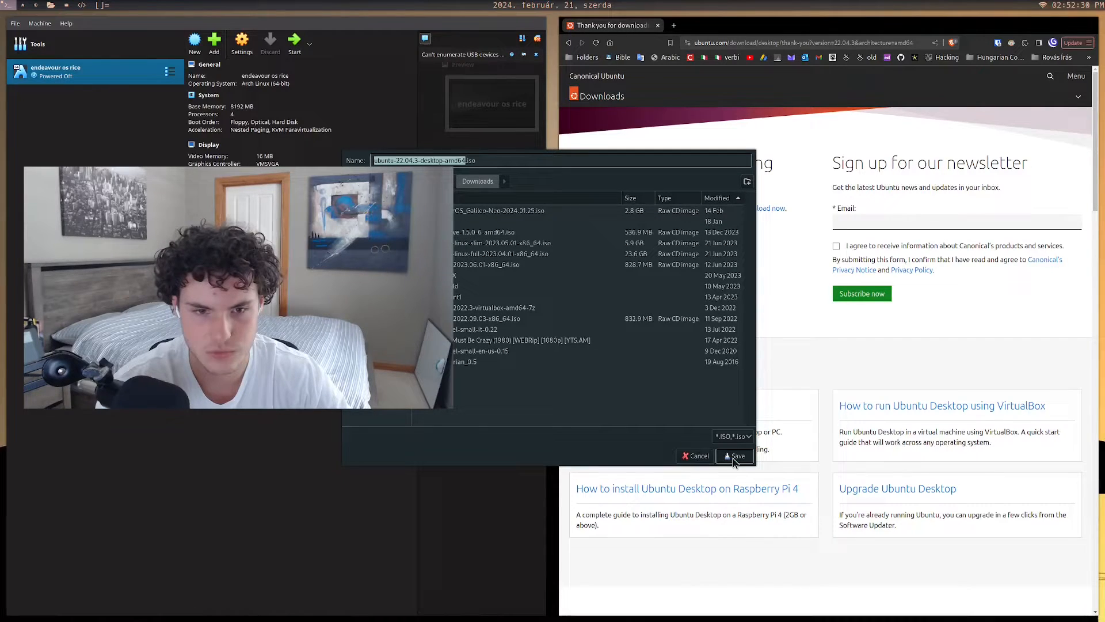
left_click(733, 456)
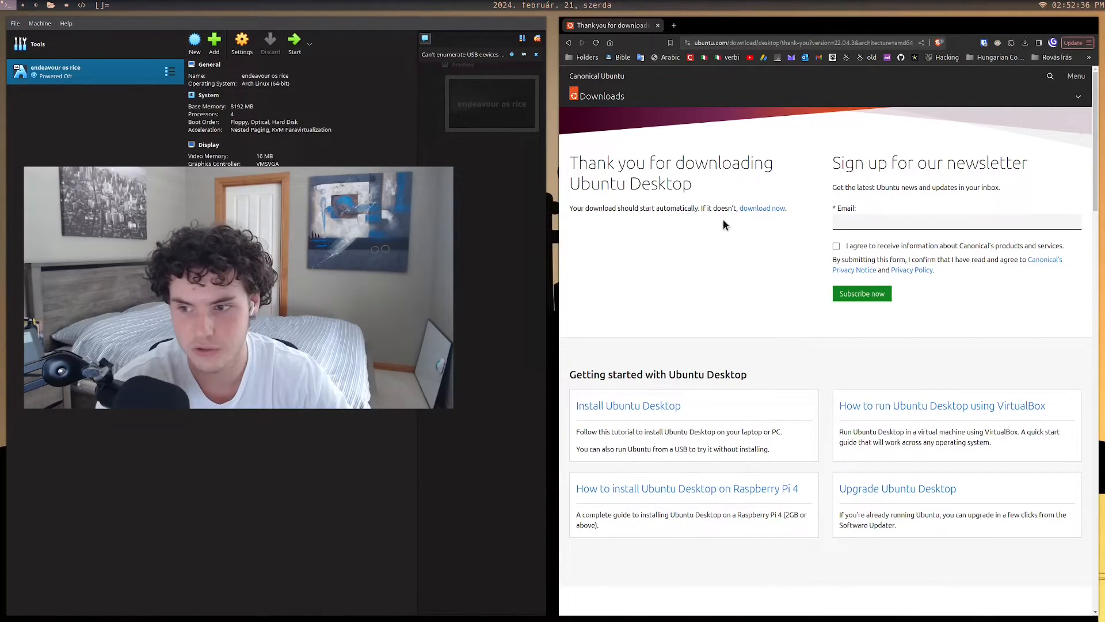
Watch the Ubuntu ISO's progress in Brave's recent downloads panel.
left_click(1025, 42)
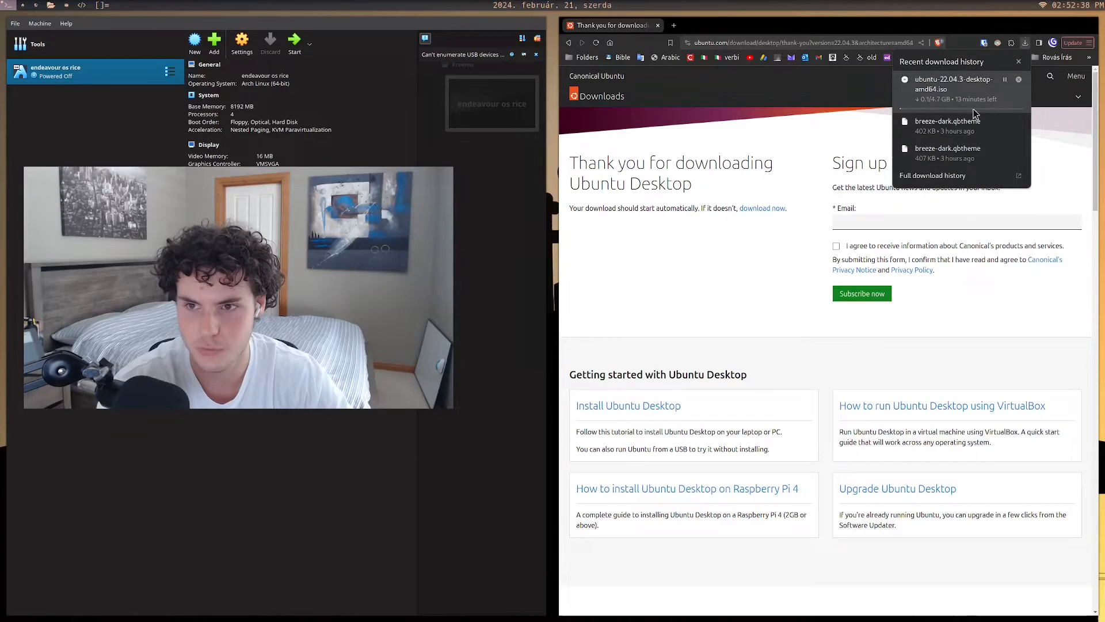
scroll("down", 3)
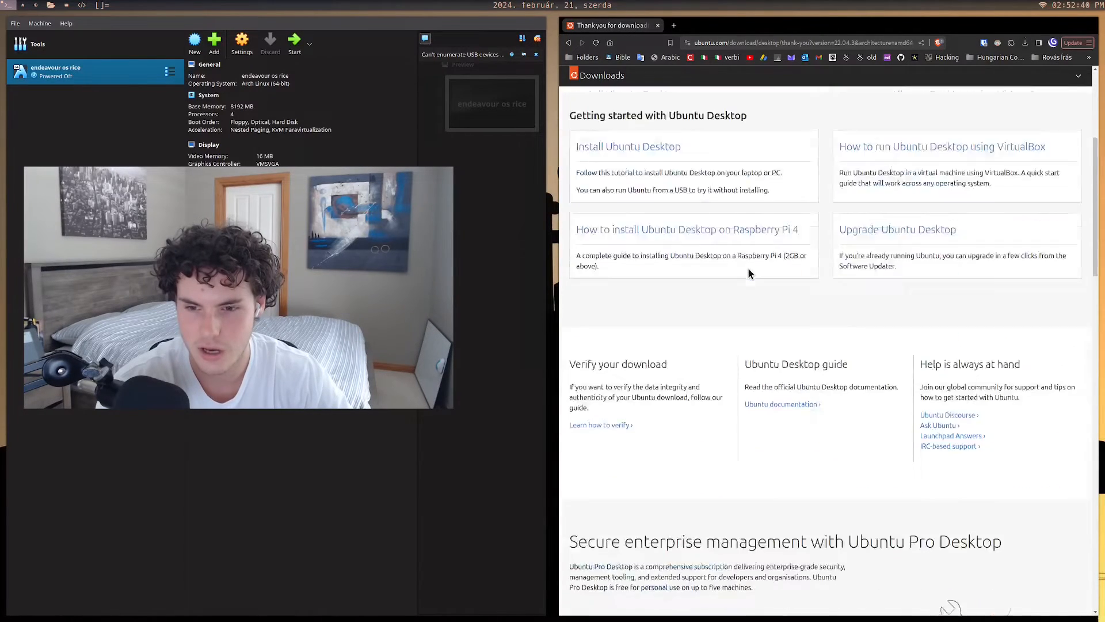
scroll("down", 3)
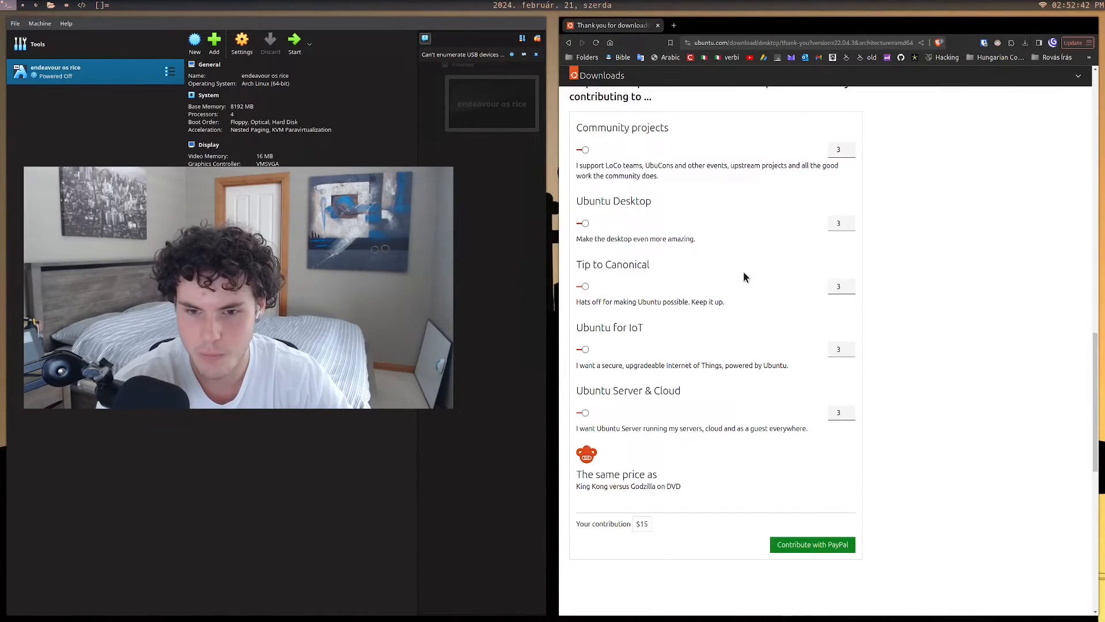
scroll("up", 3)
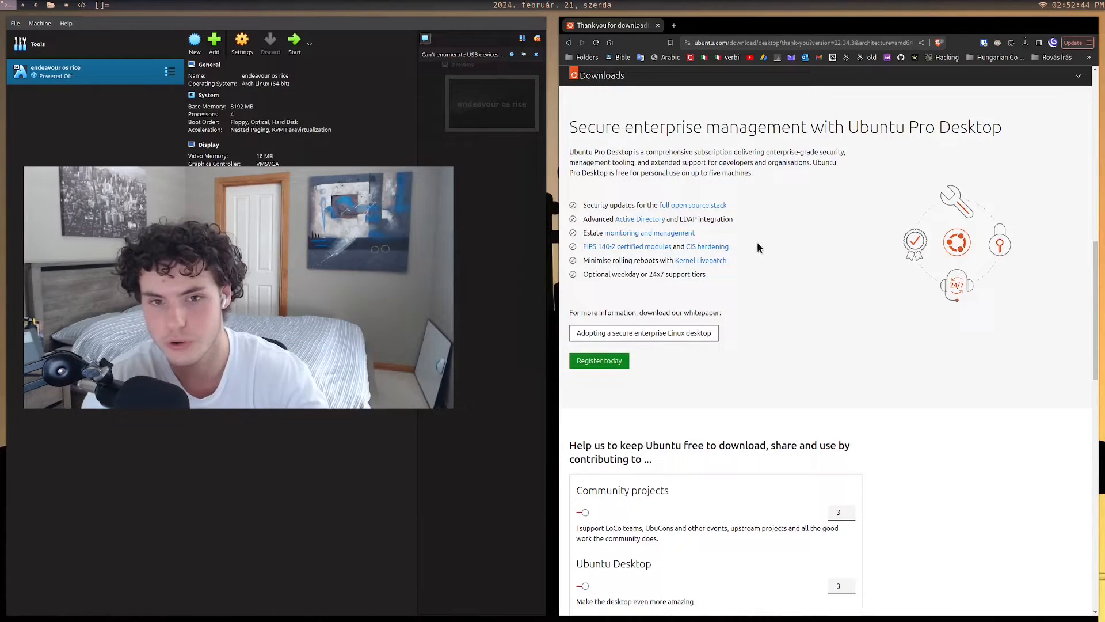
scroll("up", 3)
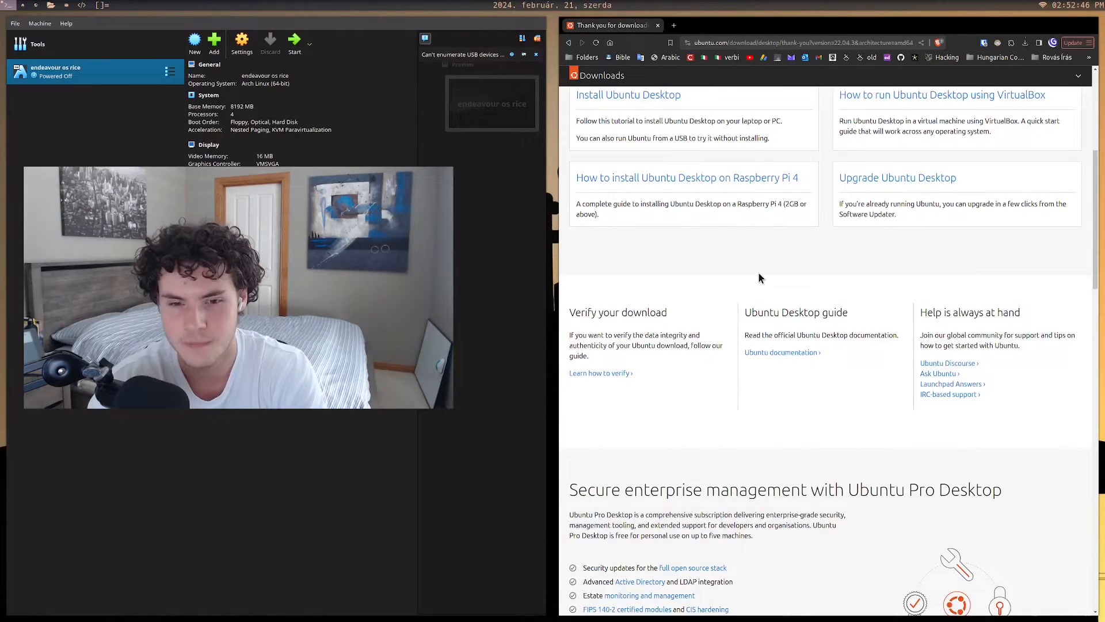
mouse_move(743, 280)
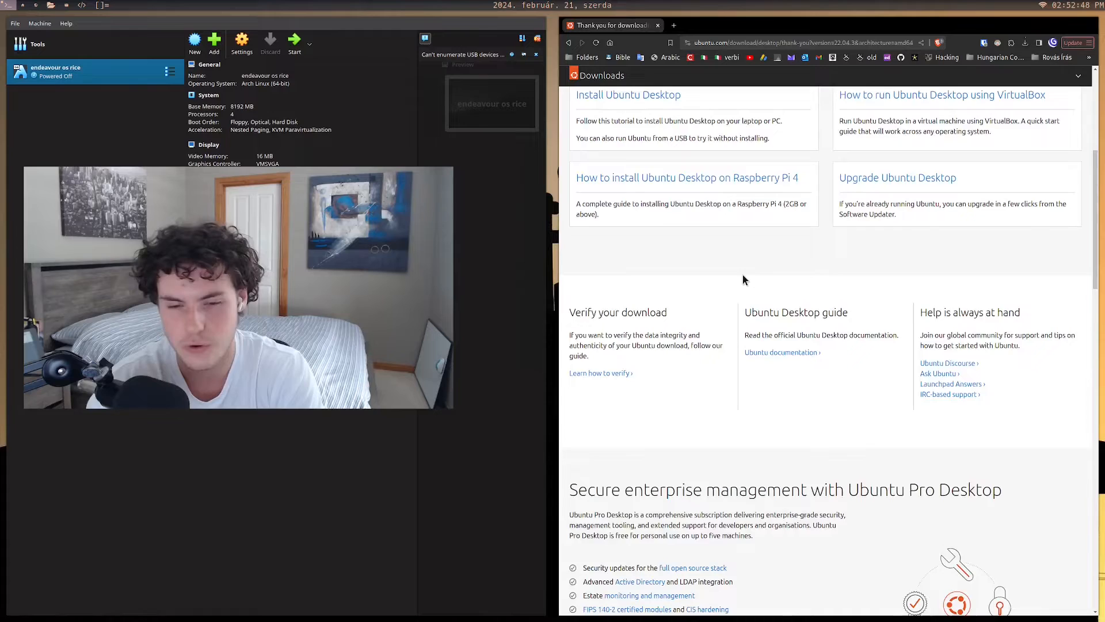
scroll("up", 3)
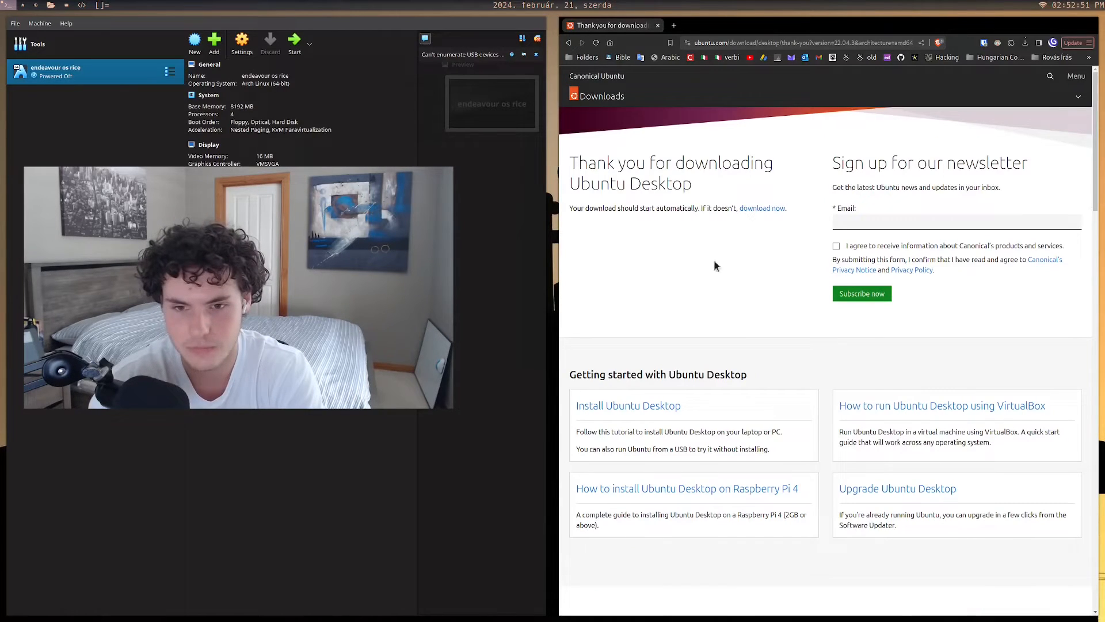
mouse_move(767, 232)
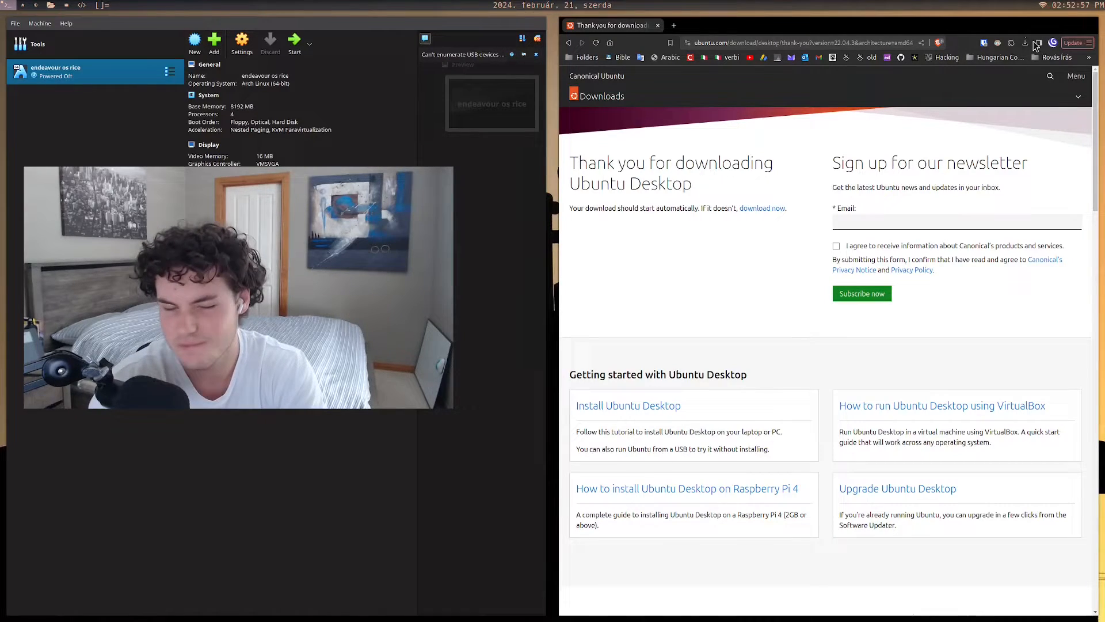
left_click(1026, 43)
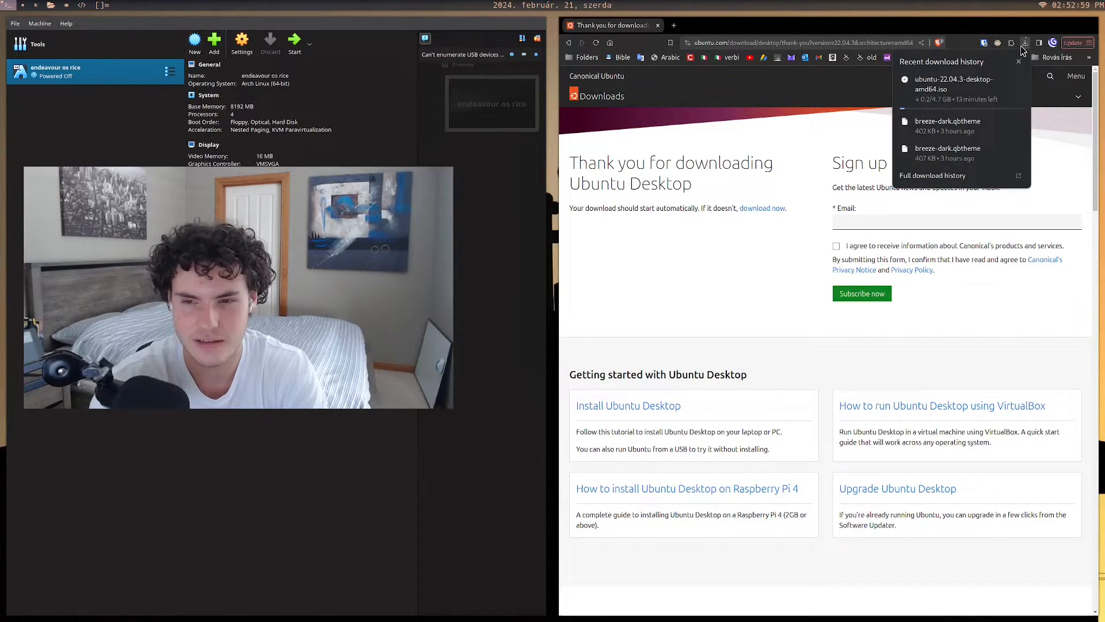
mouse_move(971, 106)
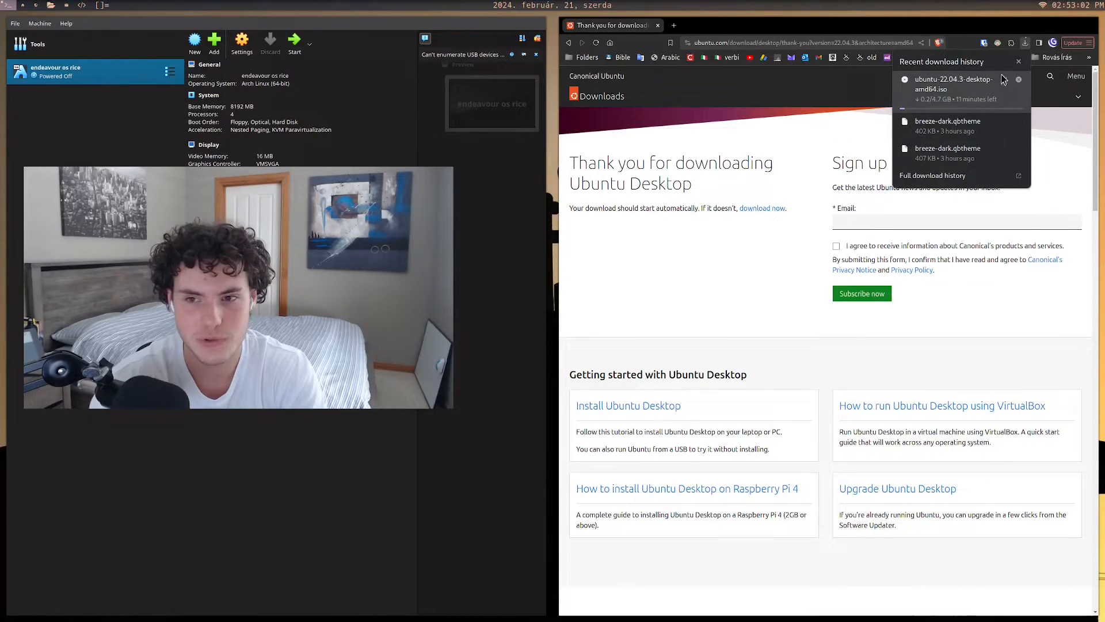
left_click(820, 150)
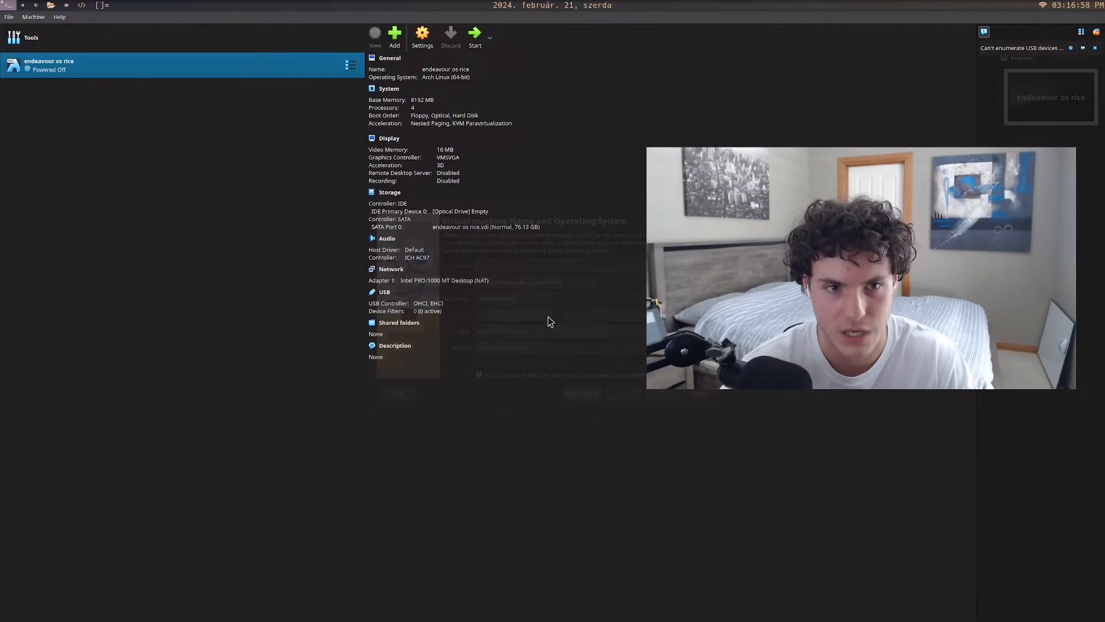
Start a new VM named Ubuntu VM and browse Downloads for the Ubuntu ISO as its image.
left_click(394, 34)
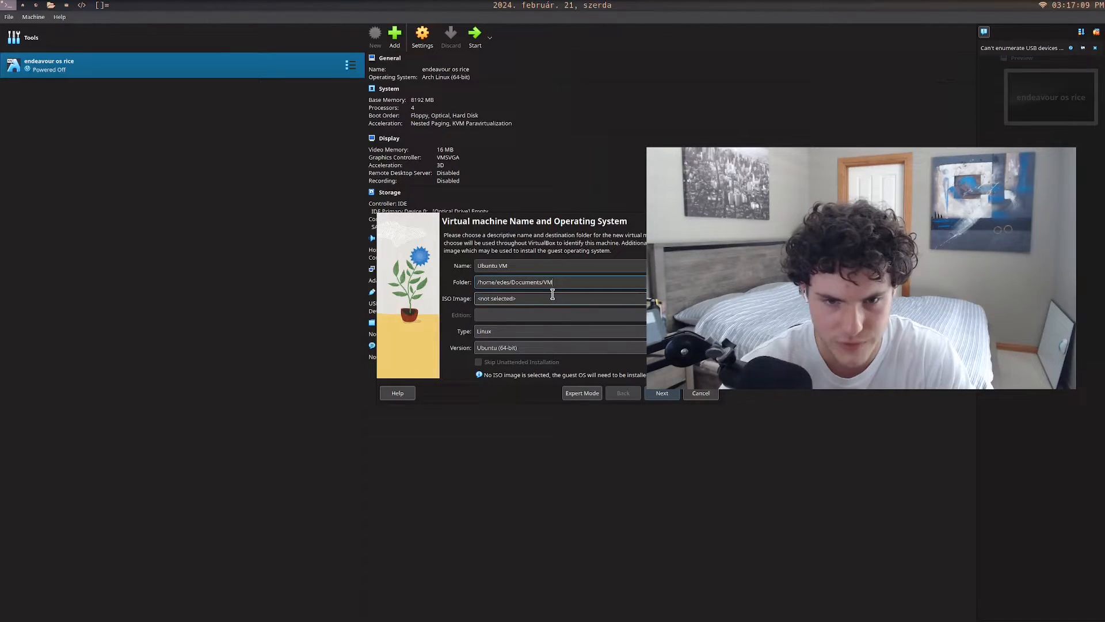
left_click(561, 297)
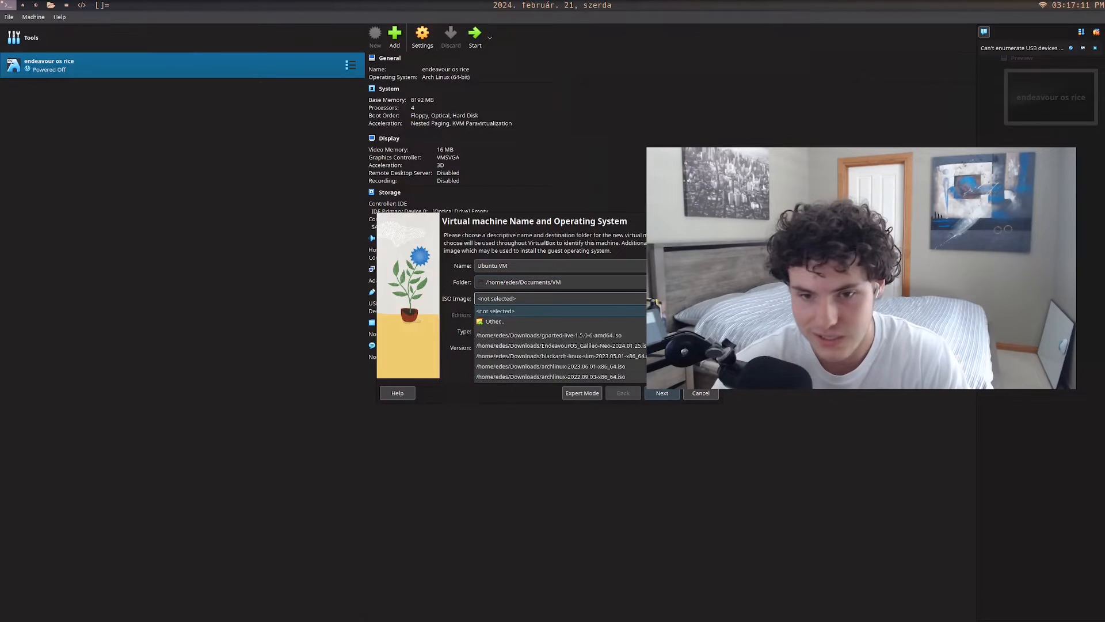
left_click(494, 321)
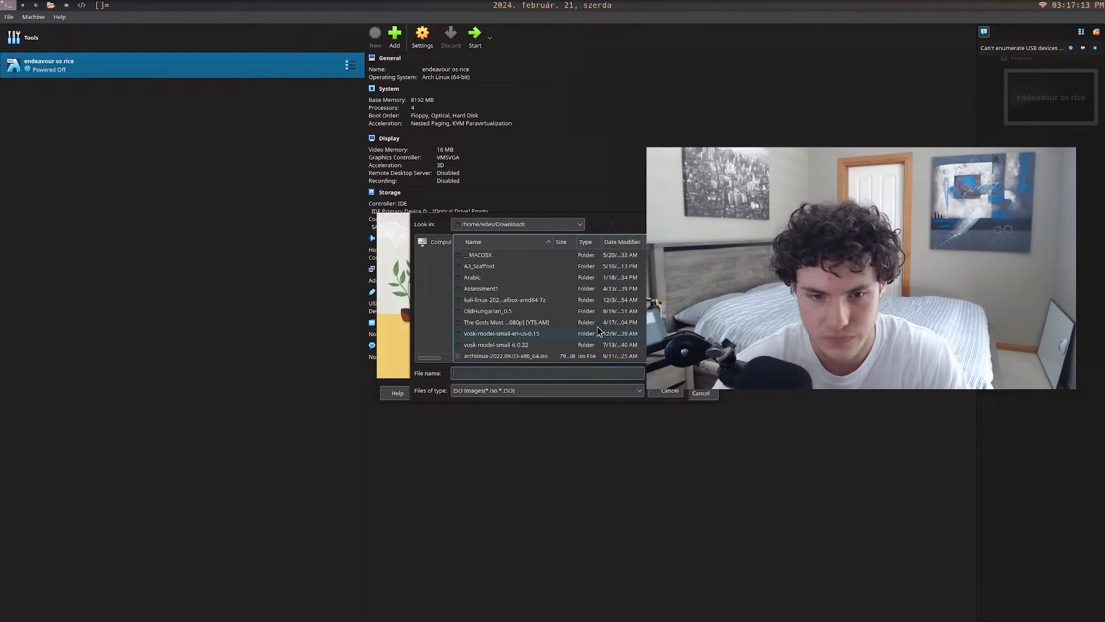
scroll("down", 3)
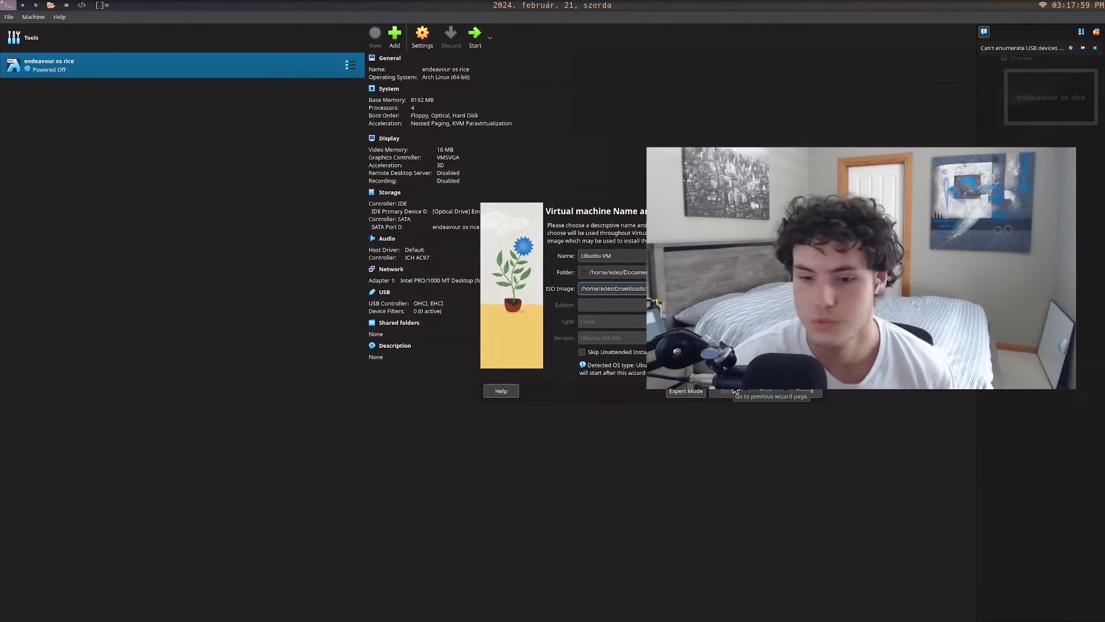
Enable Skip Unattended Installation for Ubuntu VM and continue to the Hardware page.
left_click(765, 392)
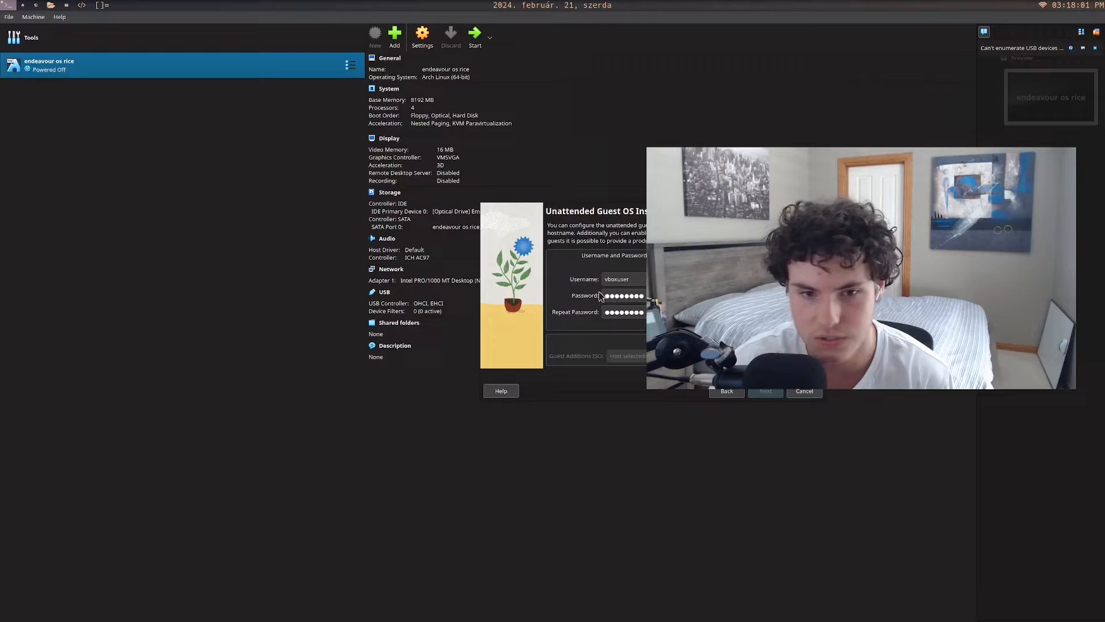
mouse_move(599, 296)
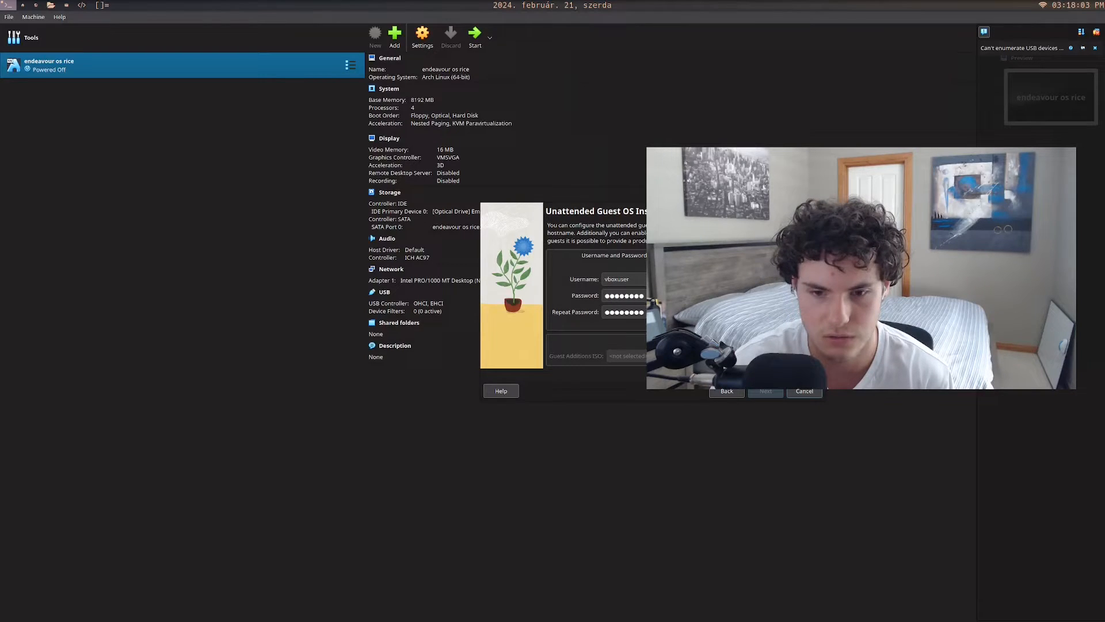
left_click(726, 391)
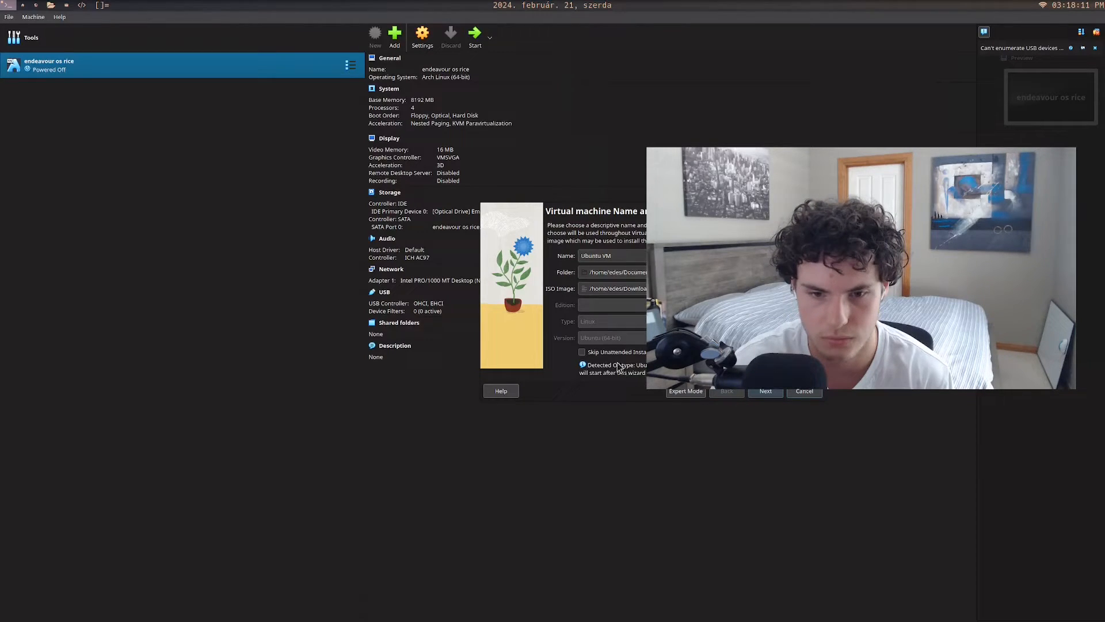
left_click(583, 352)
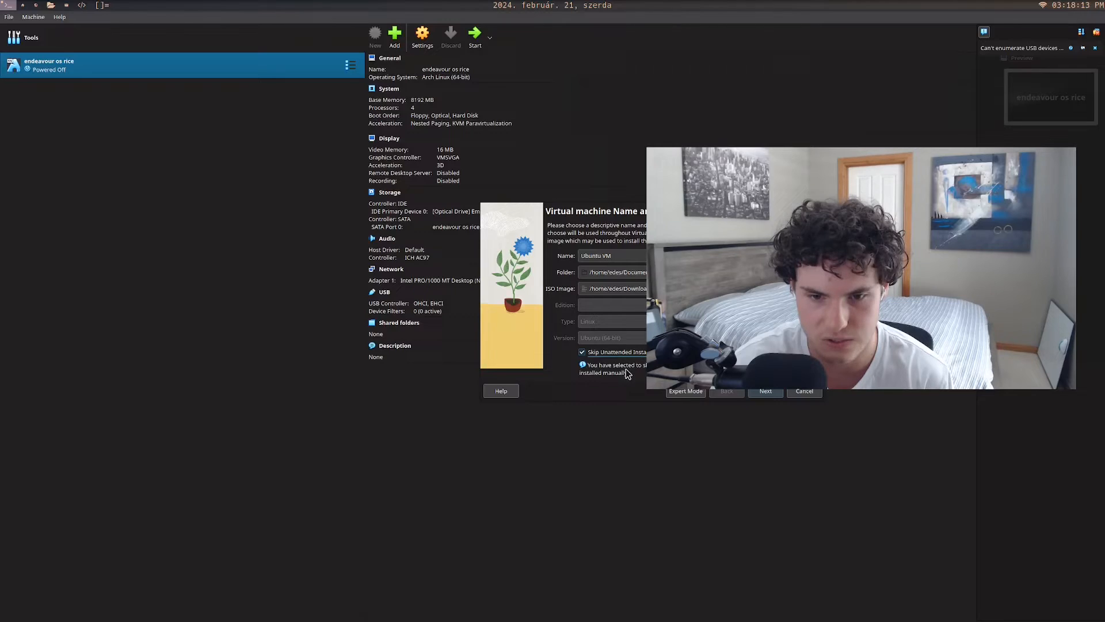
left_click(765, 392)
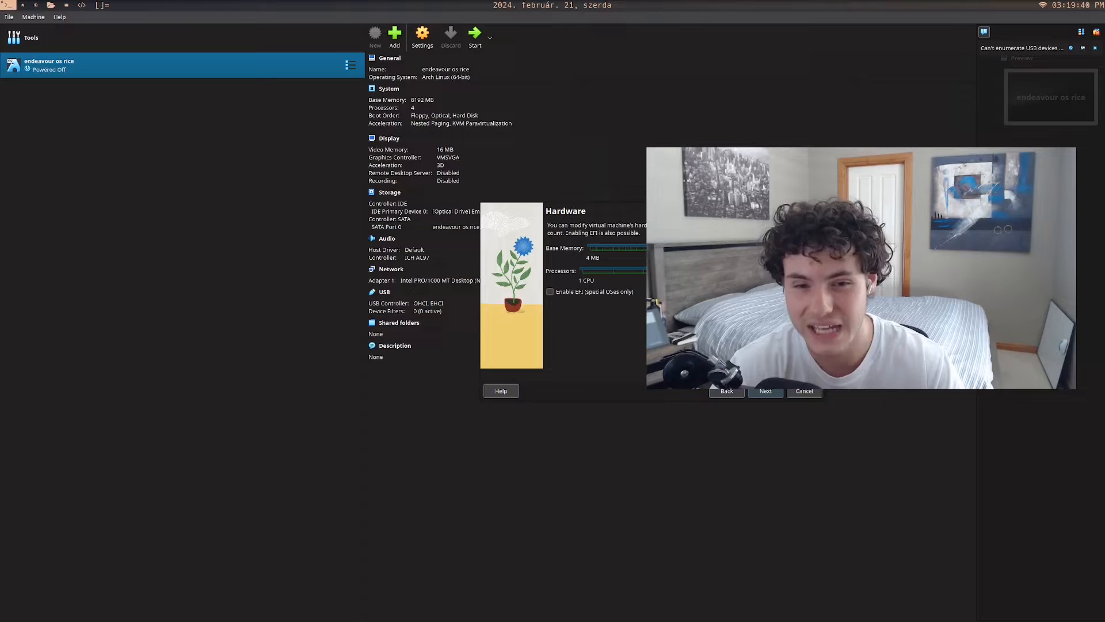
mouse_move(663, 400)
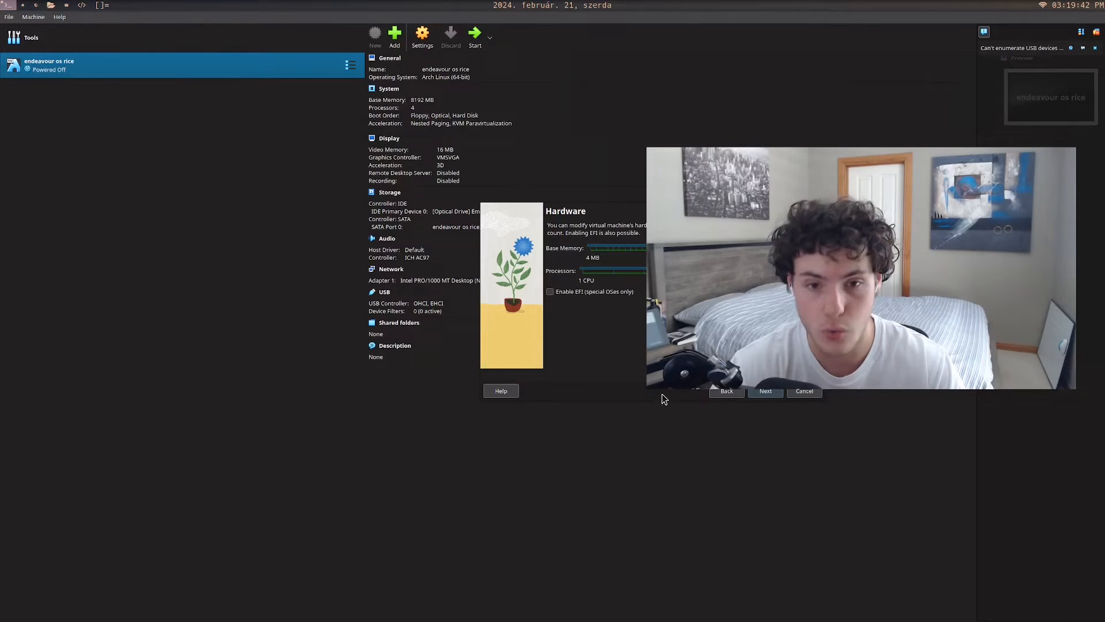
mouse_move(839, 144)
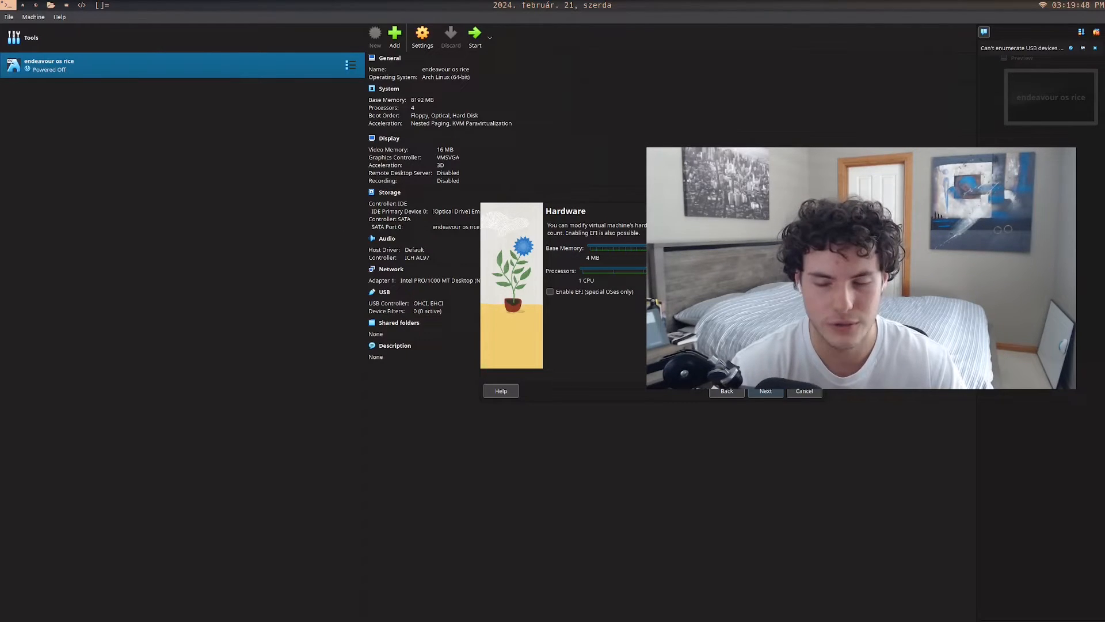
Accept about 10 GB memory, 4 processors and a 51 GB disk, then finish creating Ubuntu VM.
left_click(766, 391)
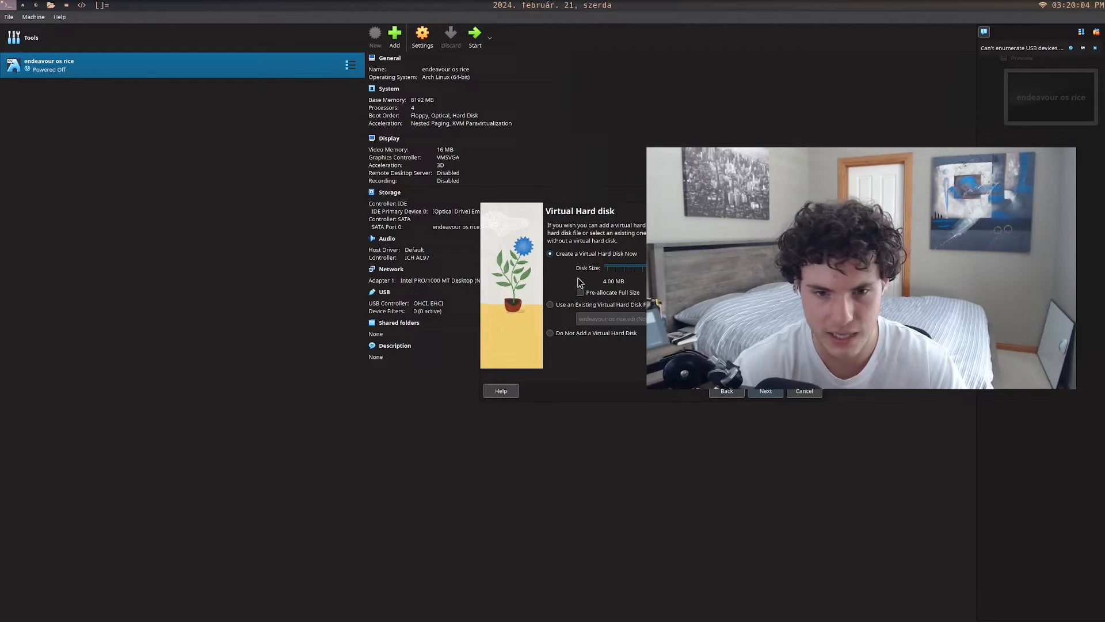
left_click(765, 391)
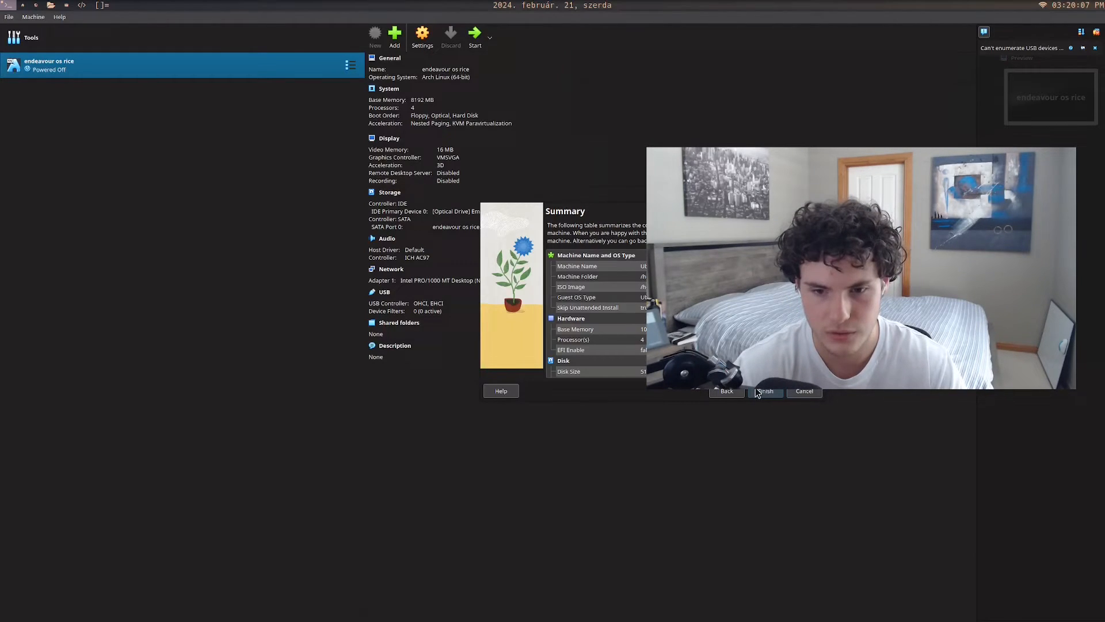
left_click(766, 392)
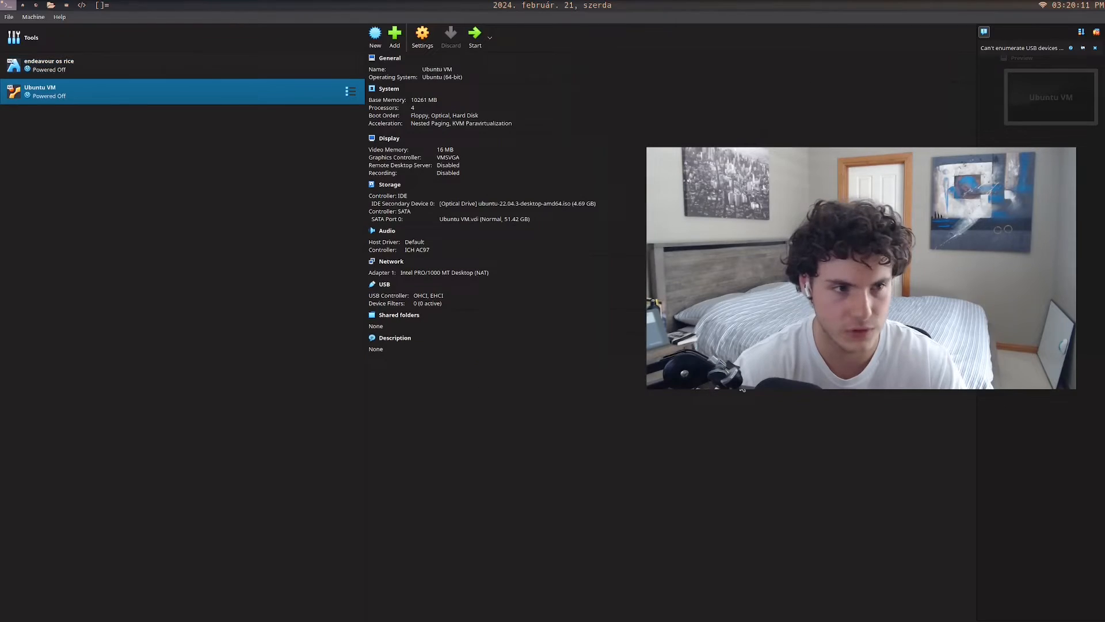
mouse_move(432, 165)
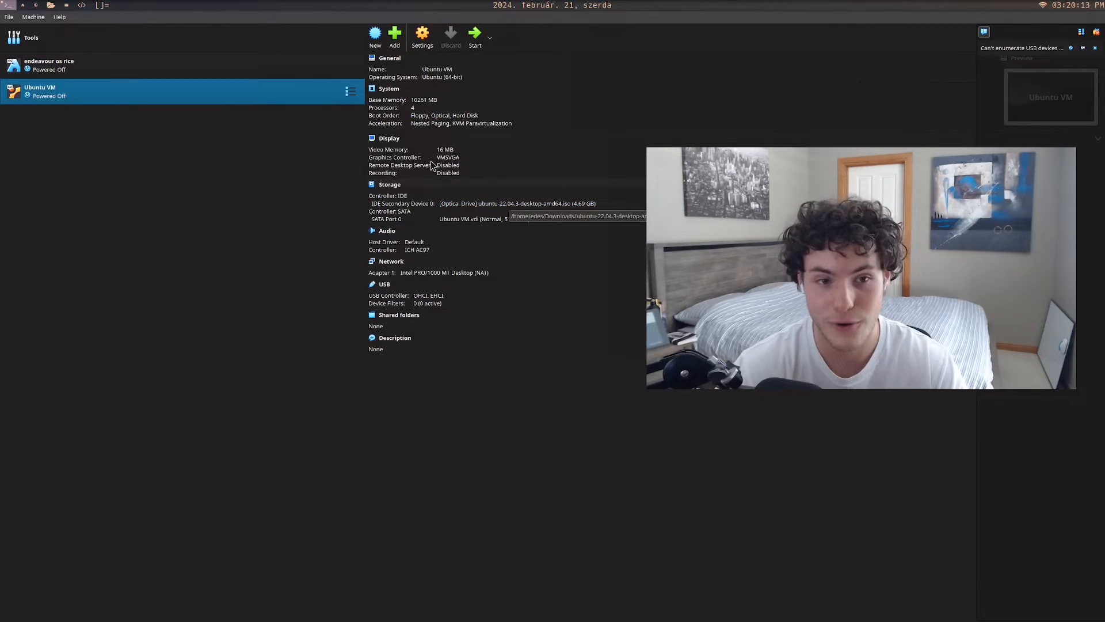
Start Ubuntu VM full screen and boot 'Try or Install Ubuntu' to the installer welcome screen.
left_click(474, 33)
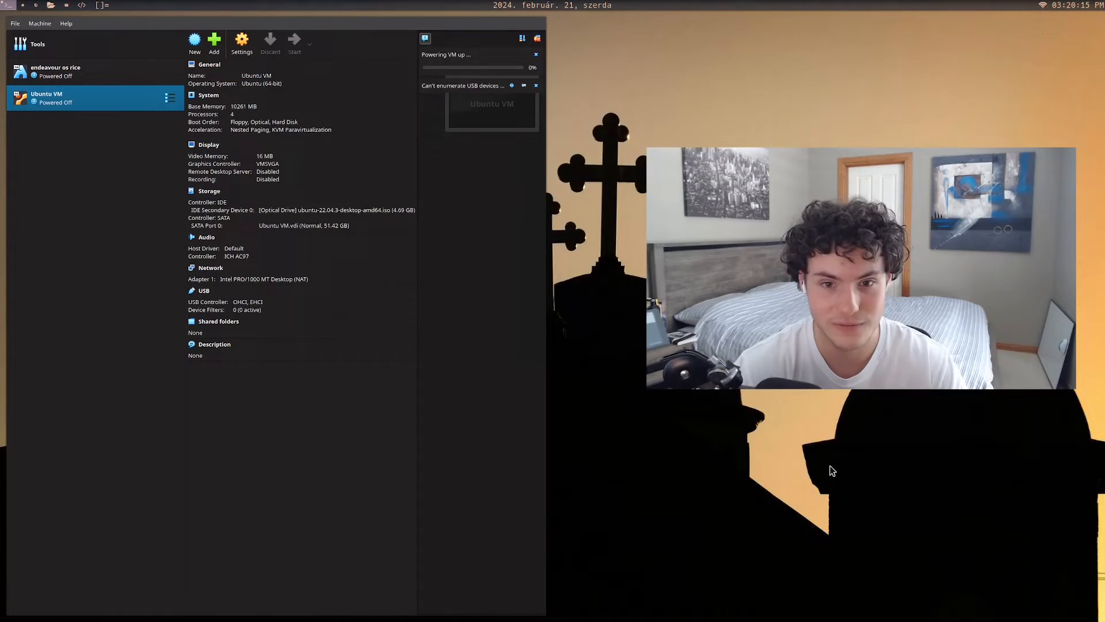
left_click(293, 40)
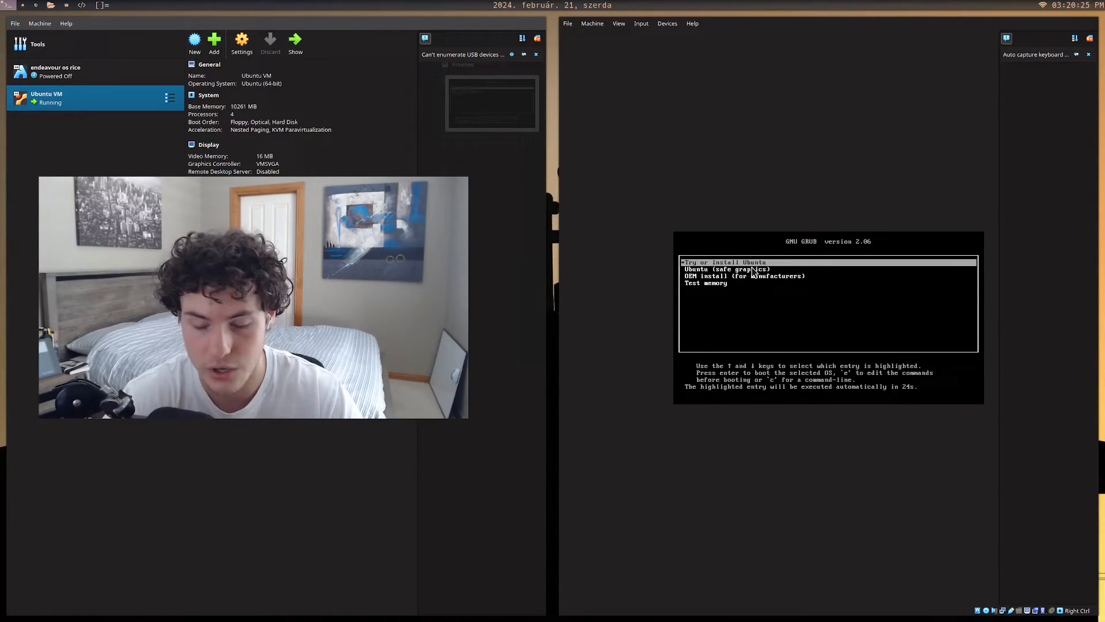
key("Down")
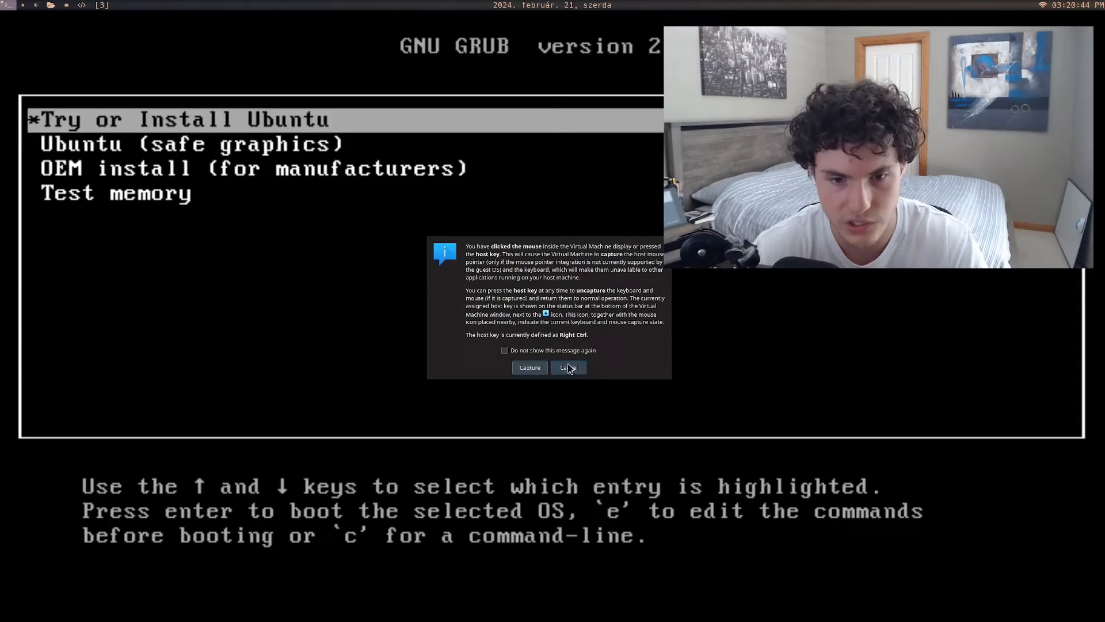
left_click(567, 367)
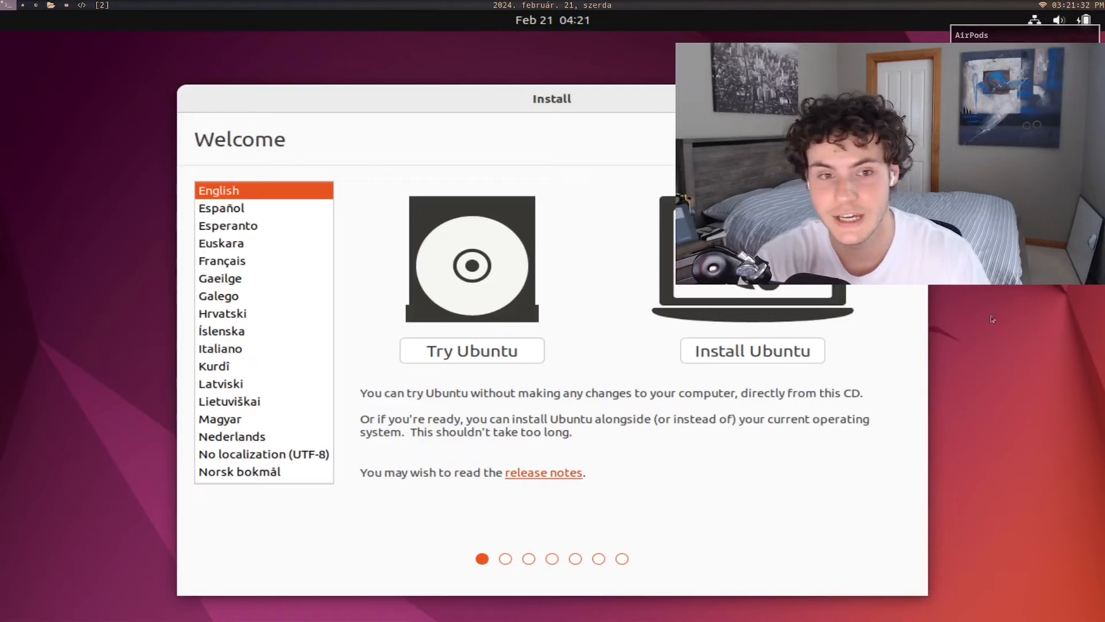
Preview the installer welcome screen in Arabic and then Italiano from the language list.
scroll("up", 3)
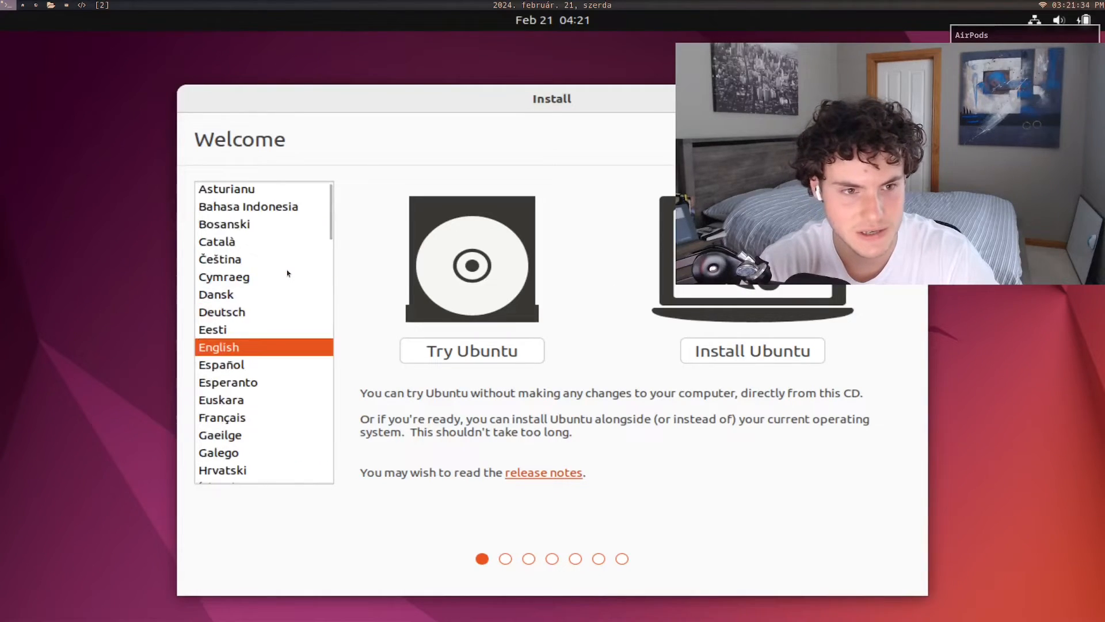
scroll("down", 3)
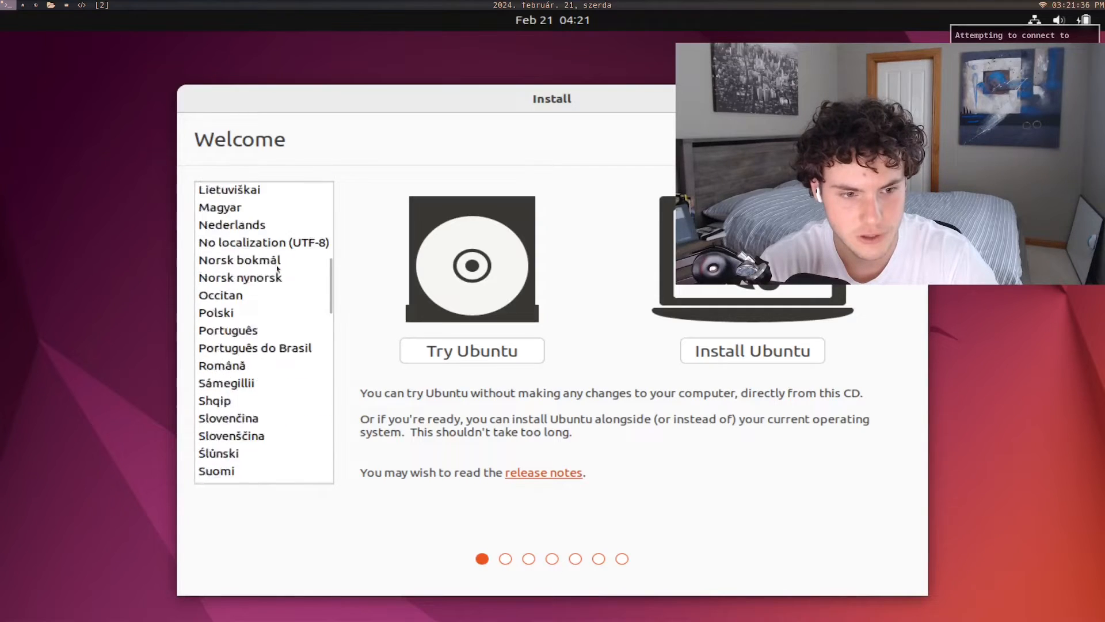
scroll("down", 3)
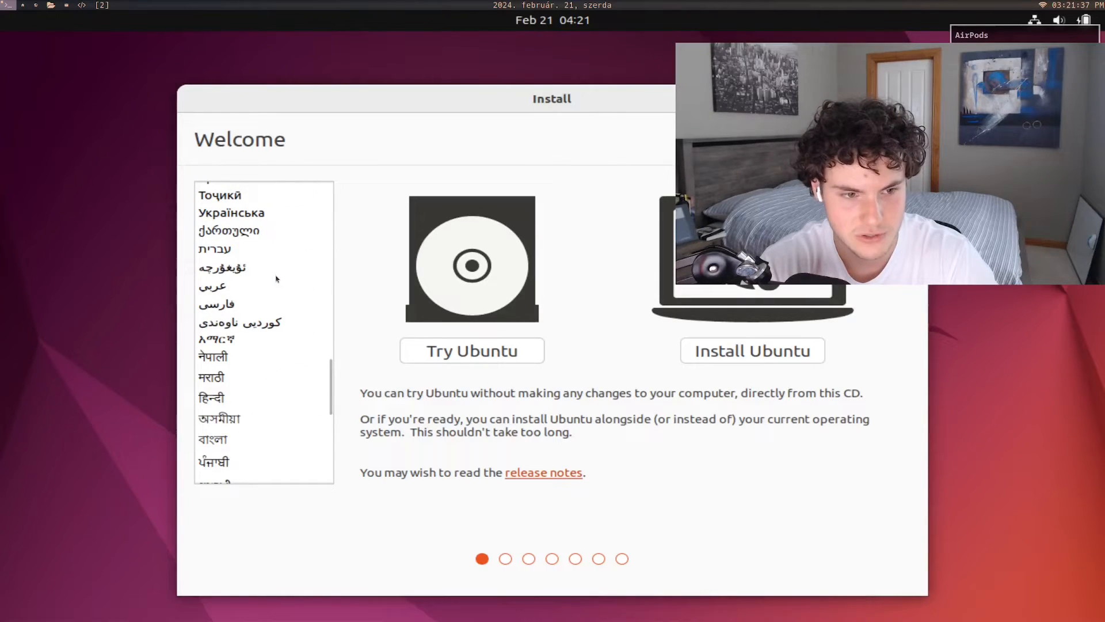
scroll("down", 3)
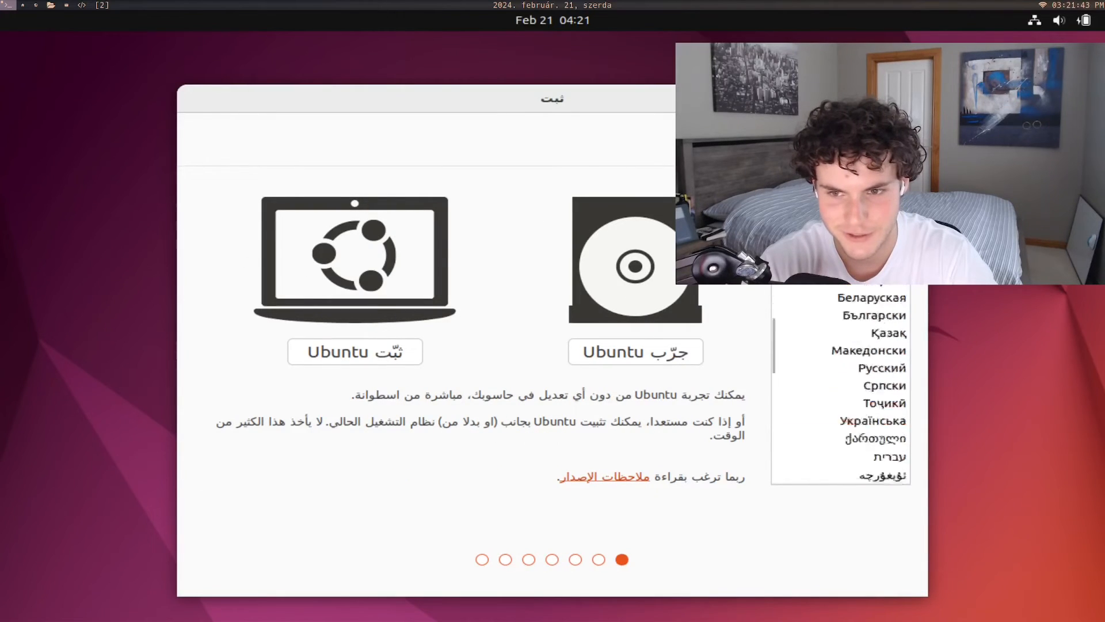
scroll("up", 3)
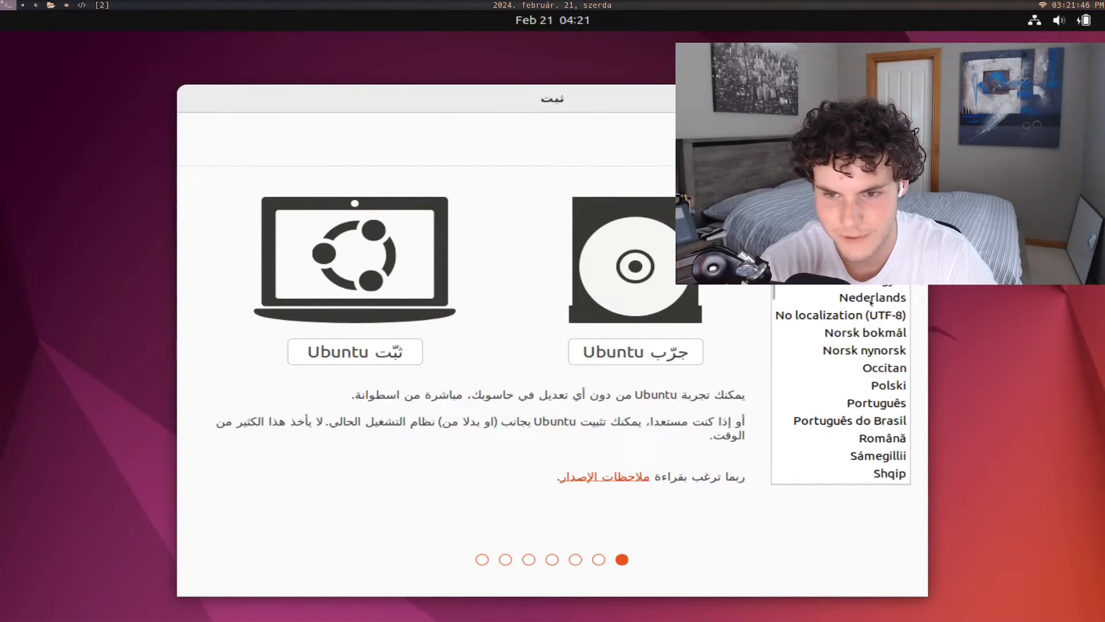
left_click(220, 279)
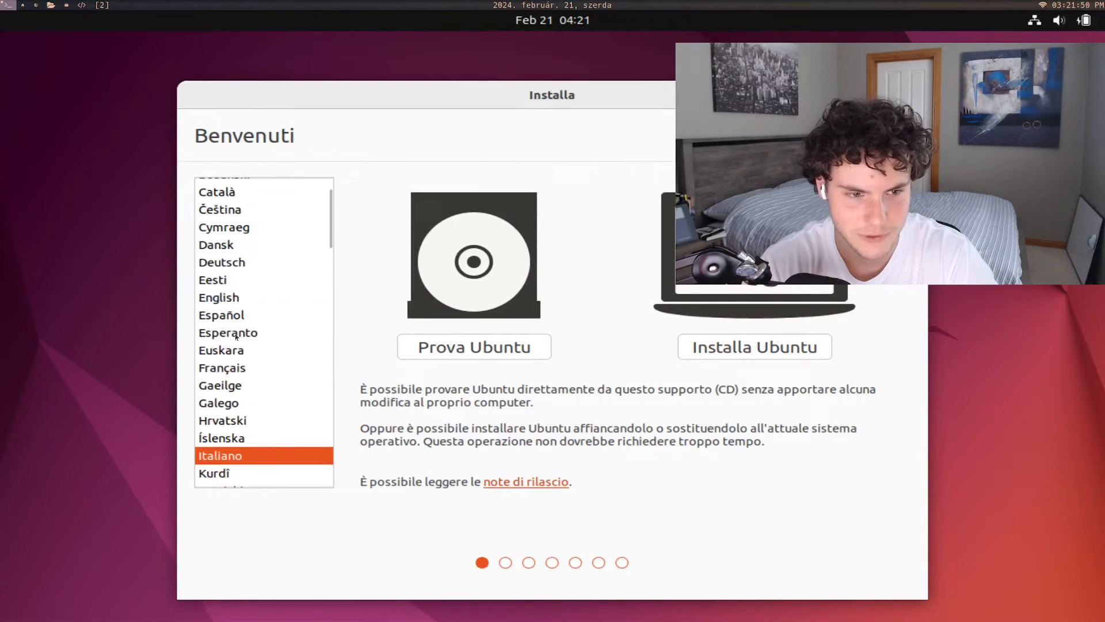
left_click(218, 301)
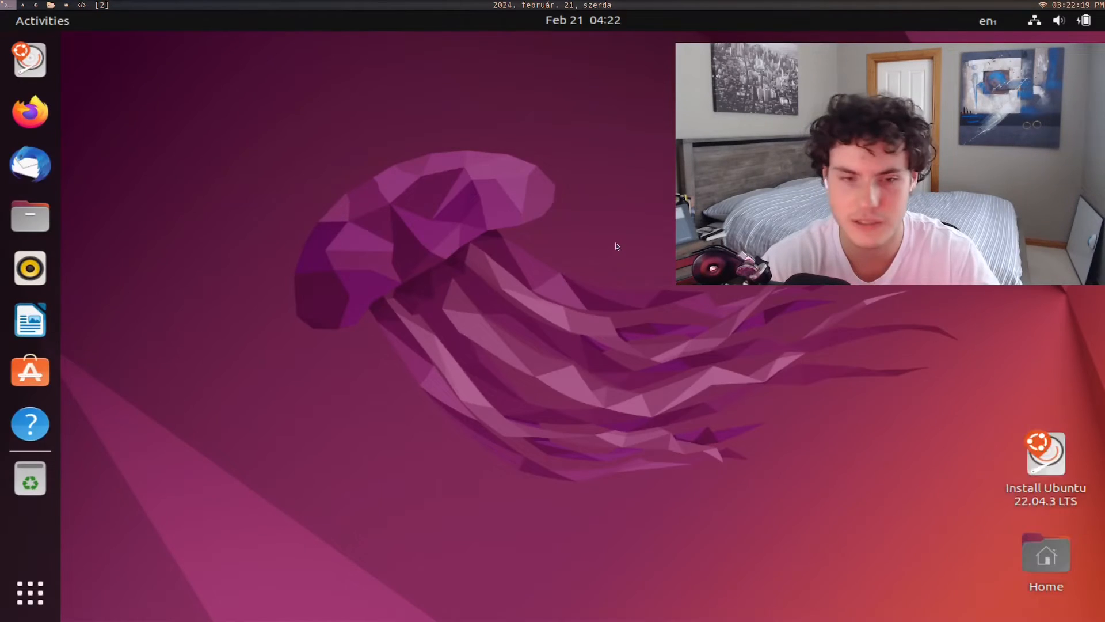
mouse_move(792, 496)
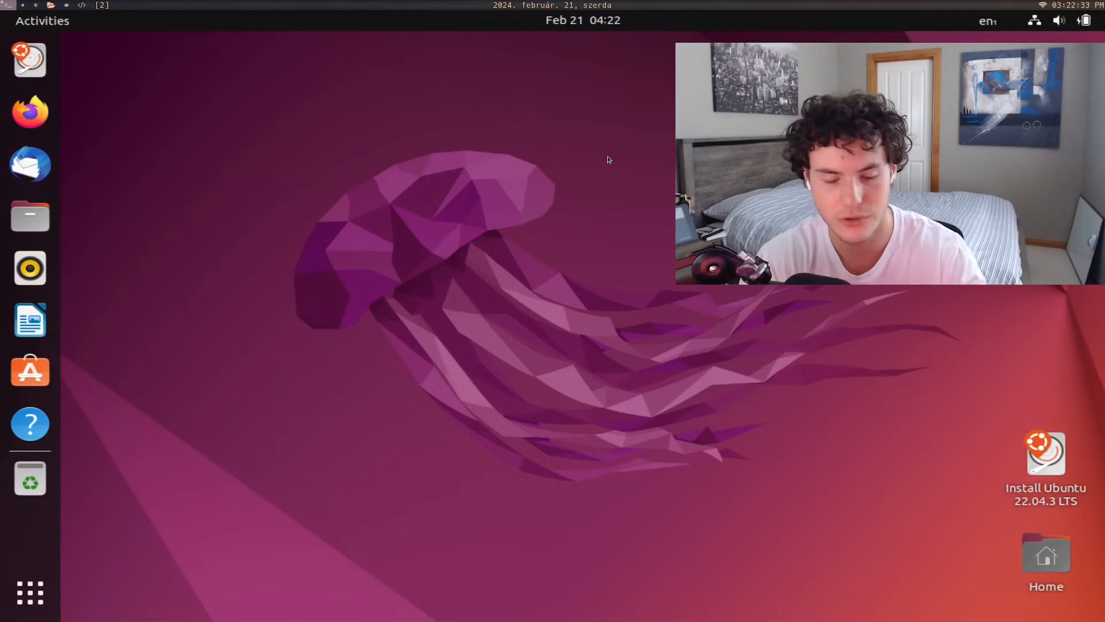
mouse_move(159, 112)
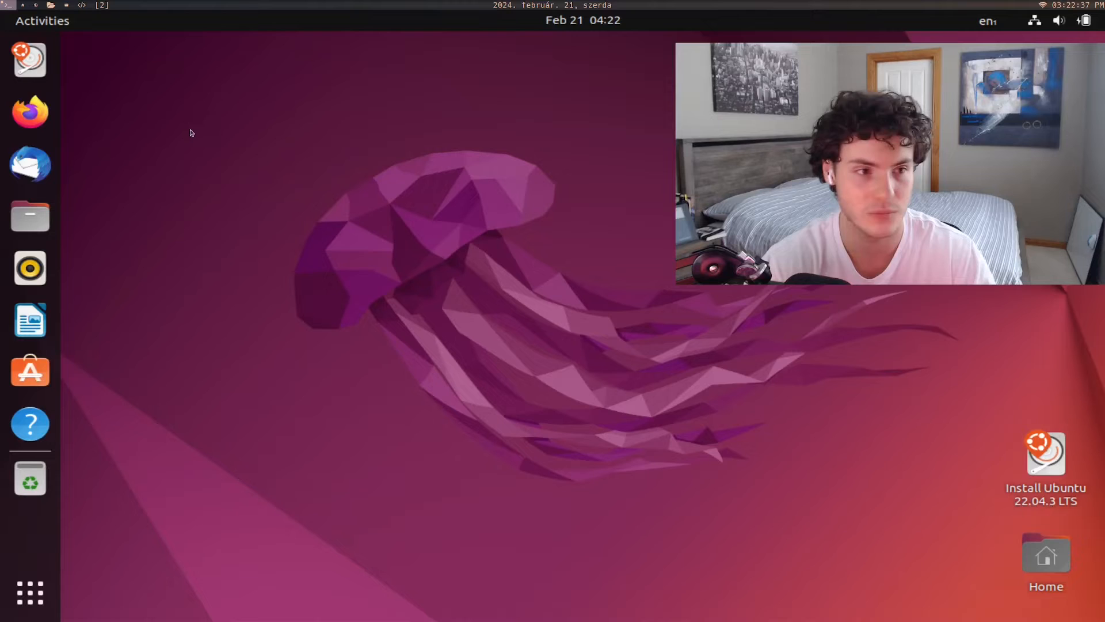
Show the context menu of the live Ubuntu desktop background.
right_click(258, 106)
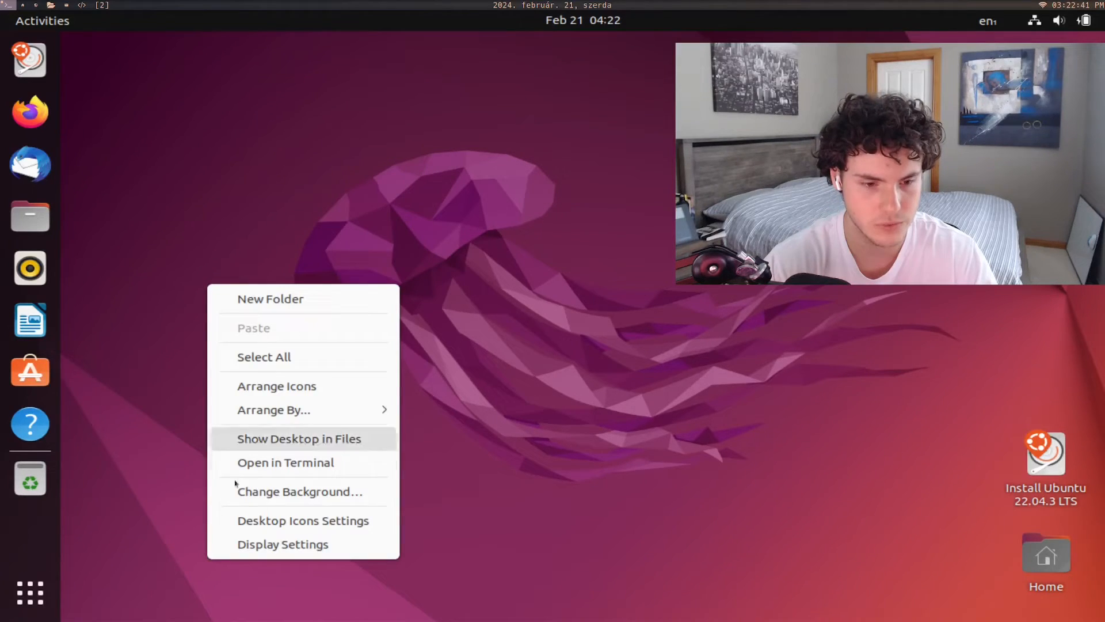
Turn Night Light on in Ubuntu's Display settings and return to the Displays view.
left_click(284, 545)
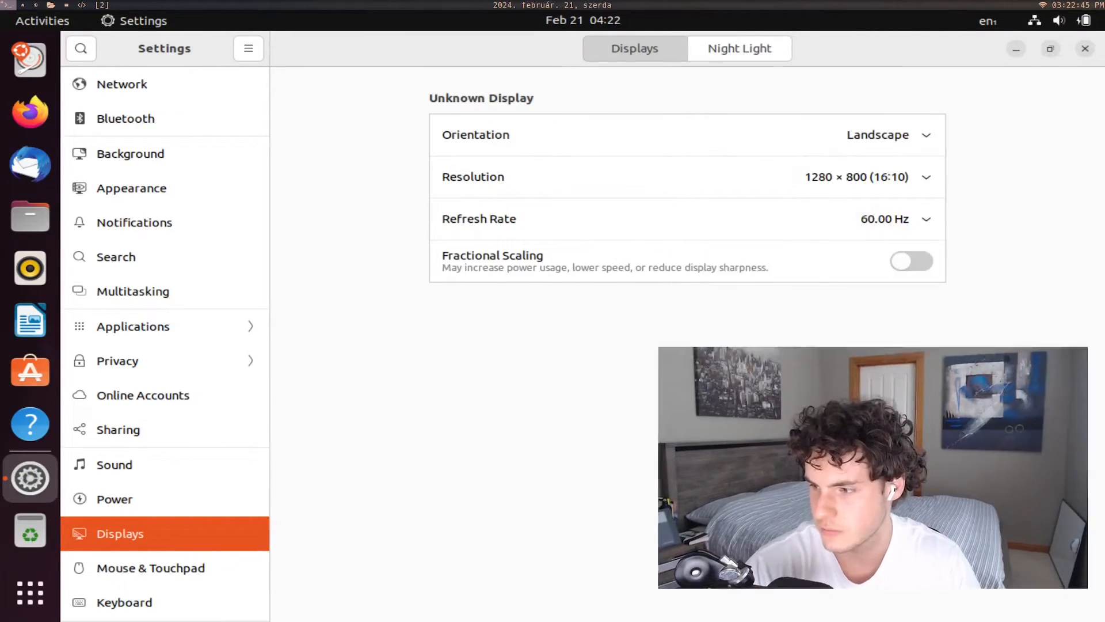
left_click(926, 177)
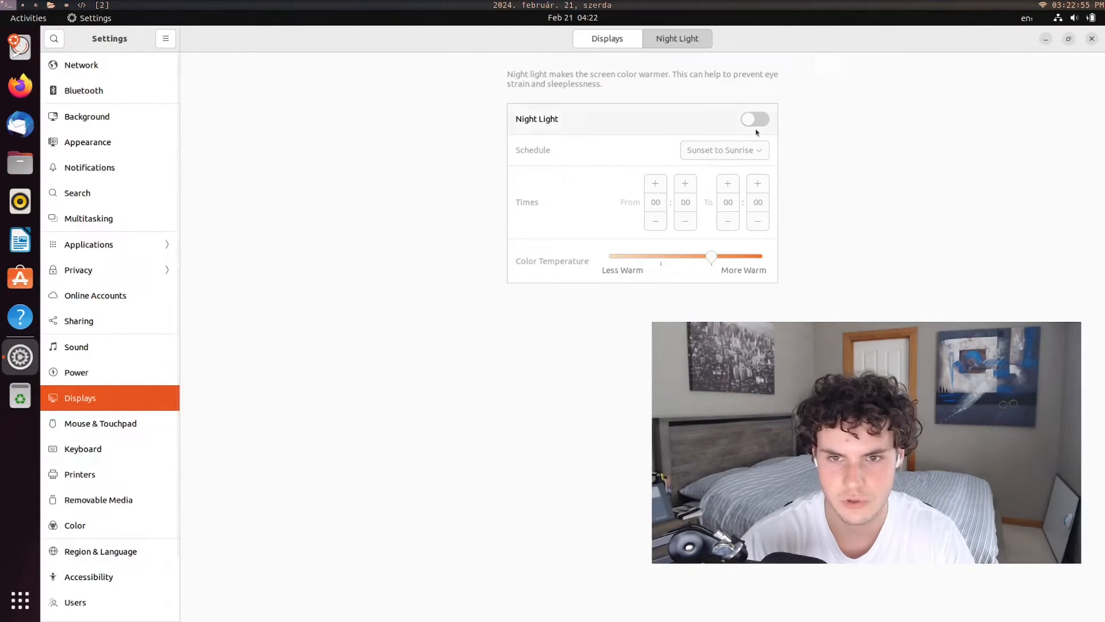
left_click(755, 118)
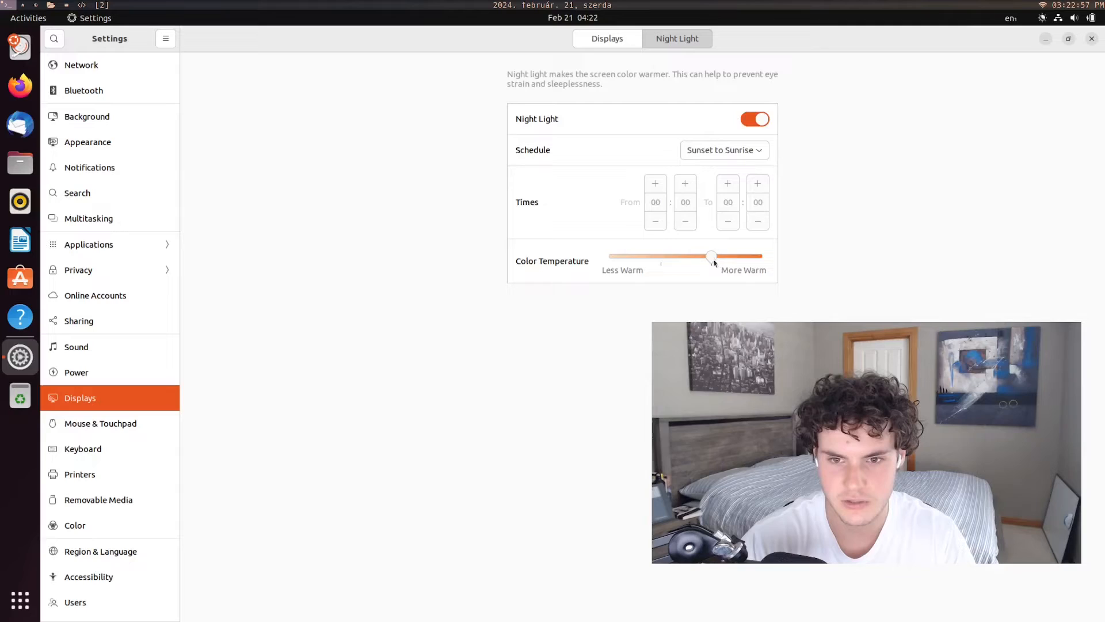
left_click(607, 38)
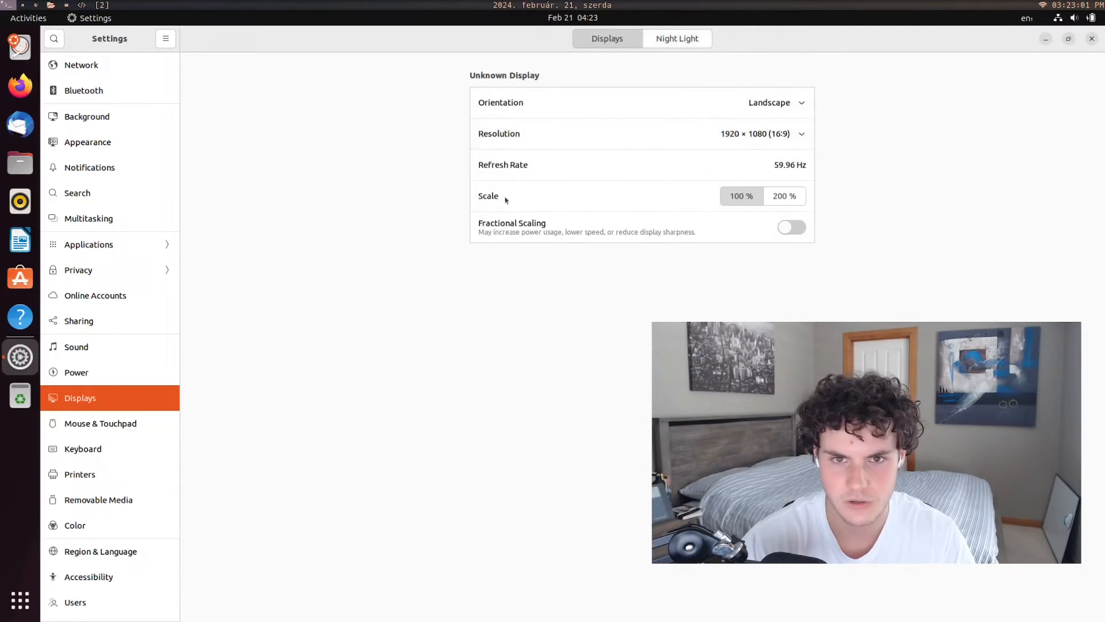
mouse_move(689, 209)
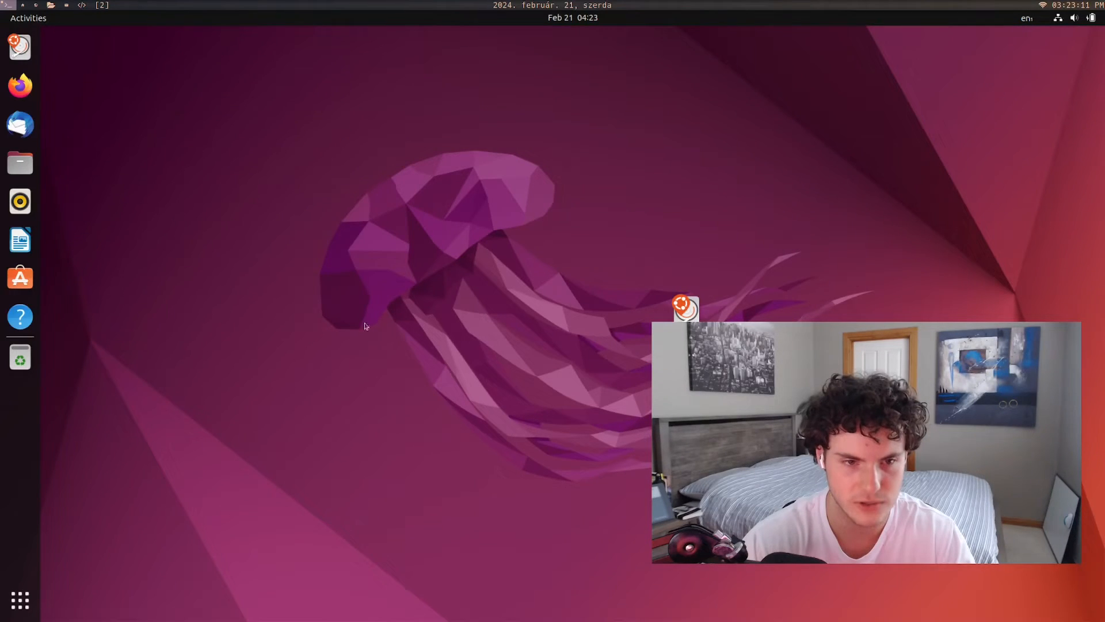
mouse_move(20, 315)
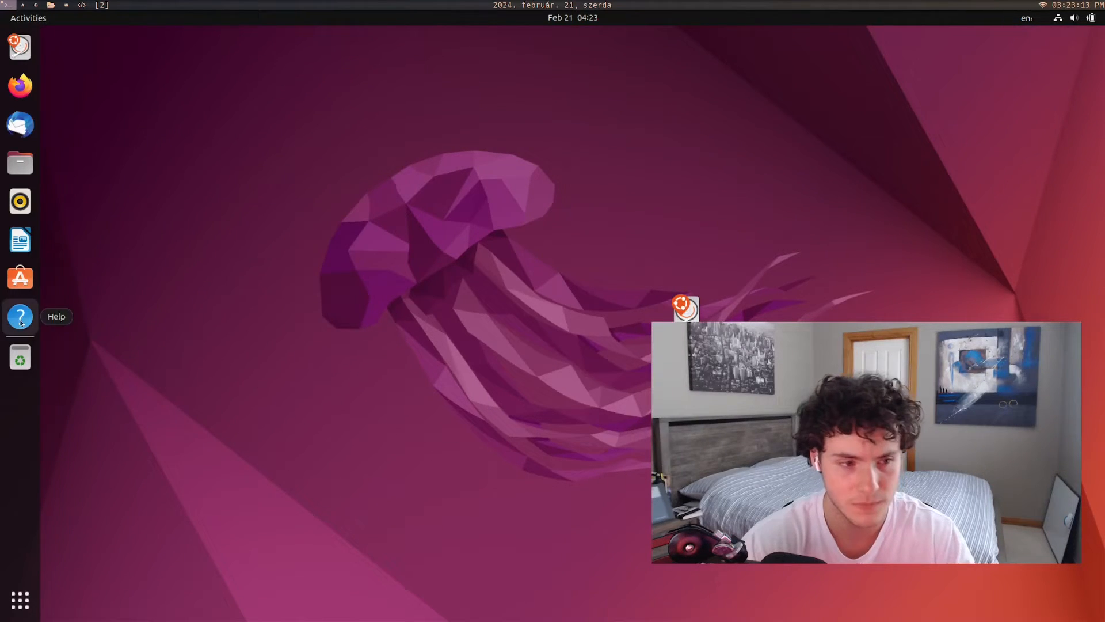
left_click(19, 84)
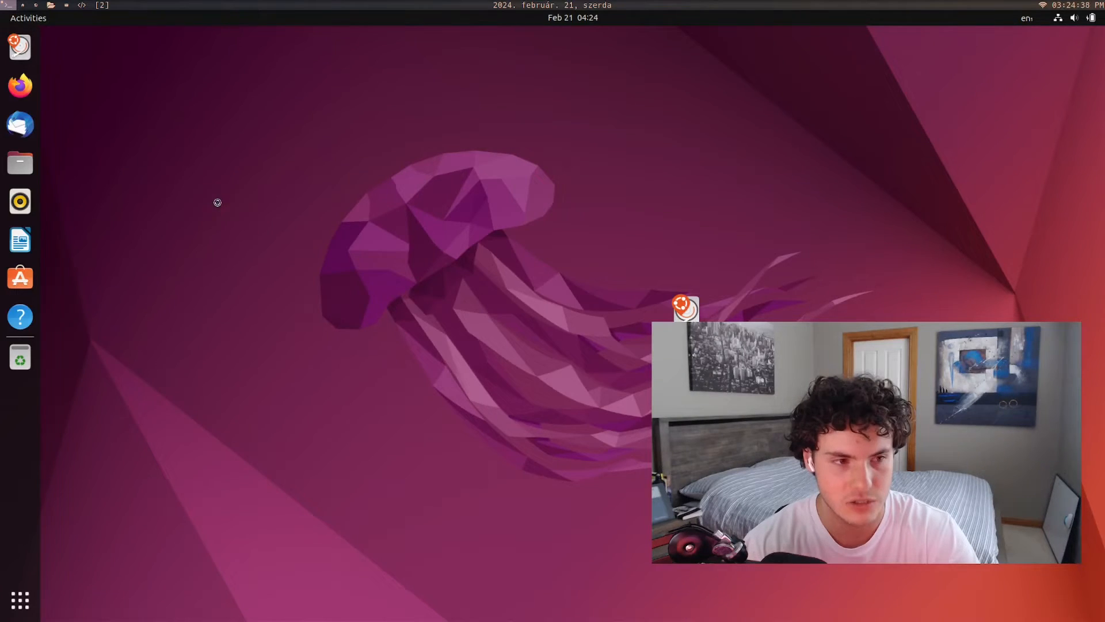
mouse_move(303, 183)
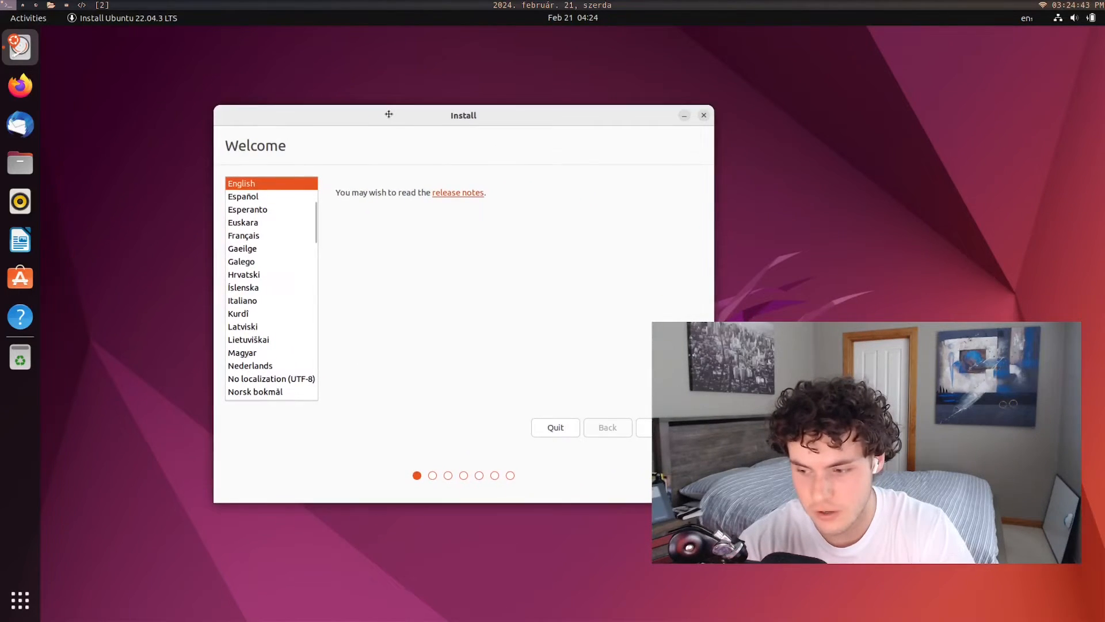
Preview the installer welcome in Español, return to English and continue to the keyboard layout page.
left_click(243, 195)
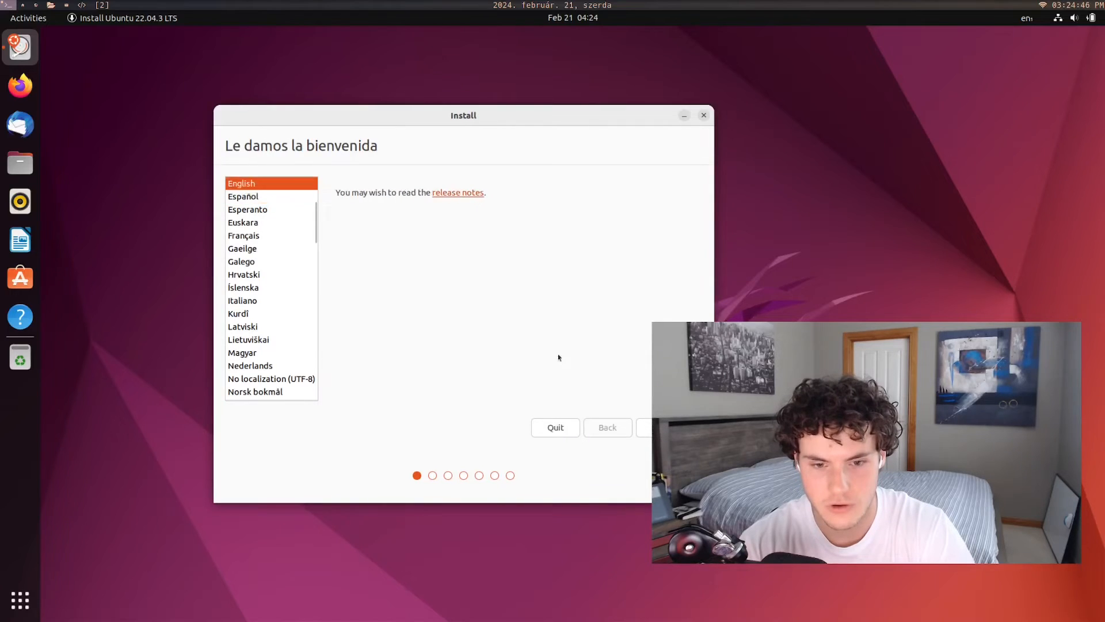
left_click(241, 183)
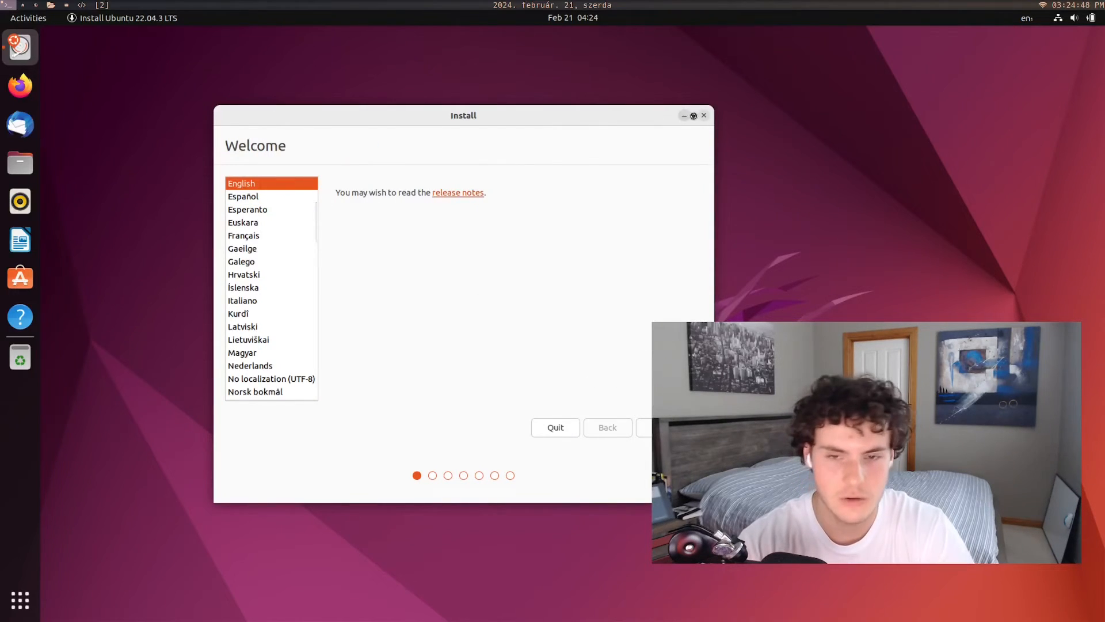
left_click(658, 427)
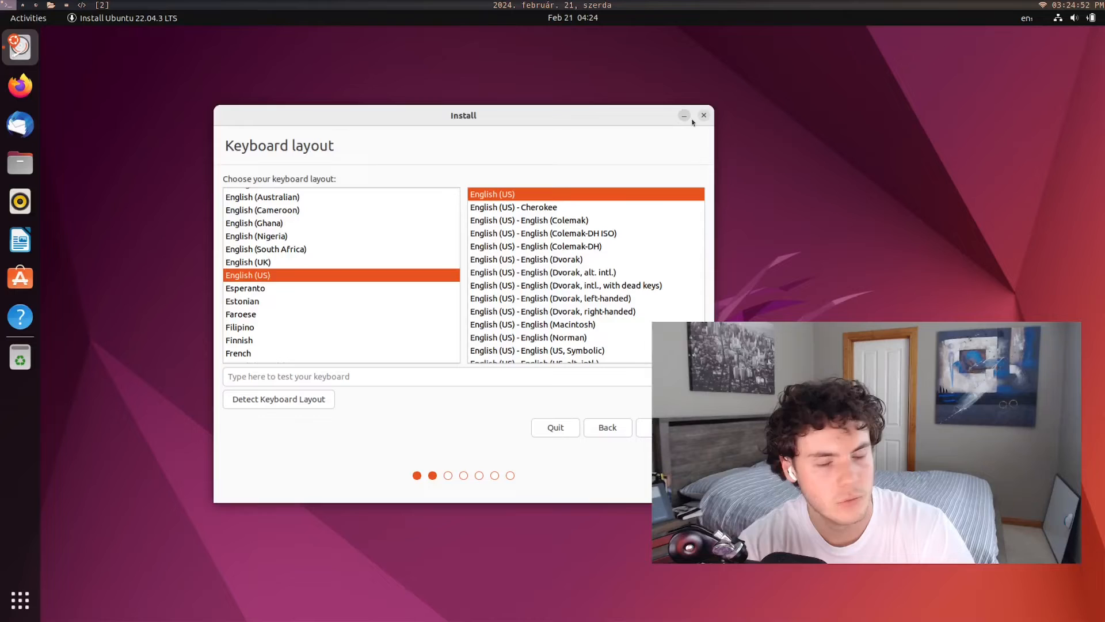
Quit the installation from the keyboard layout page and confirm, returning to the live desktop.
left_click(555, 427)
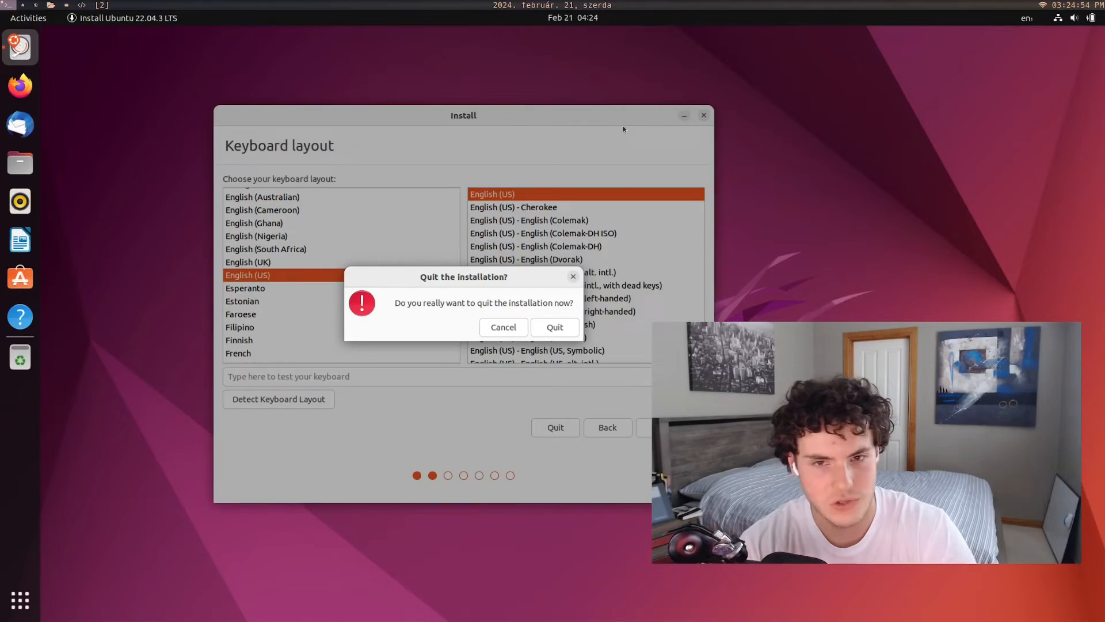
left_click(504, 325)
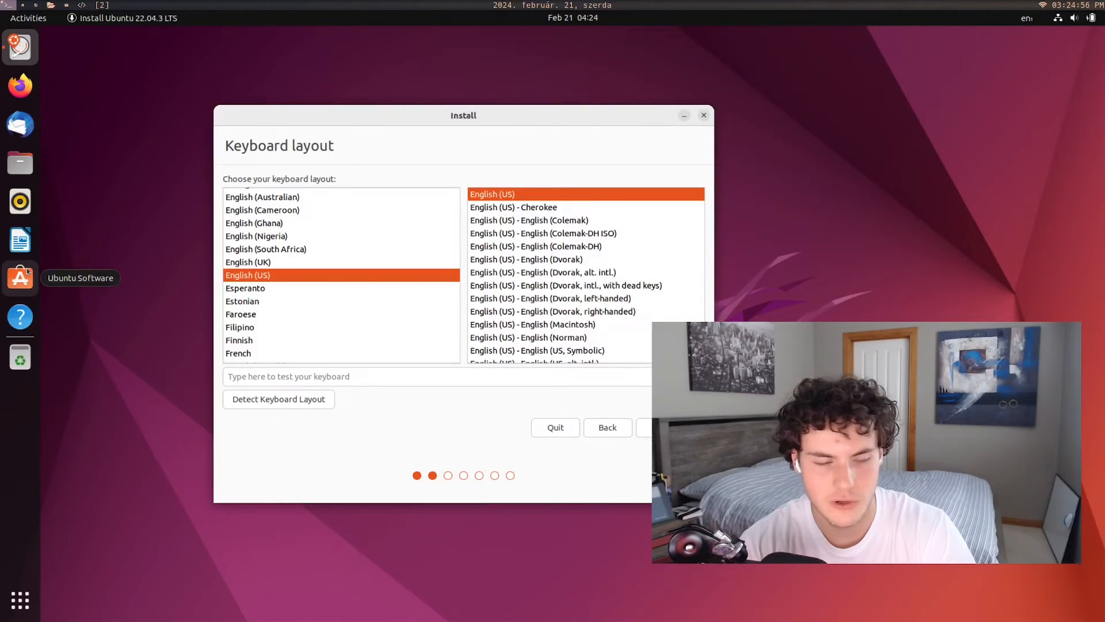
left_click(703, 115)
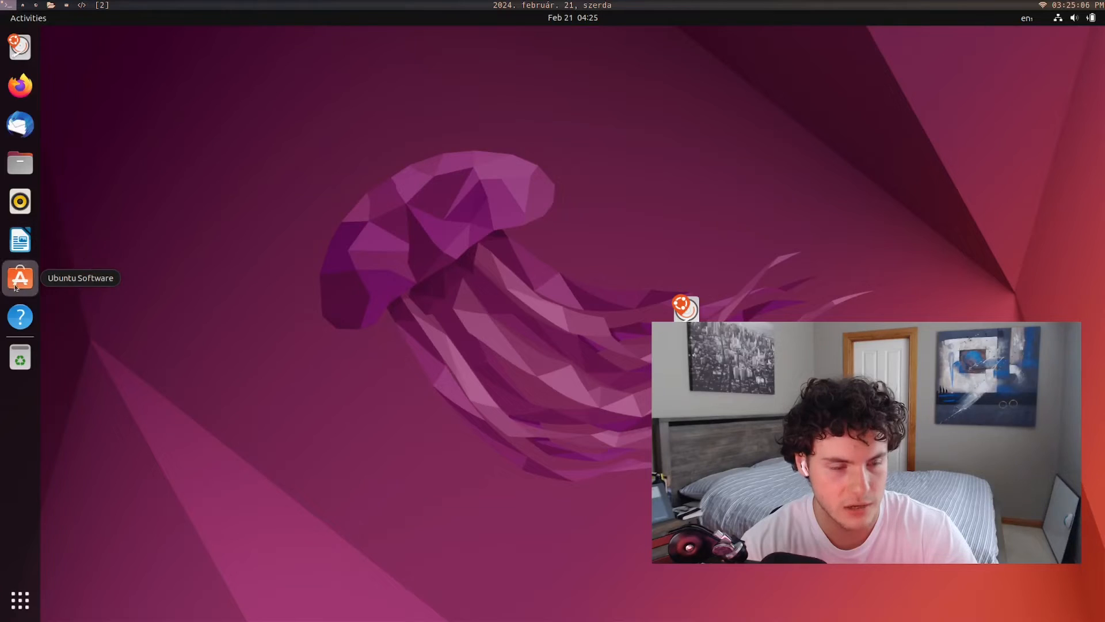
Launch Ubuntu Software from the dock to its Explore page with Editor's Choice apps.
left_click(20, 277)
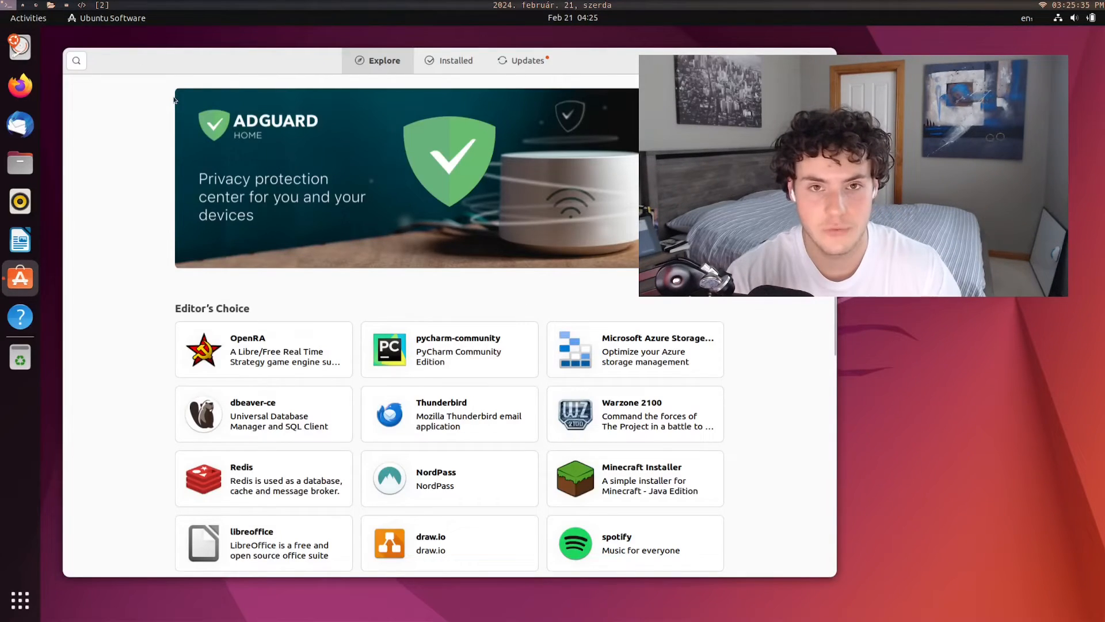
mouse_move(14, 6)
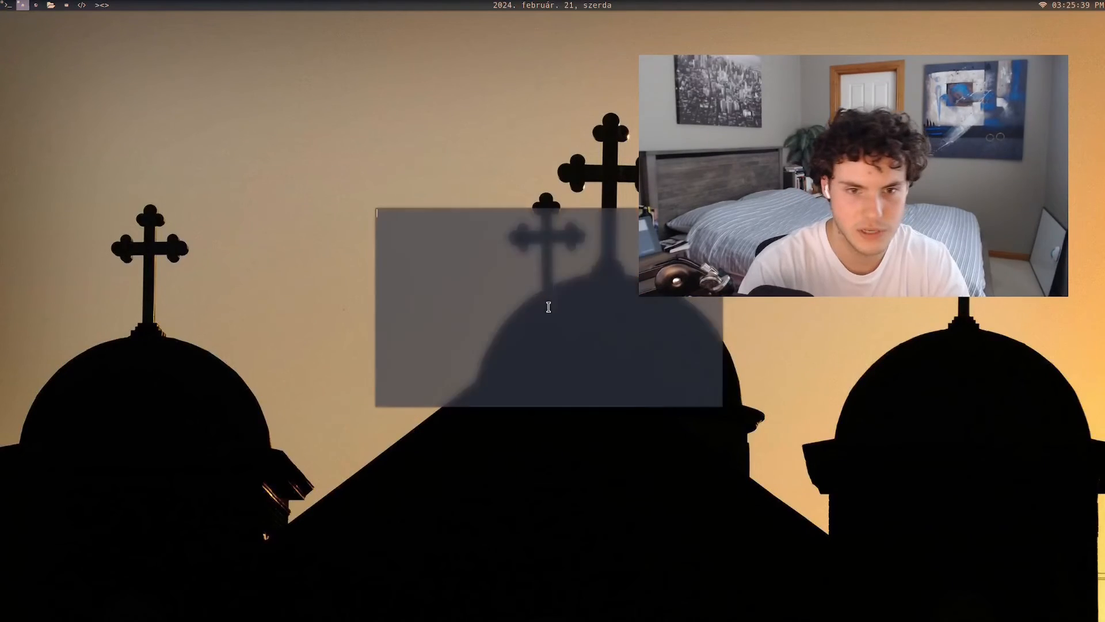
Run sudo pacman -S firefox on the Arch host and submit the sudo password.
type("sudo")
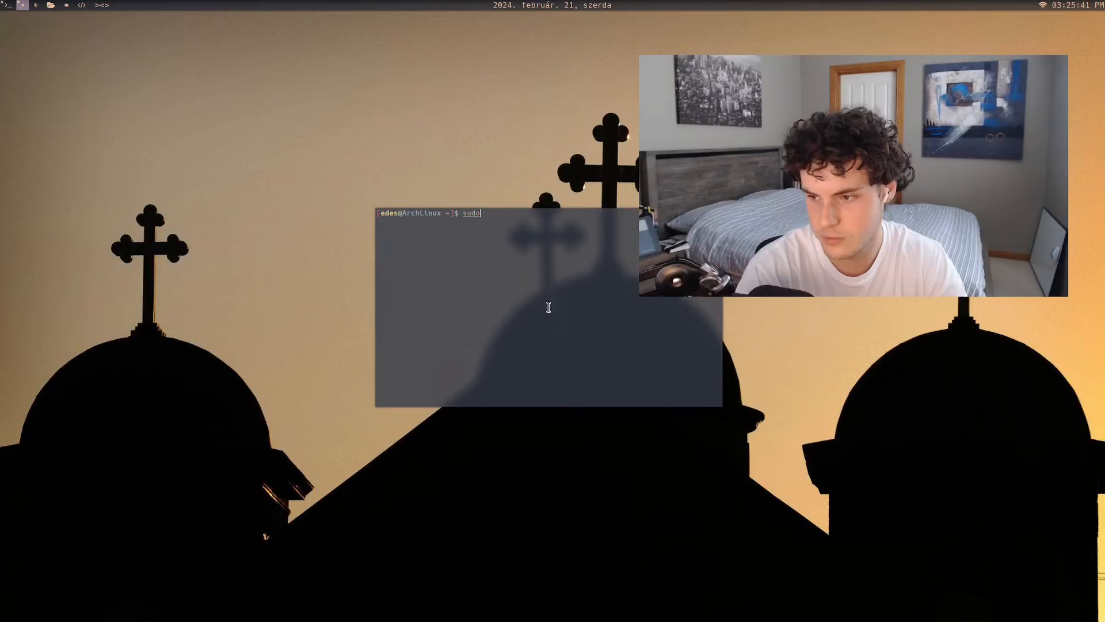
type("pacman -S")
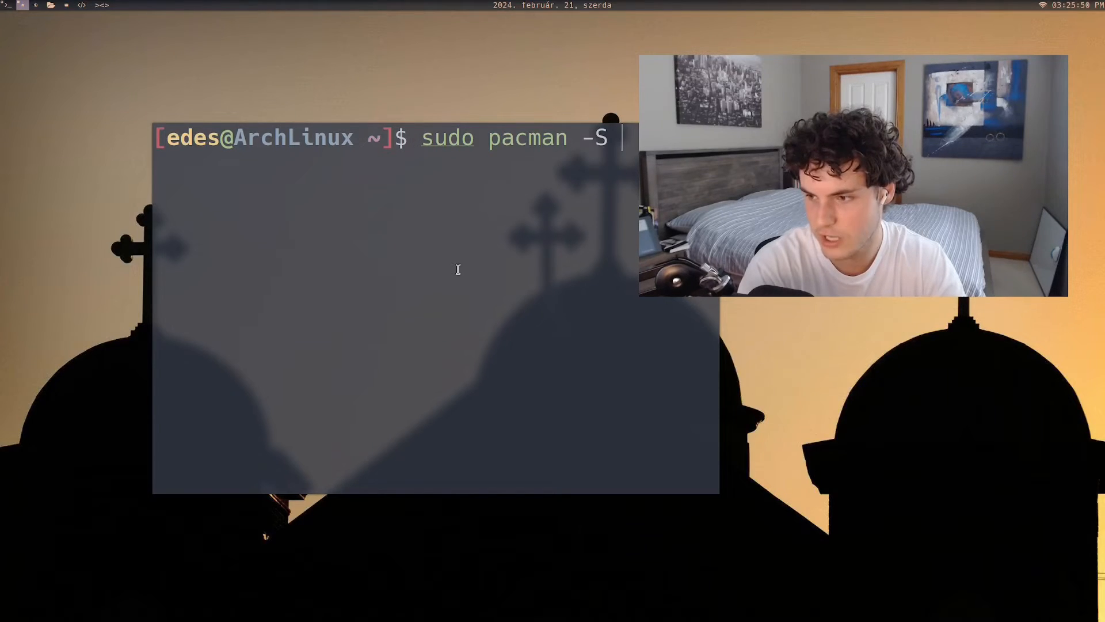
type("f")
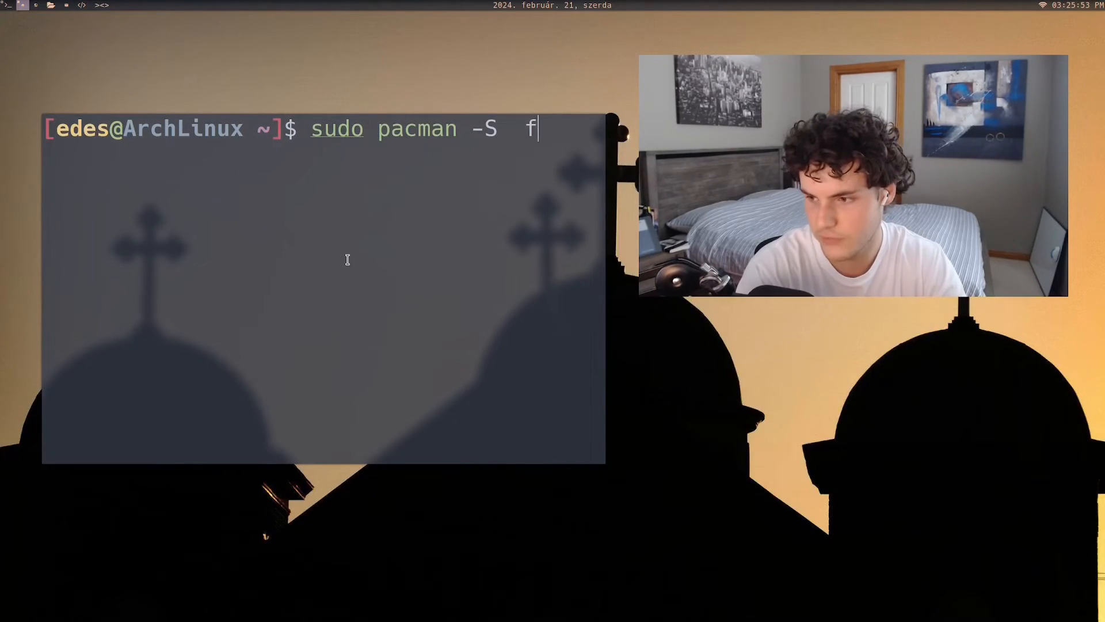
key("Return")
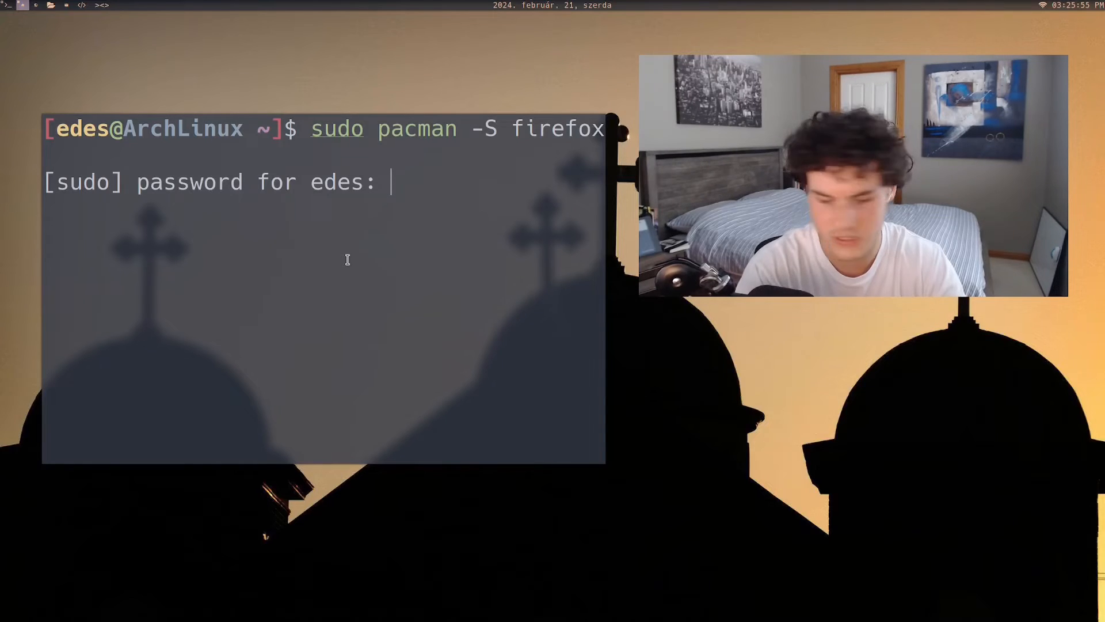
key("Return")
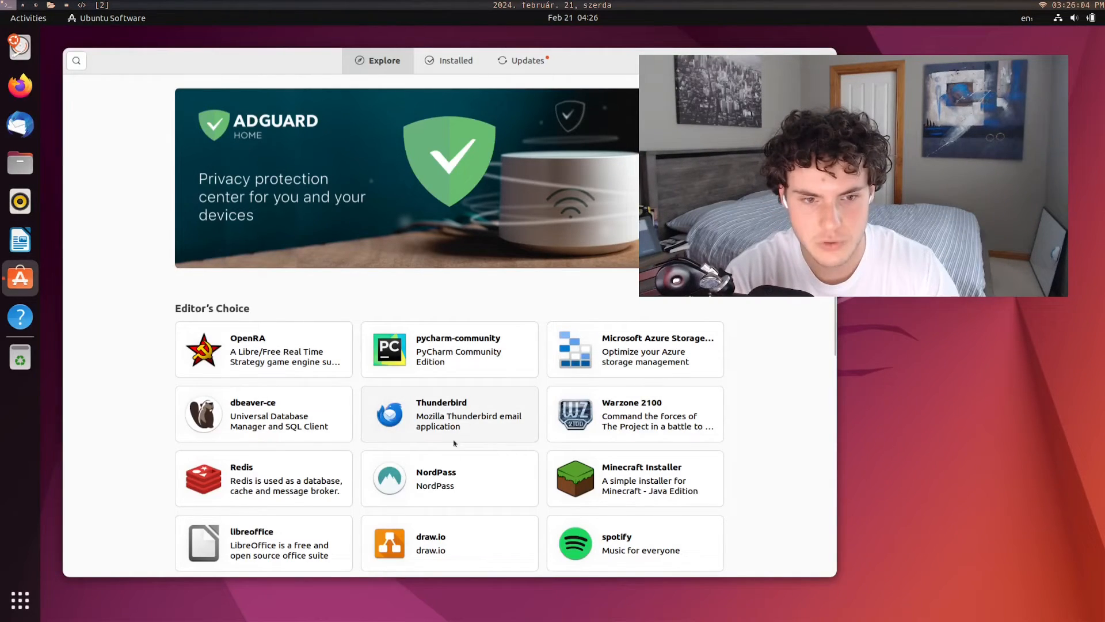
scroll("down", 3)
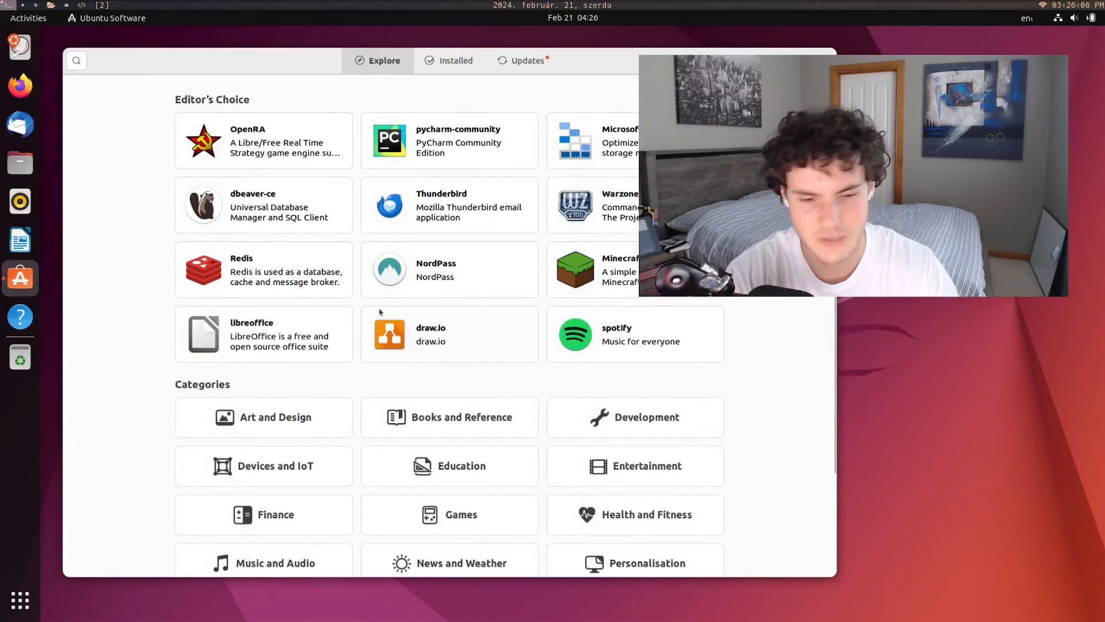
mouse_move(167, 289)
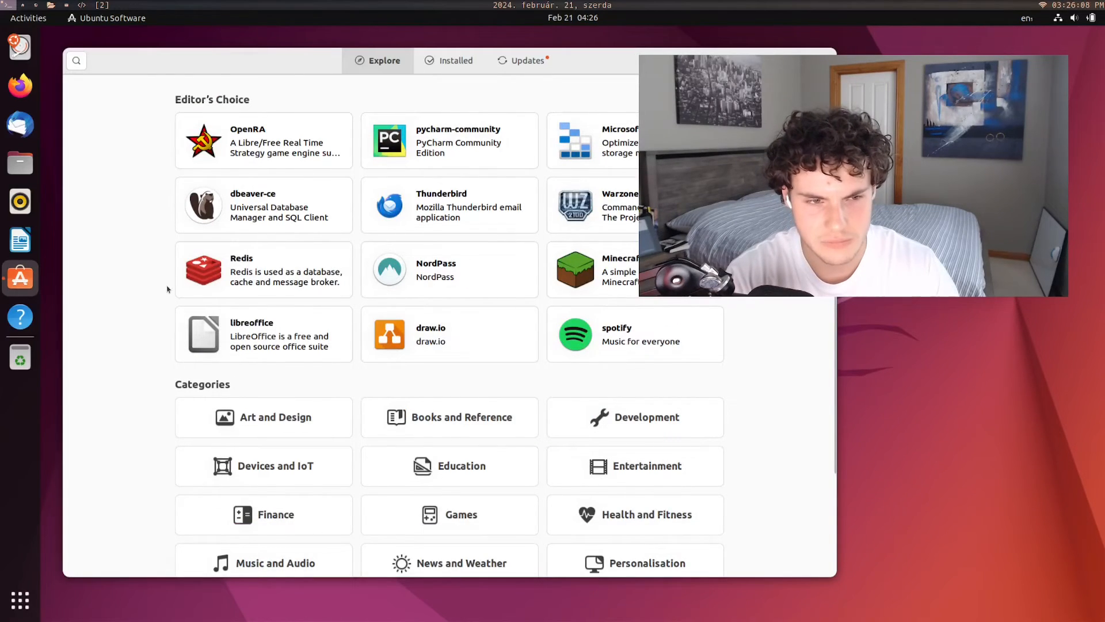
scroll("up", 3)
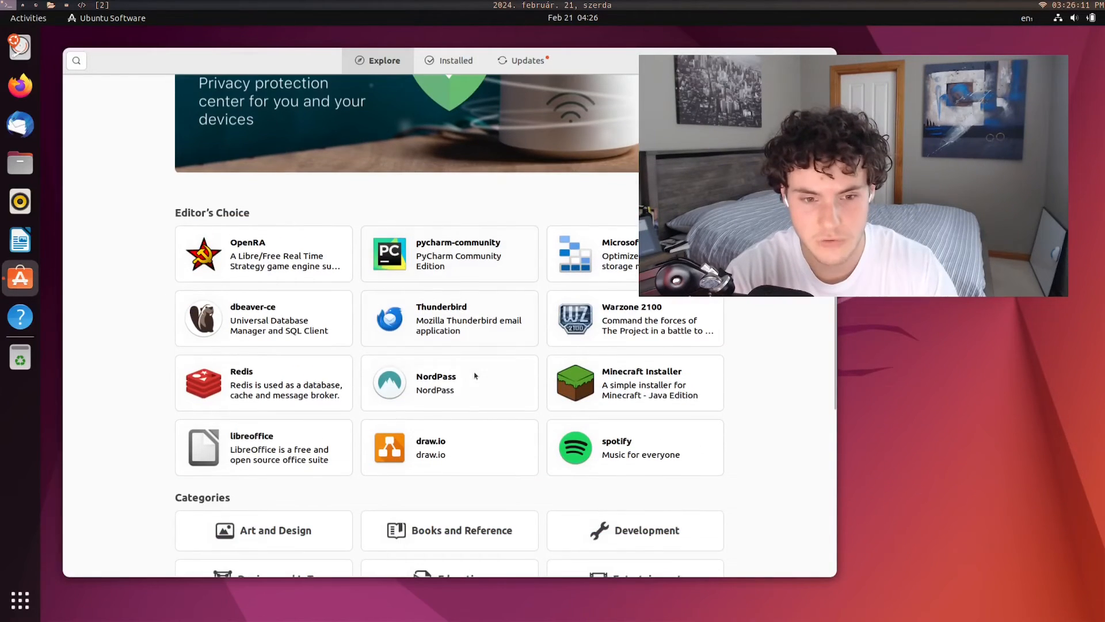
left_click(449, 382)
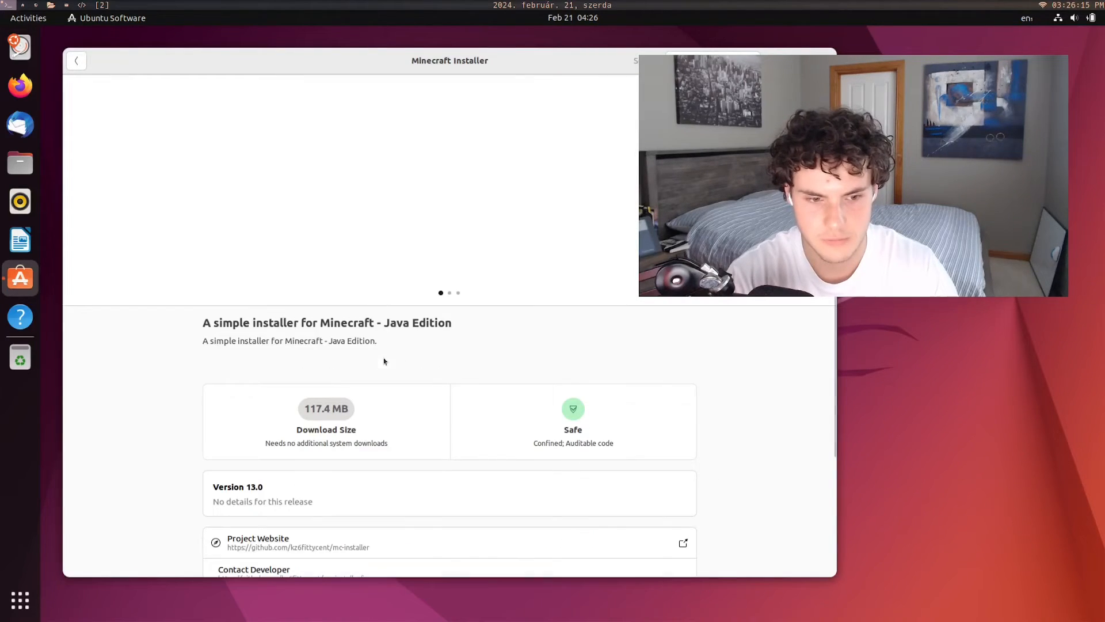
scroll("up", 3)
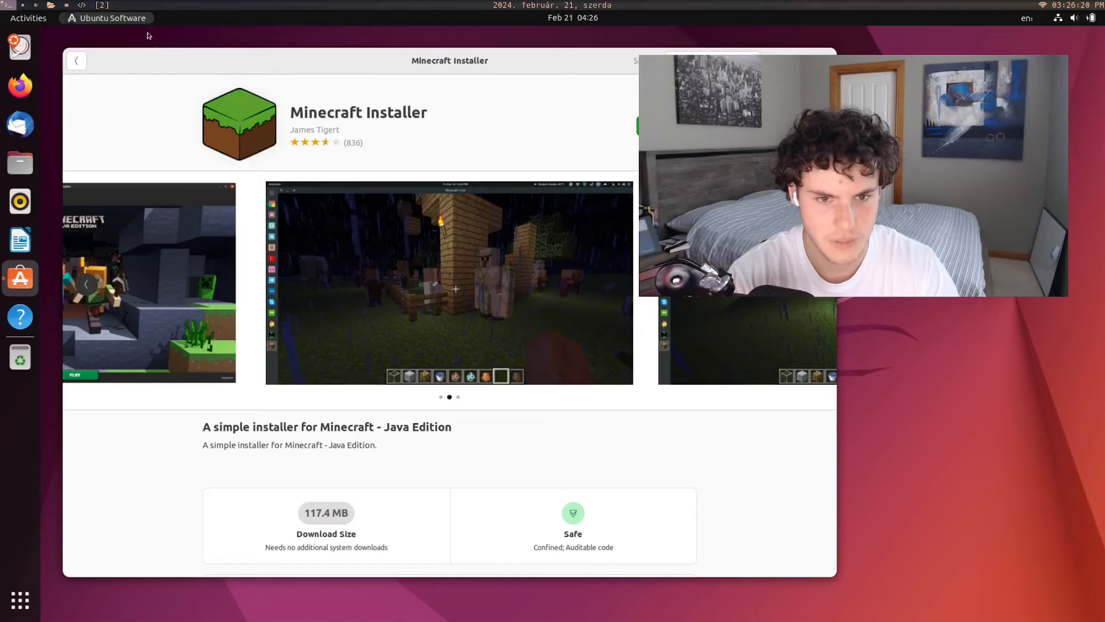
left_click(76, 61)
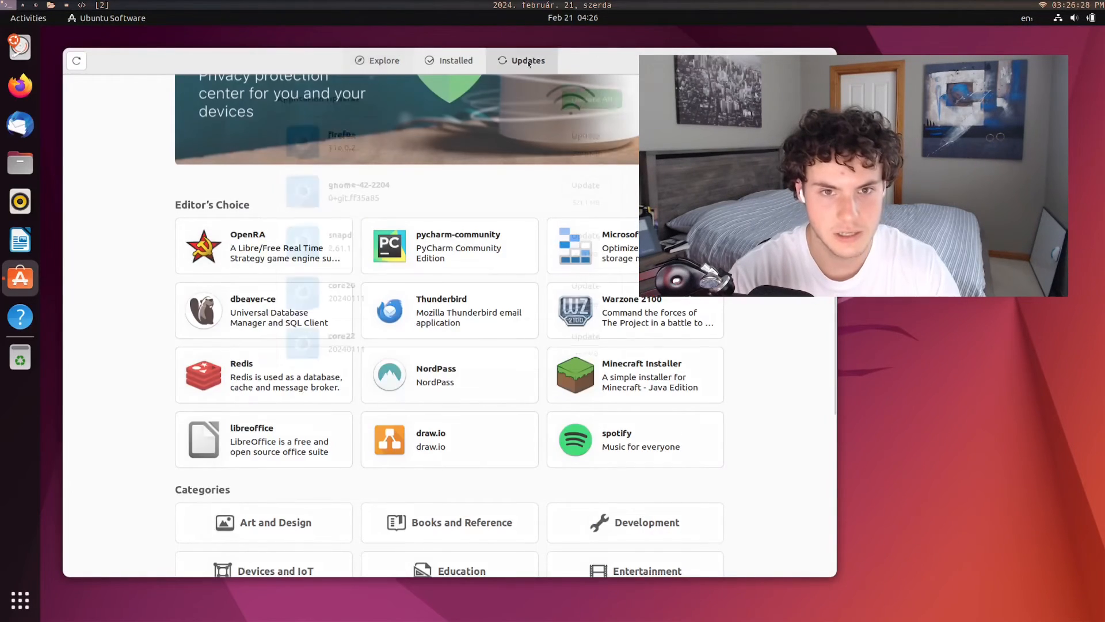
Alternate between Explore and Updates, ending on the Updates list for Firefox, gnome-42-2204, snapd, core20 and core22.
left_click(527, 60)
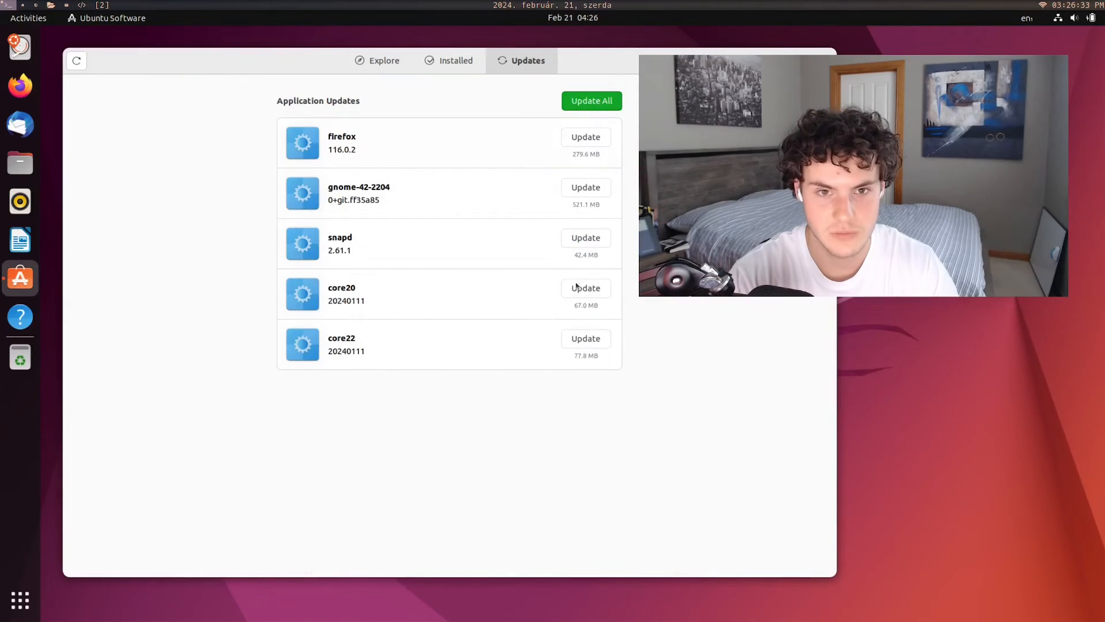
left_click(383, 60)
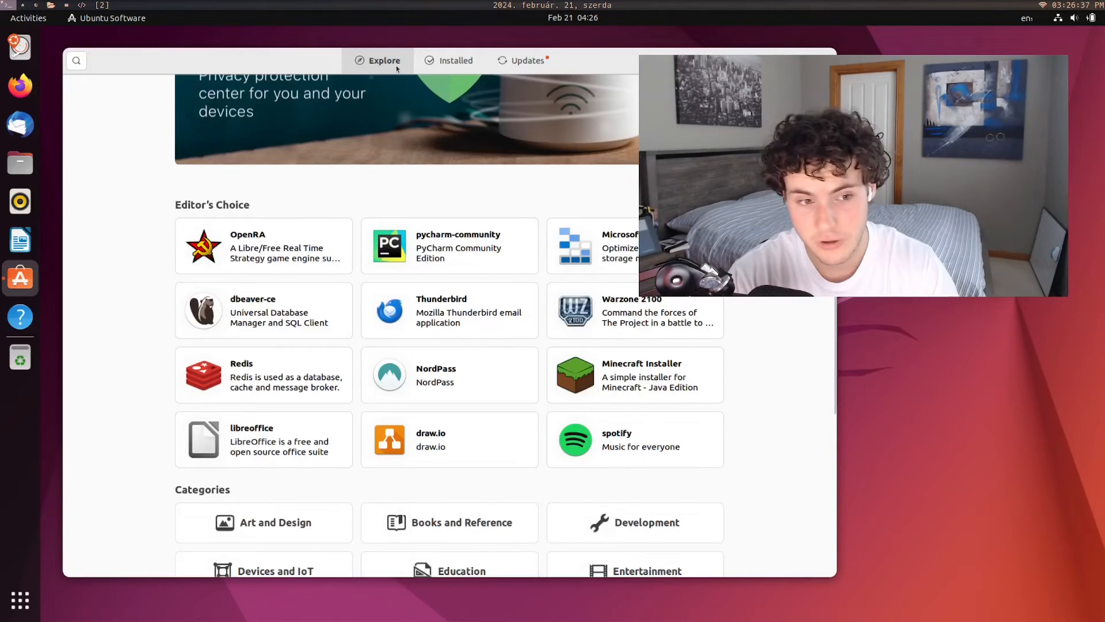
left_click(523, 60)
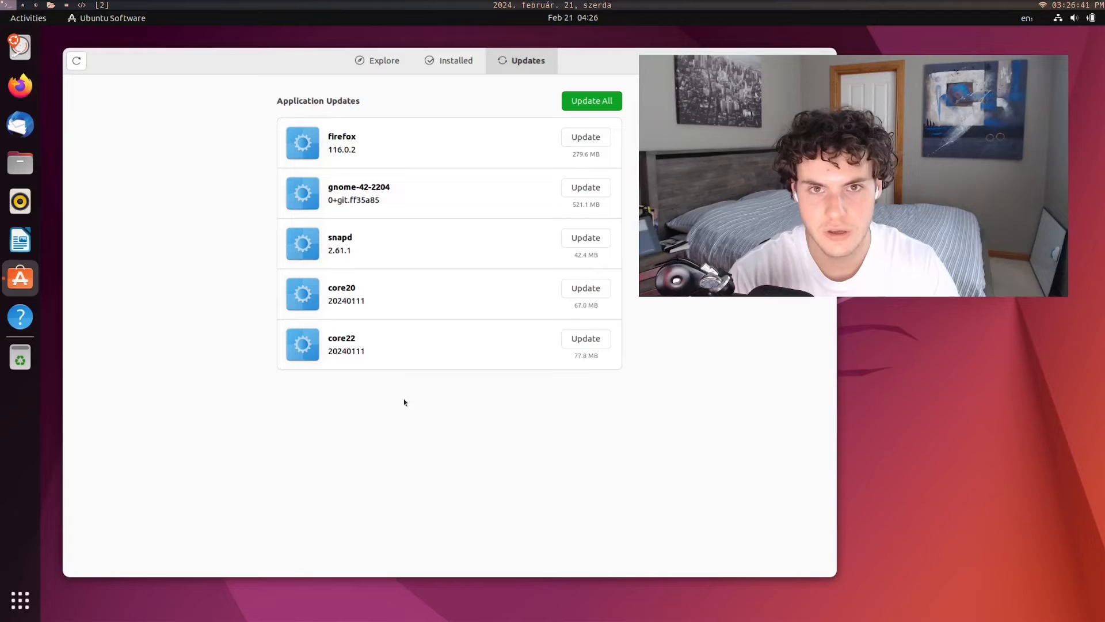
left_click(385, 60)
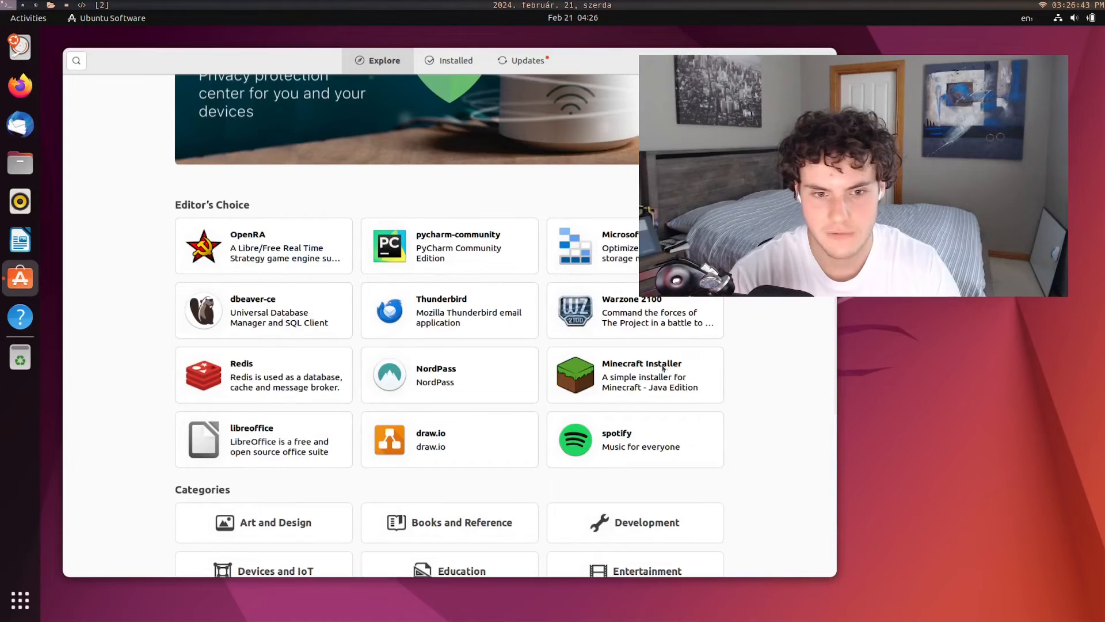
left_click(523, 60)
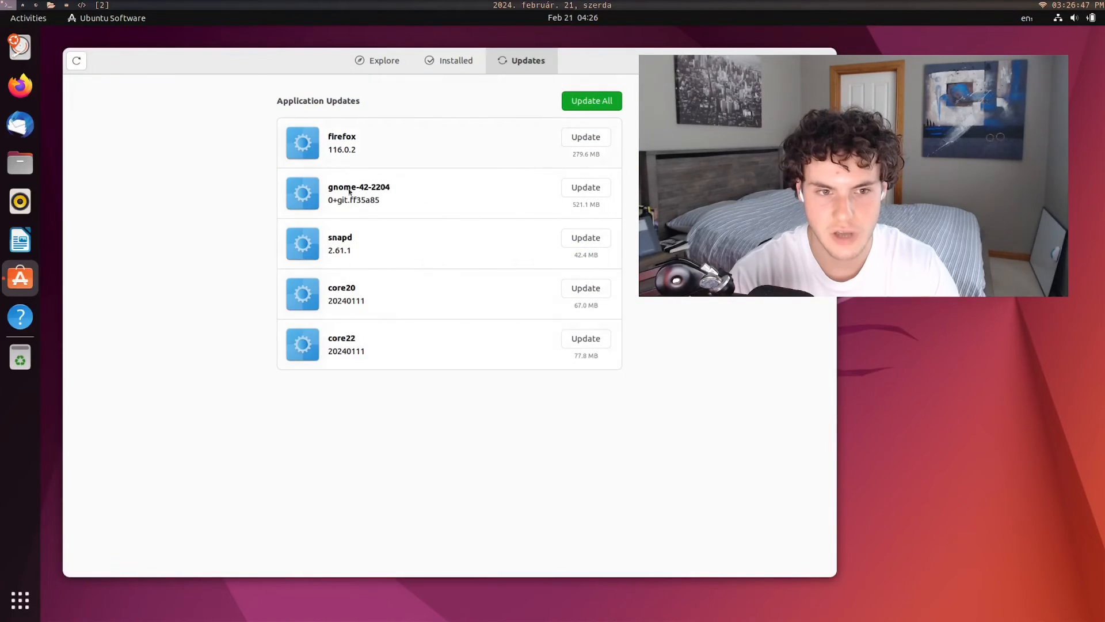
mouse_move(422, 190)
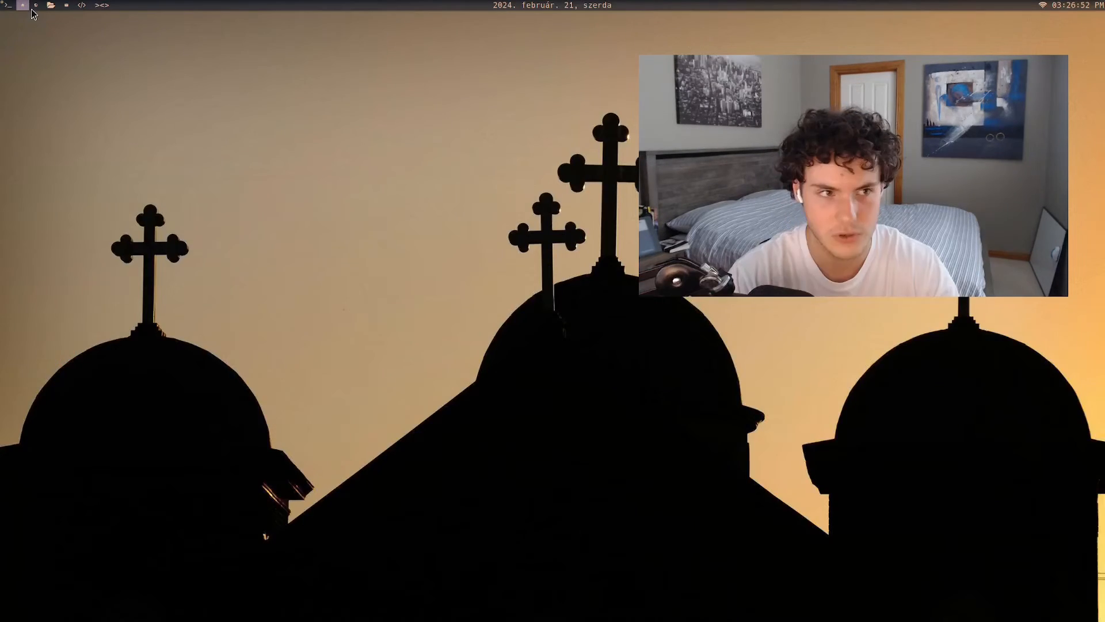
Run sudo pacman -Syu in a host terminal and submit the password up to the Proceed prompt.
left_click(23, 6)
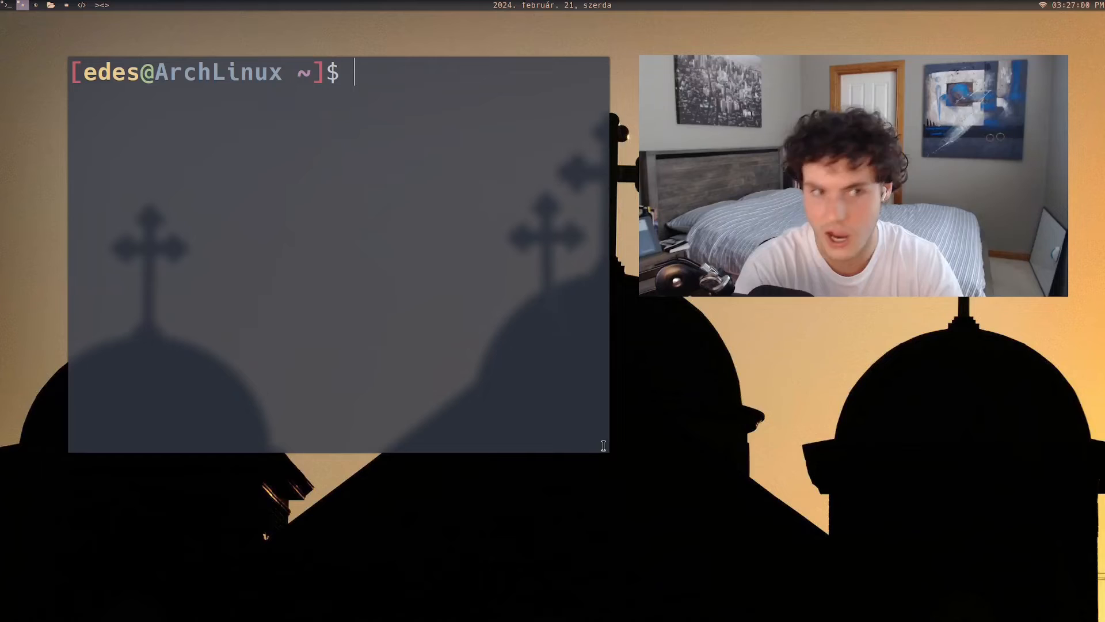
type("p -Syu")
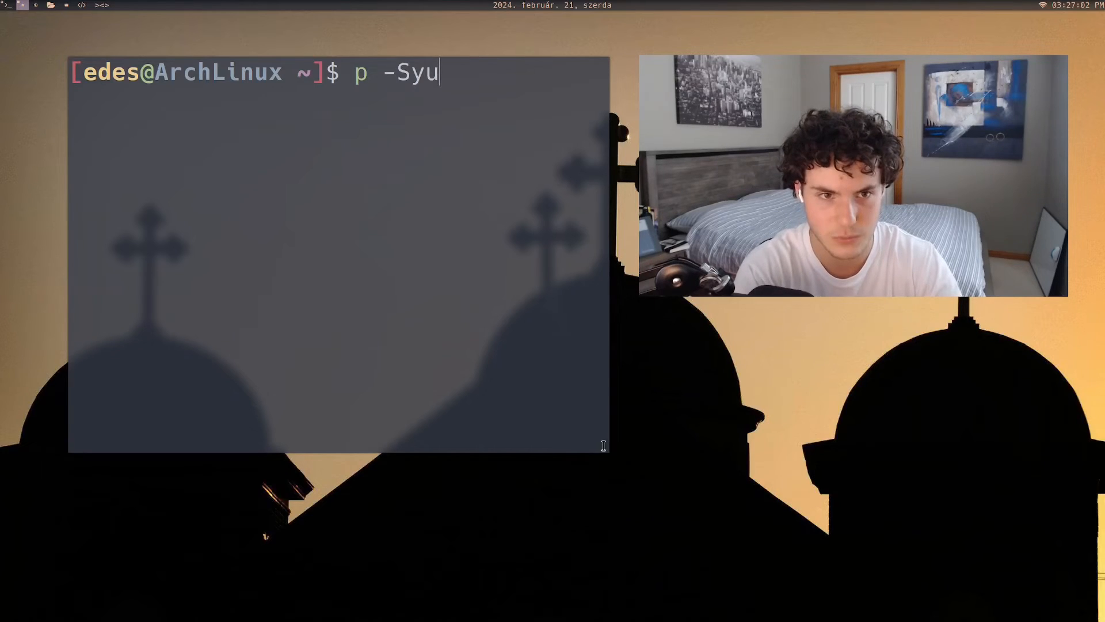
type("sudo pac")
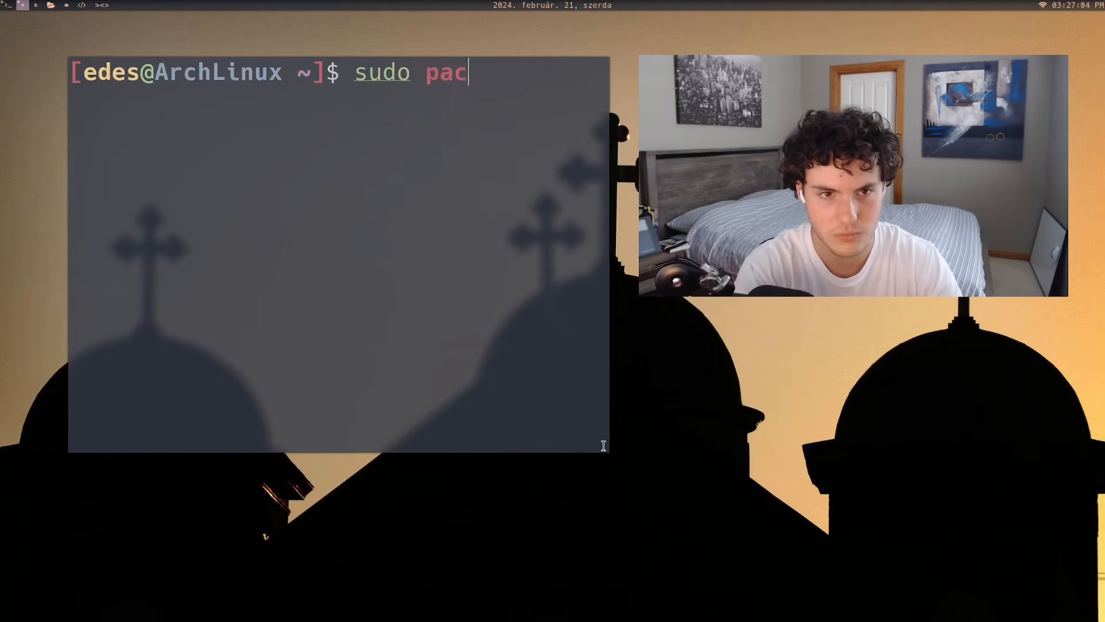
key("Return")
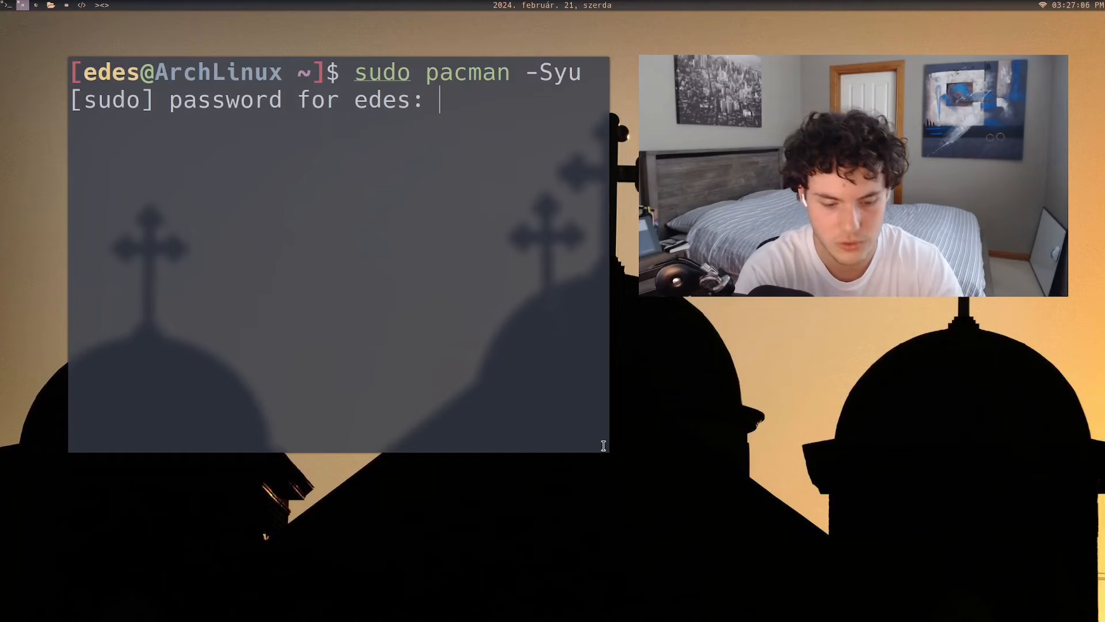
key("Return")
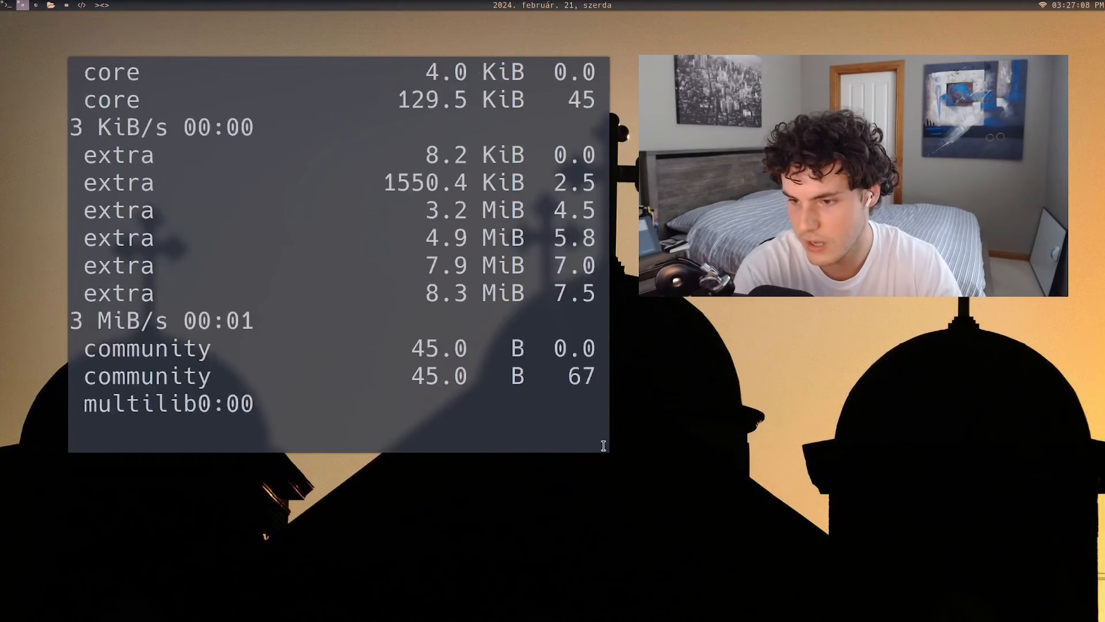
Review the listed upgrade packages and return to the Ubuntu virtual machine.
scroll("down", 3)
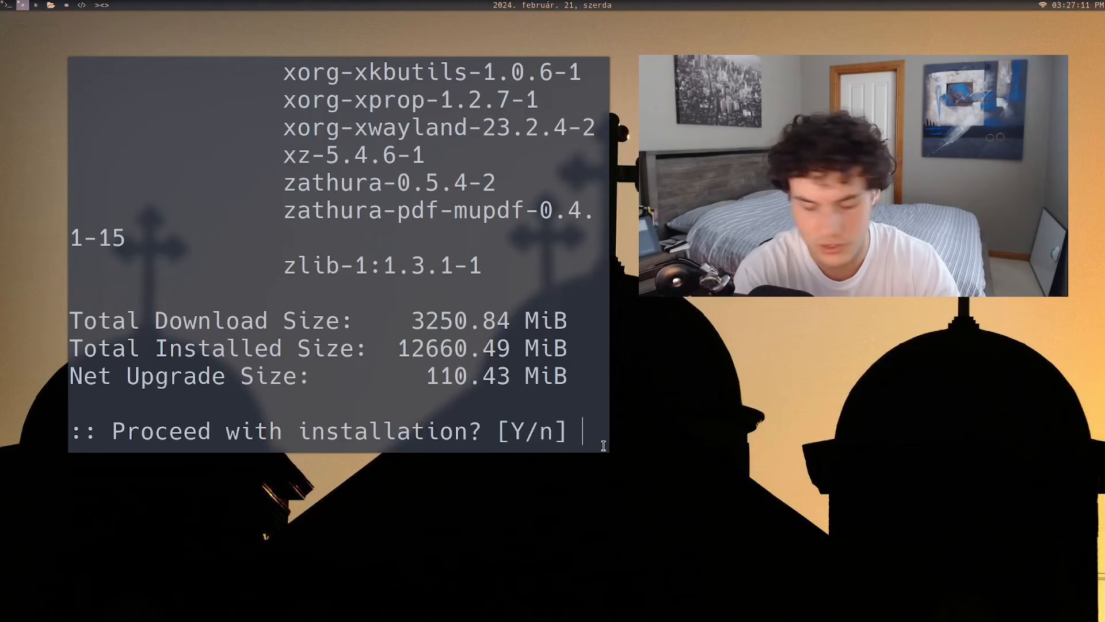
double_click(457, 348)
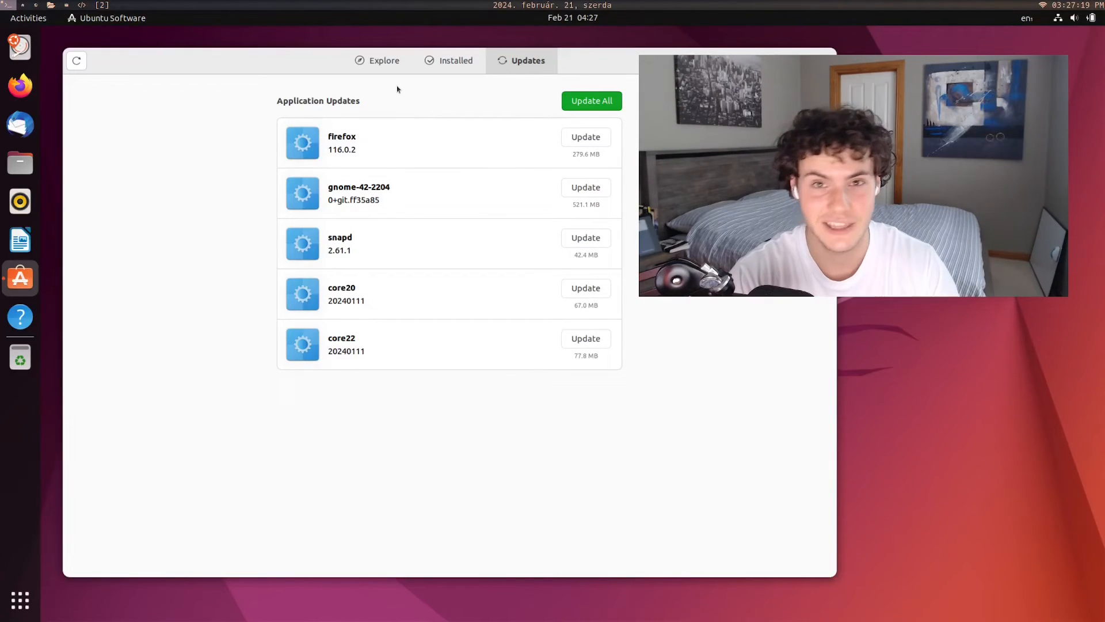
Close Ubuntu Software and show the GNOME grid of all installed applications.
left_click(384, 60)
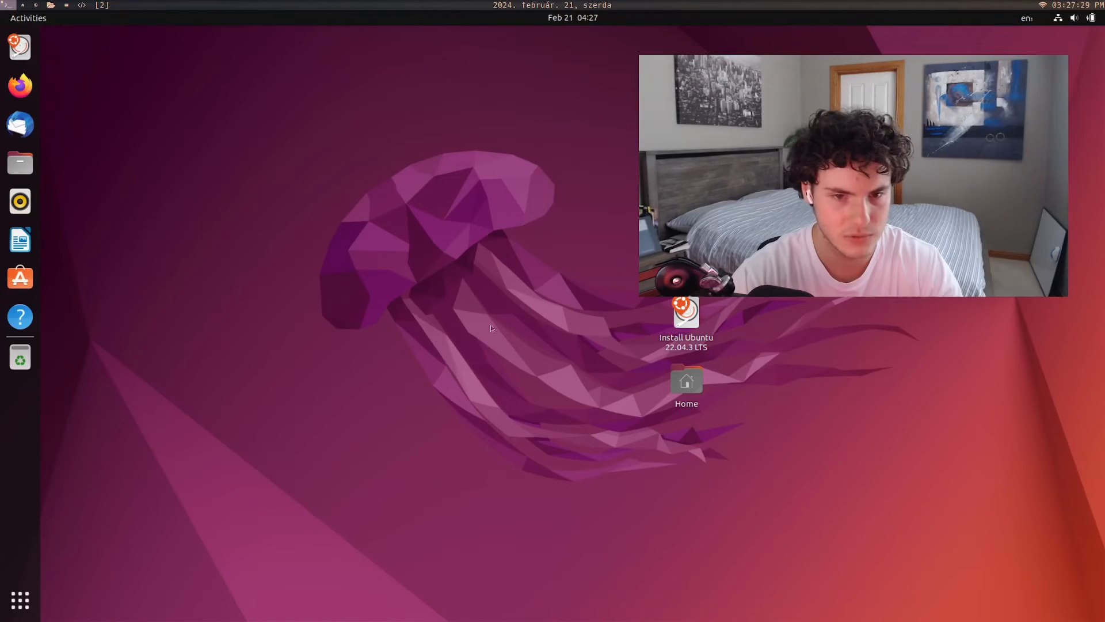
left_click(20, 240)
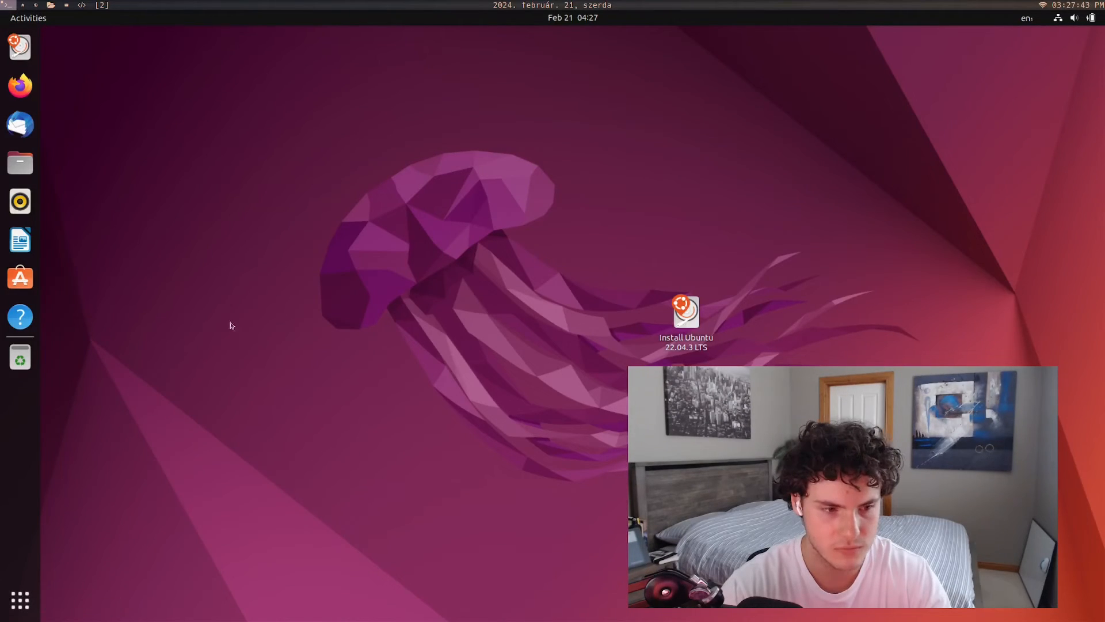
left_click(27, 17)
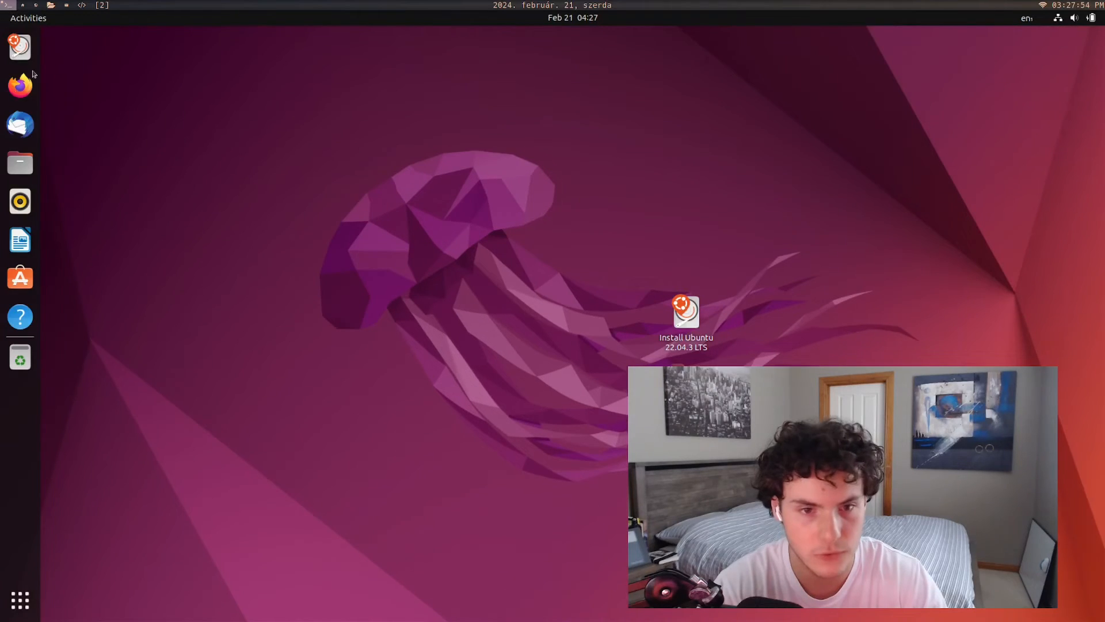
left_click(19, 599)
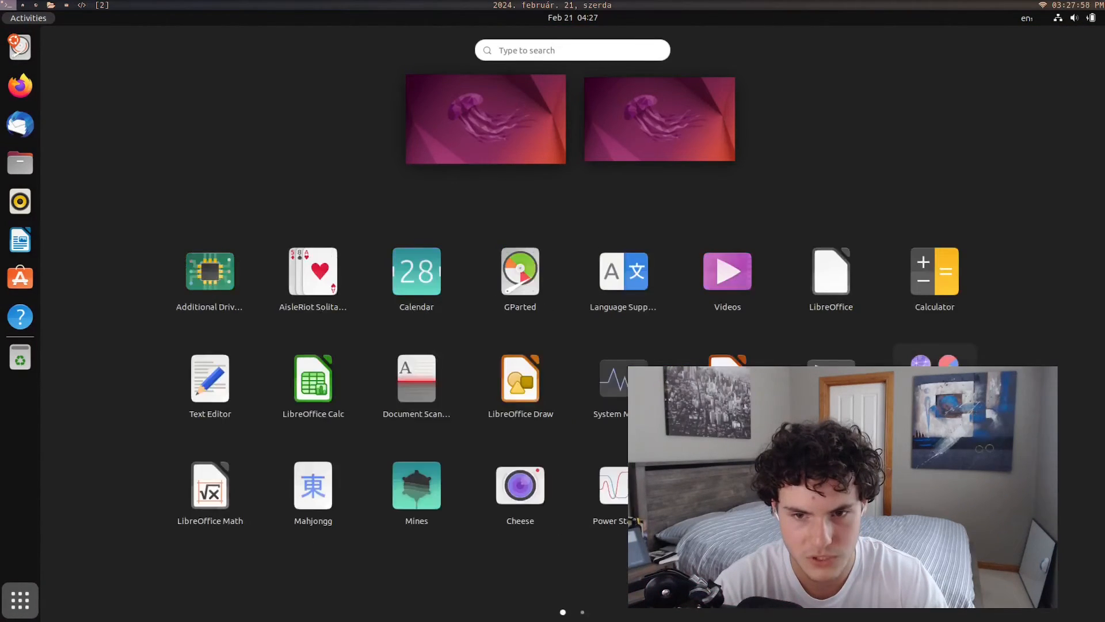
mouse_move(312, 272)
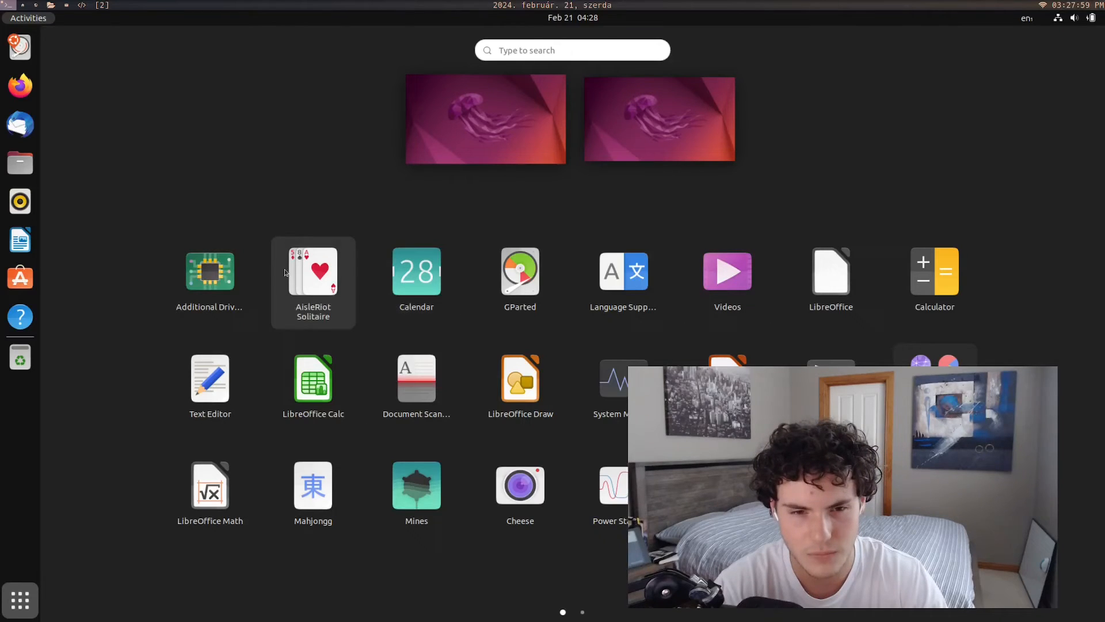
mouse_move(416, 328)
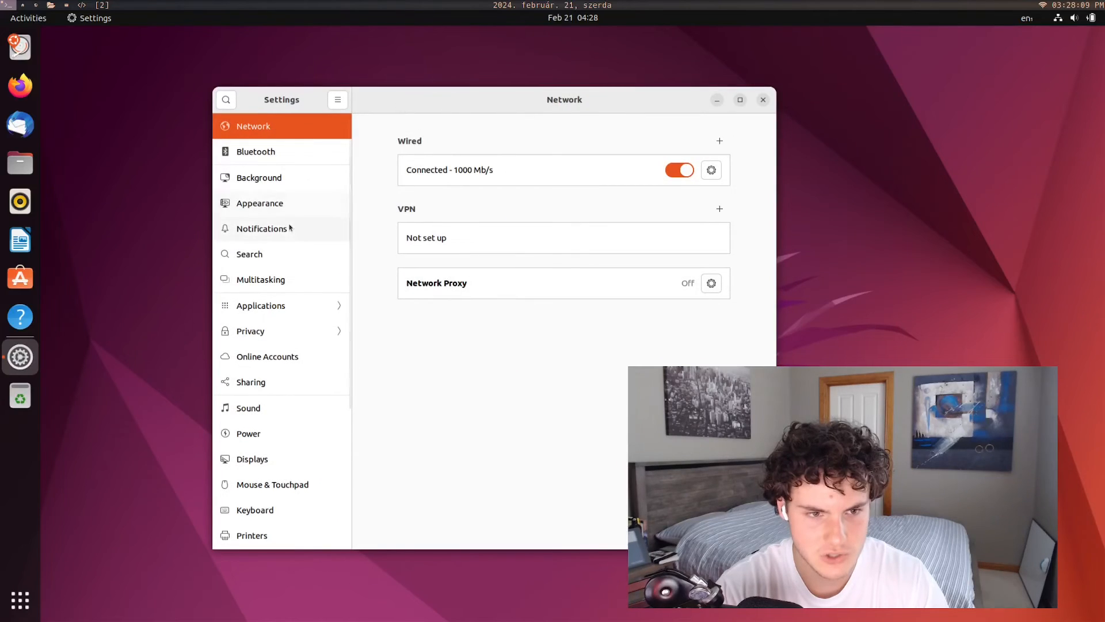
Set Appearance to the Dark style and try grey-green, green and Prussian Green accent colours.
left_click(259, 203)
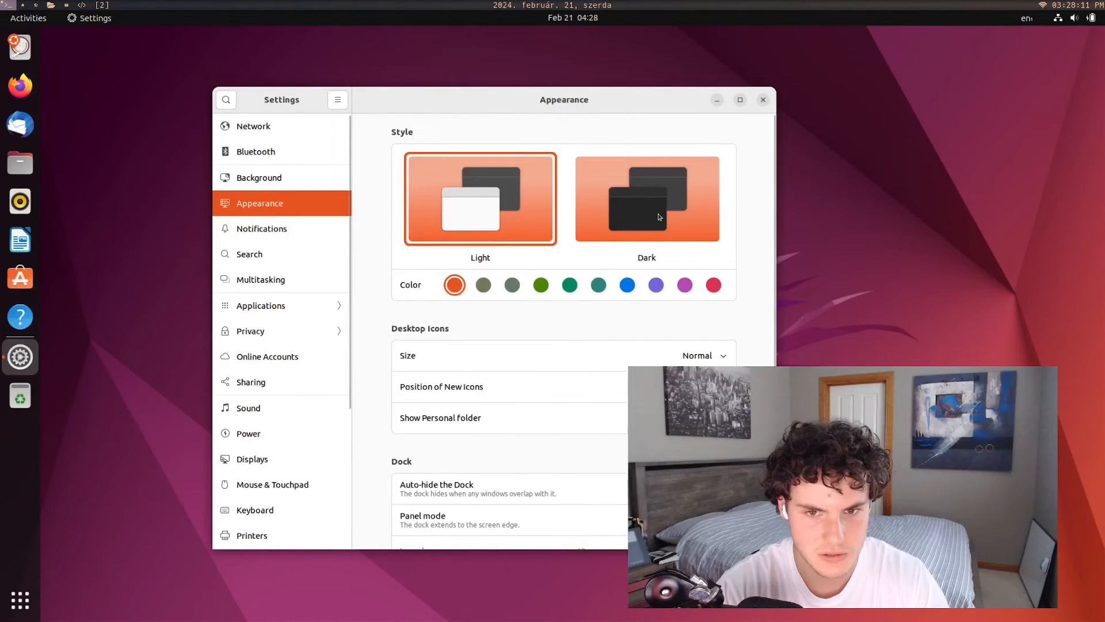
left_click(646, 198)
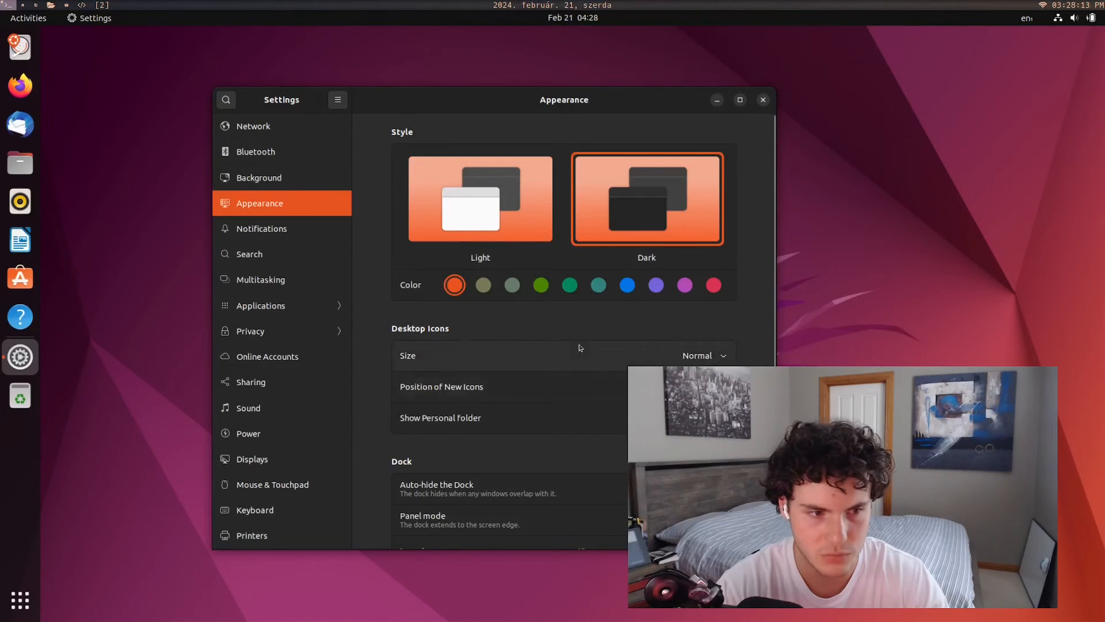
left_click(512, 285)
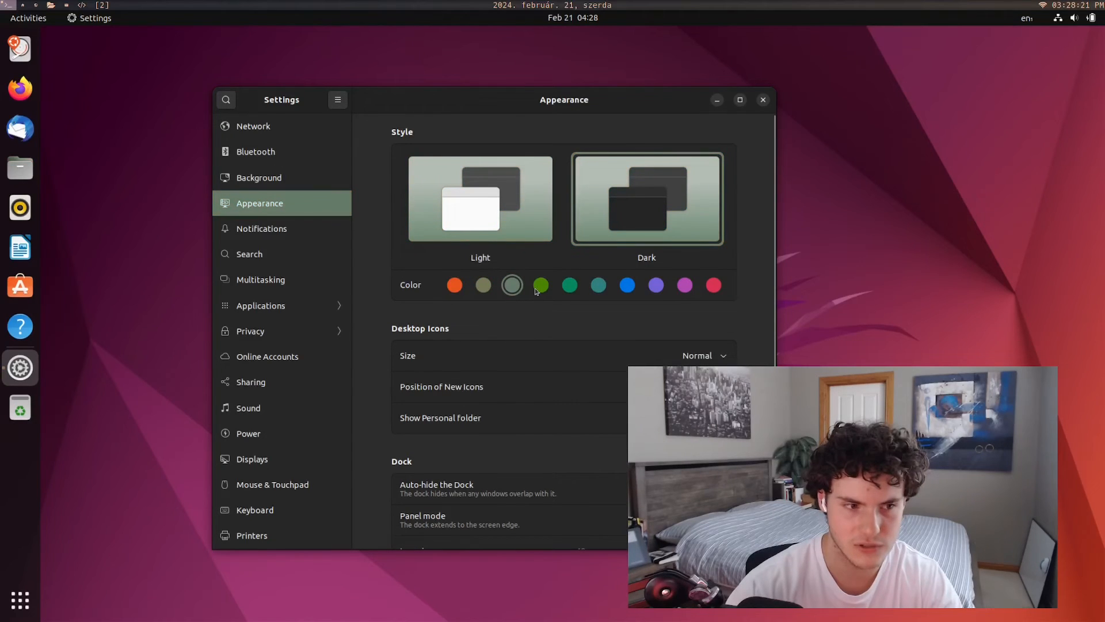
left_click(542, 284)
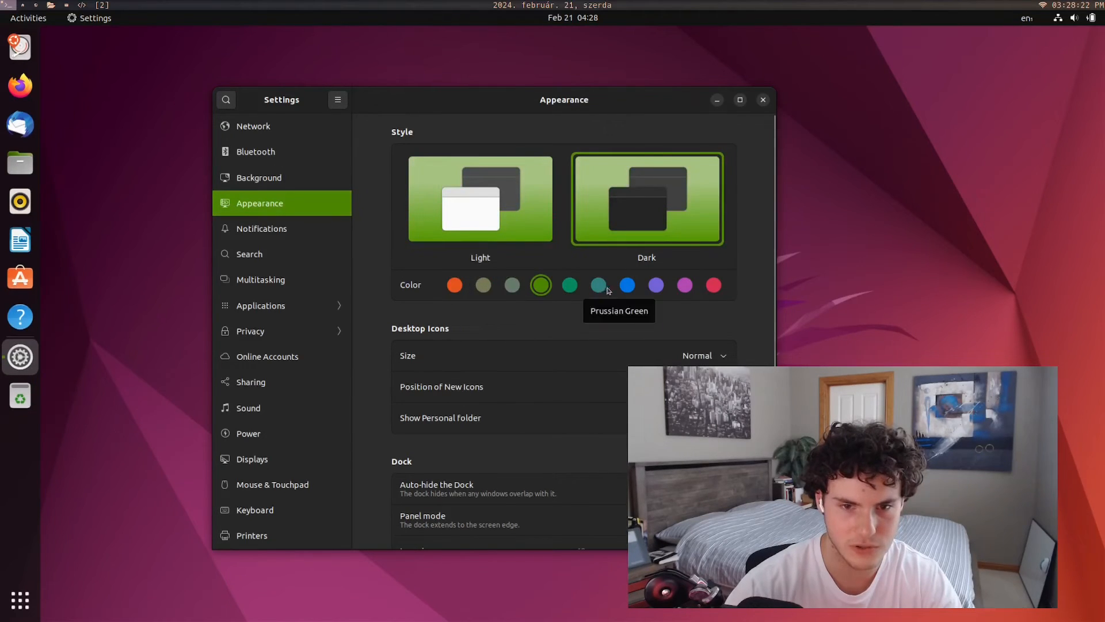
left_click(762, 99)
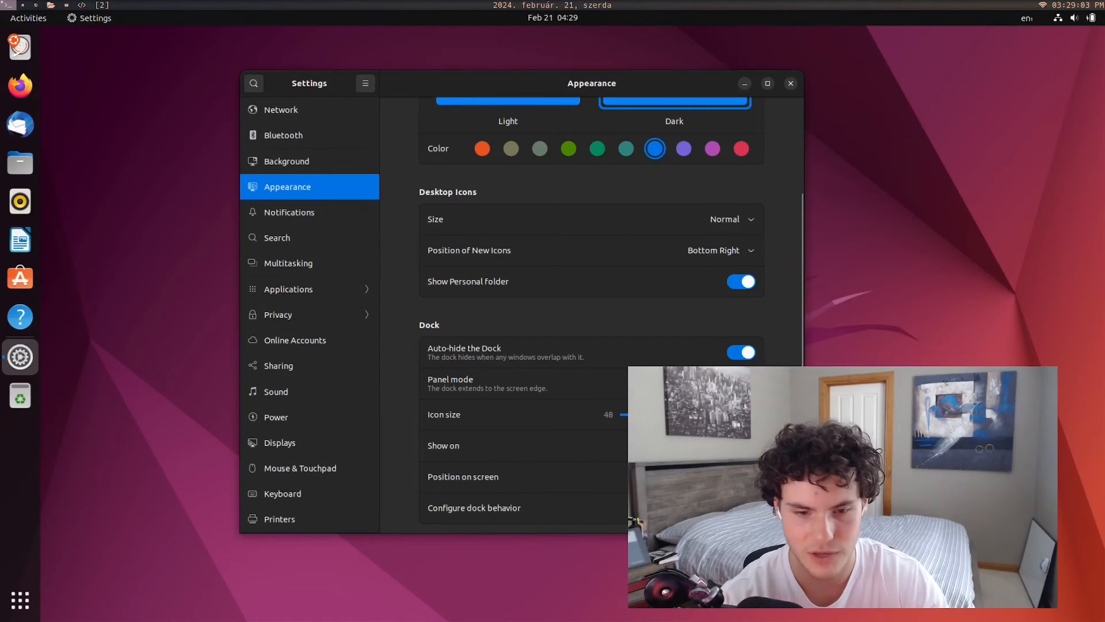
Go through Search and Displays to Background and set the sunset wheat-field boardwalk wallpaper.
left_click(278, 237)
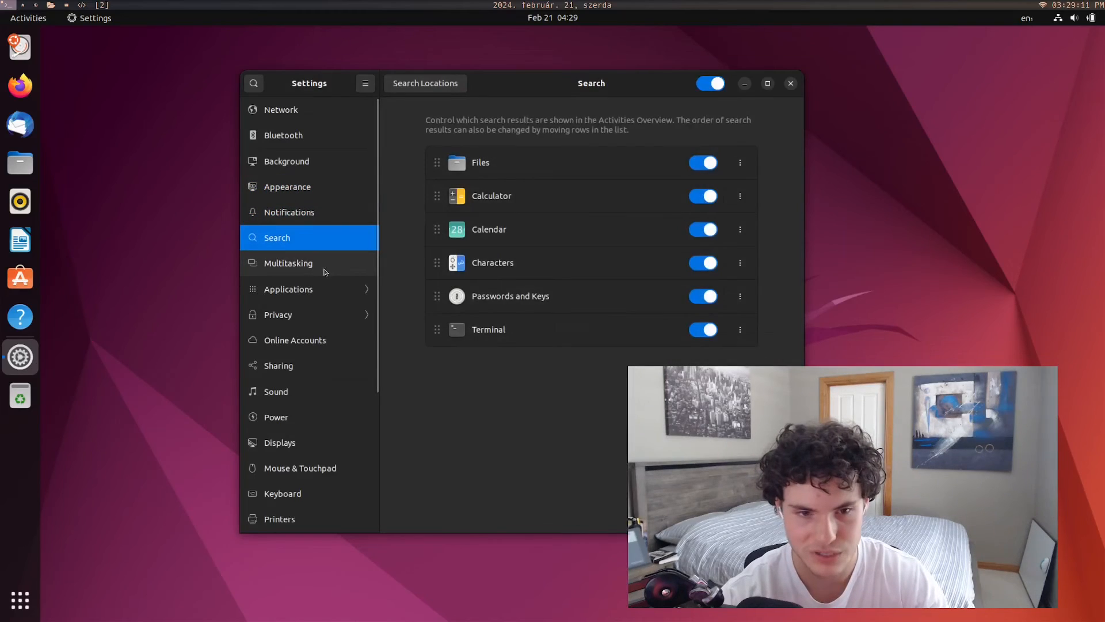
left_click(280, 442)
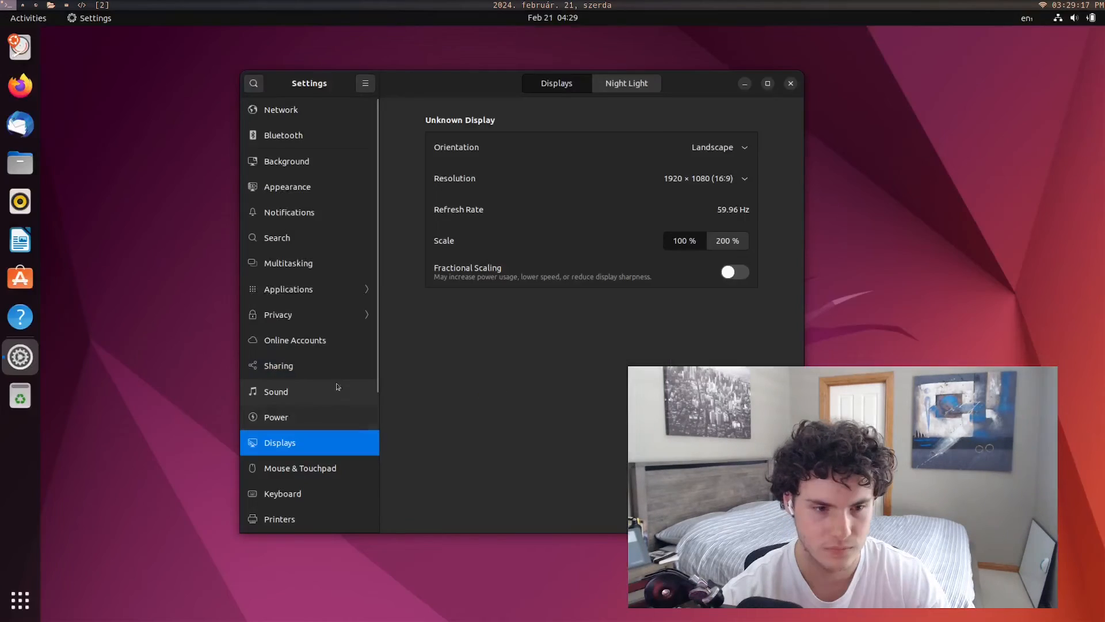
left_click(287, 162)
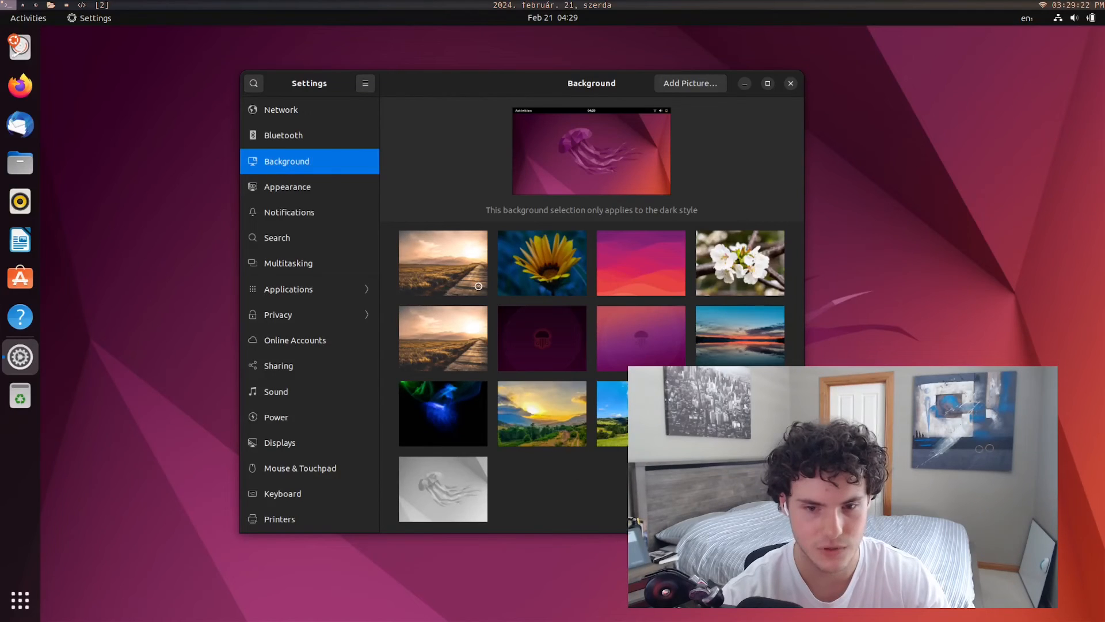
left_click(541, 339)
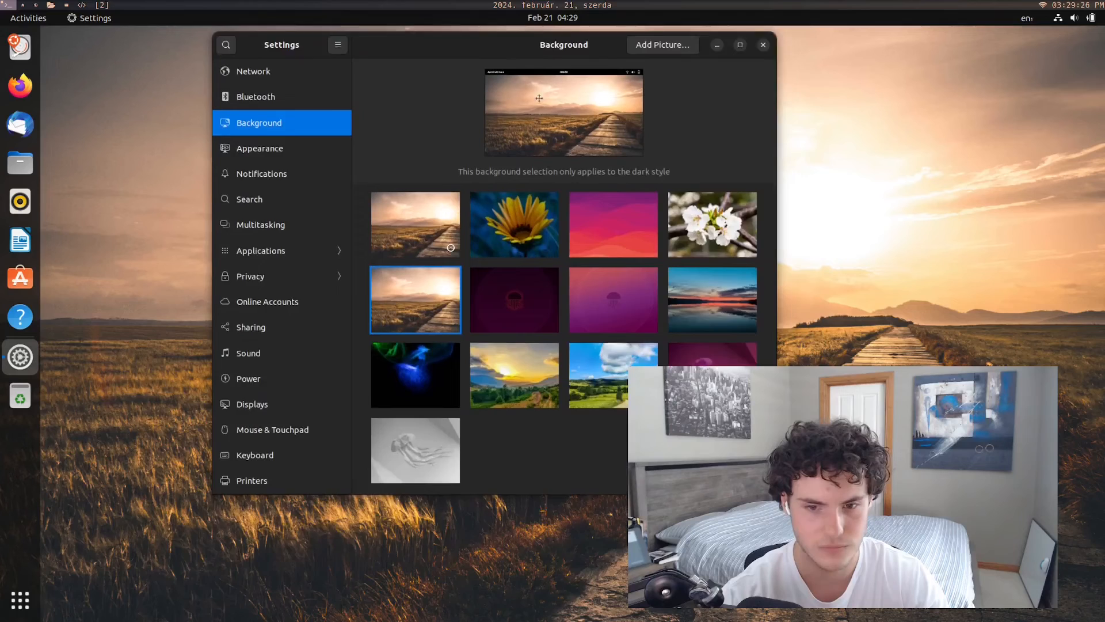
Close Settings and show the grid of all installed applications again.
left_click(762, 44)
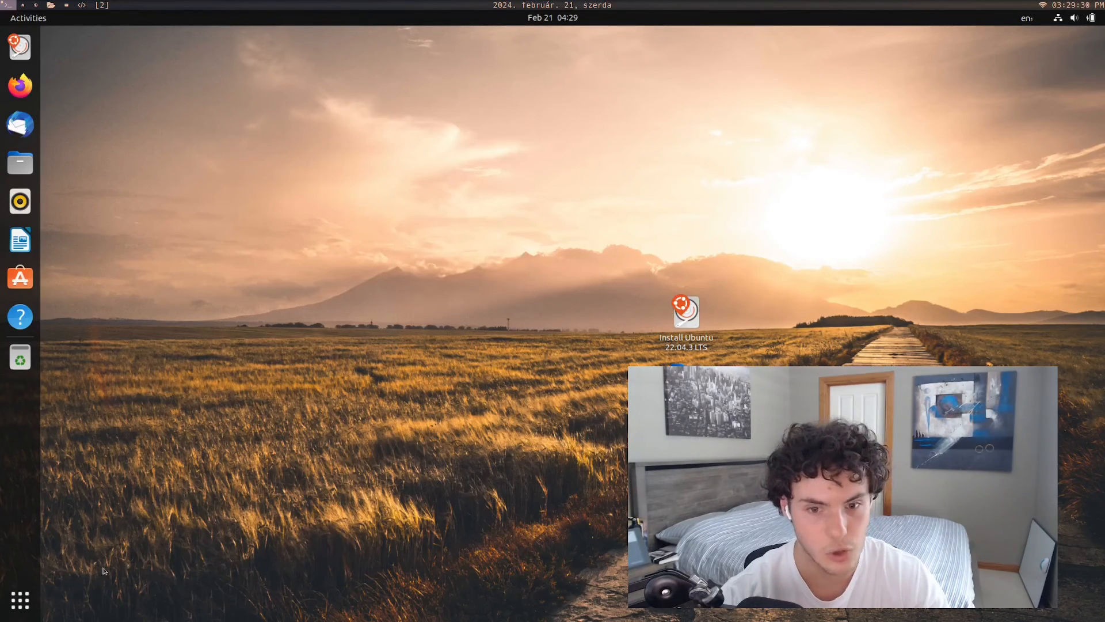
left_click(20, 600)
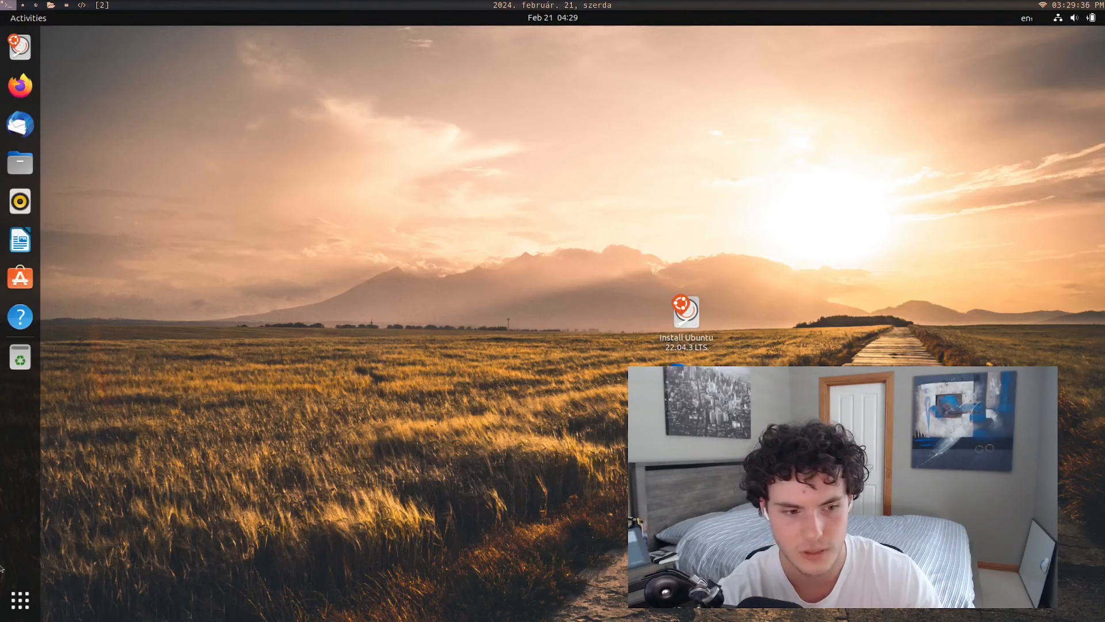
left_click(20, 600)
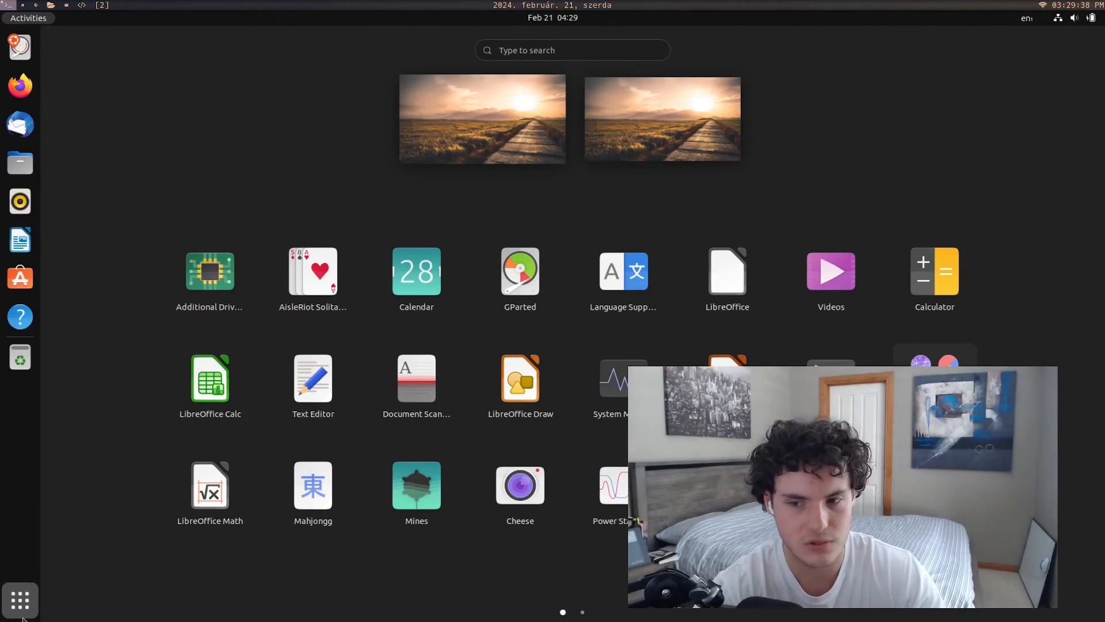
mouse_move(45, 582)
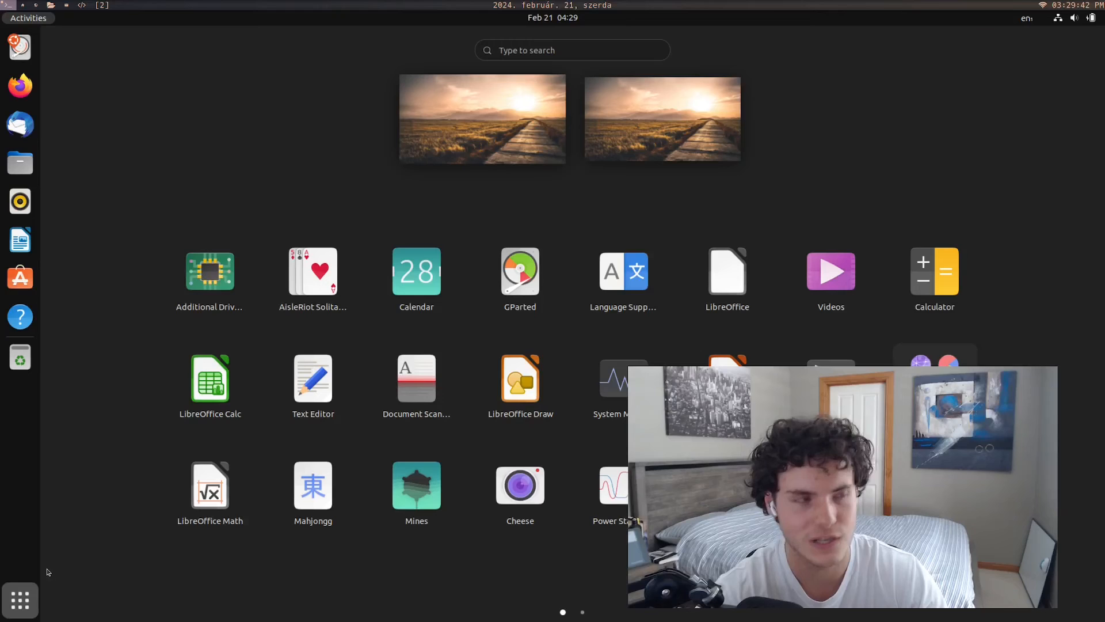
mouse_move(20, 599)
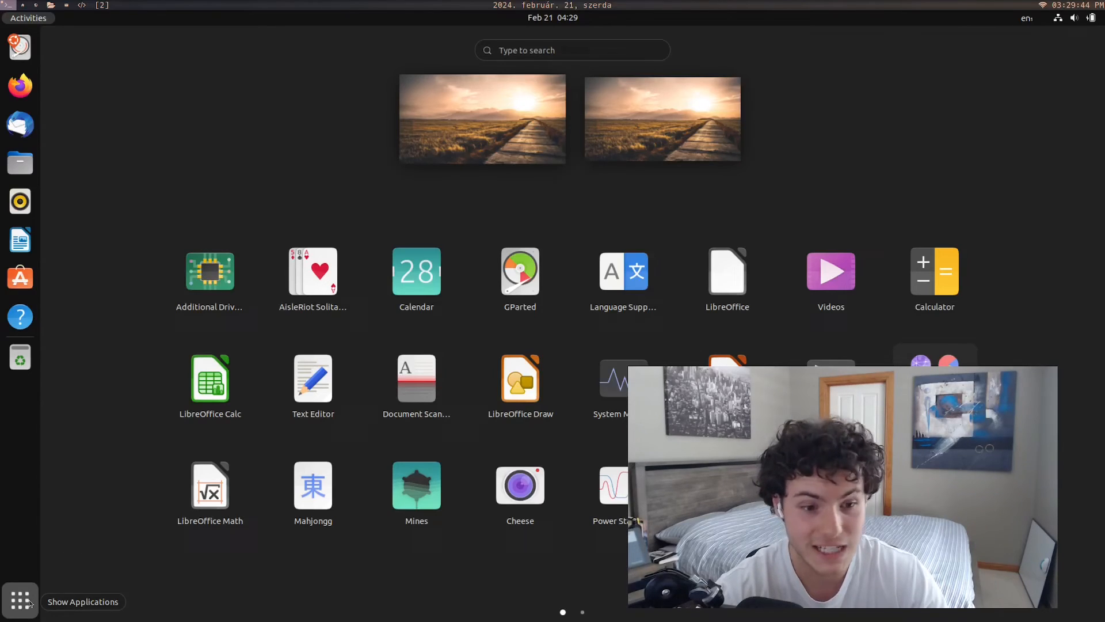
left_click(20, 600)
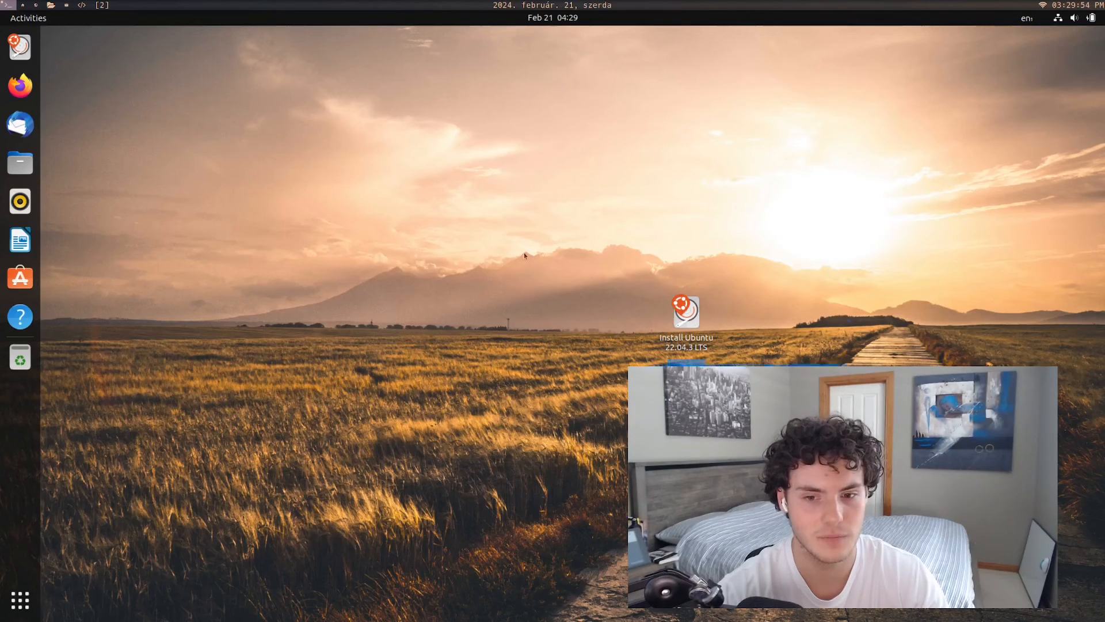
mouse_move(359, 167)
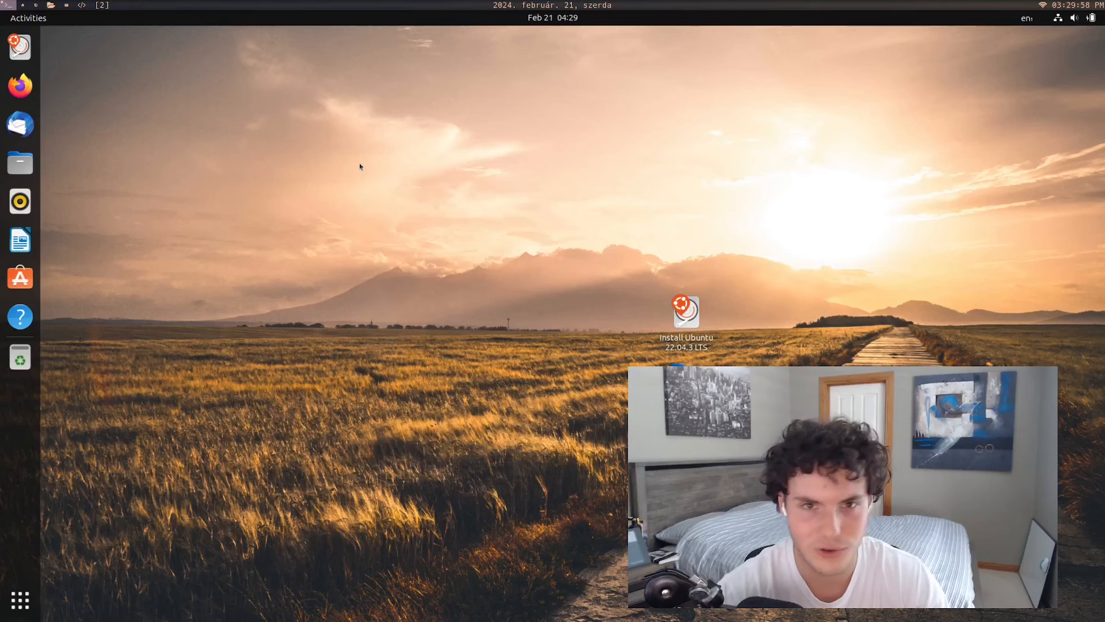
left_click(552, 17)
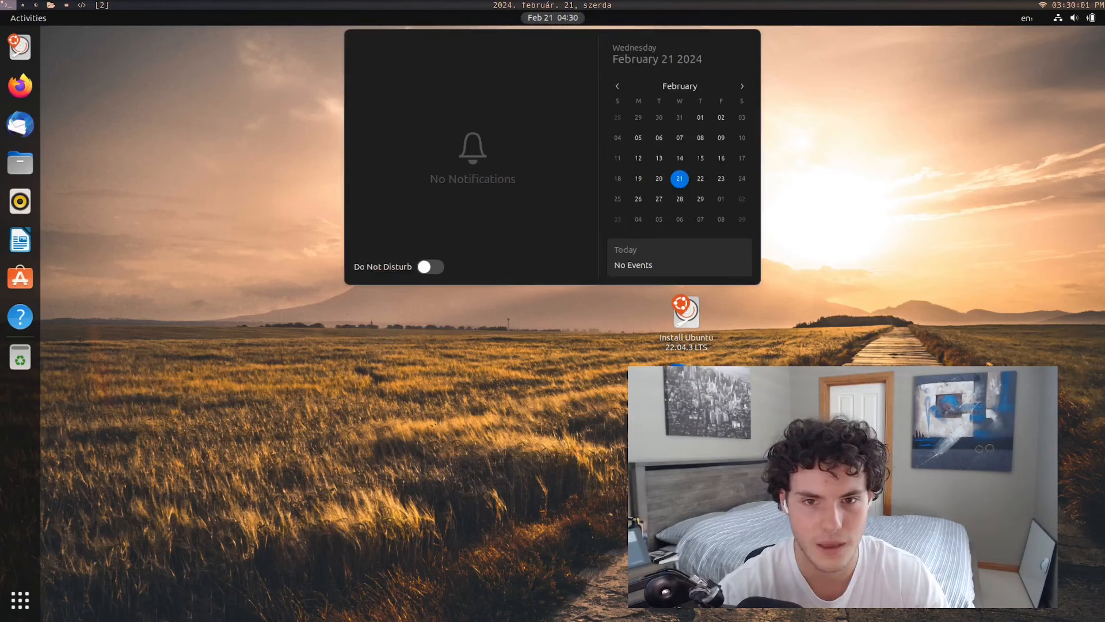
left_click(741, 86)
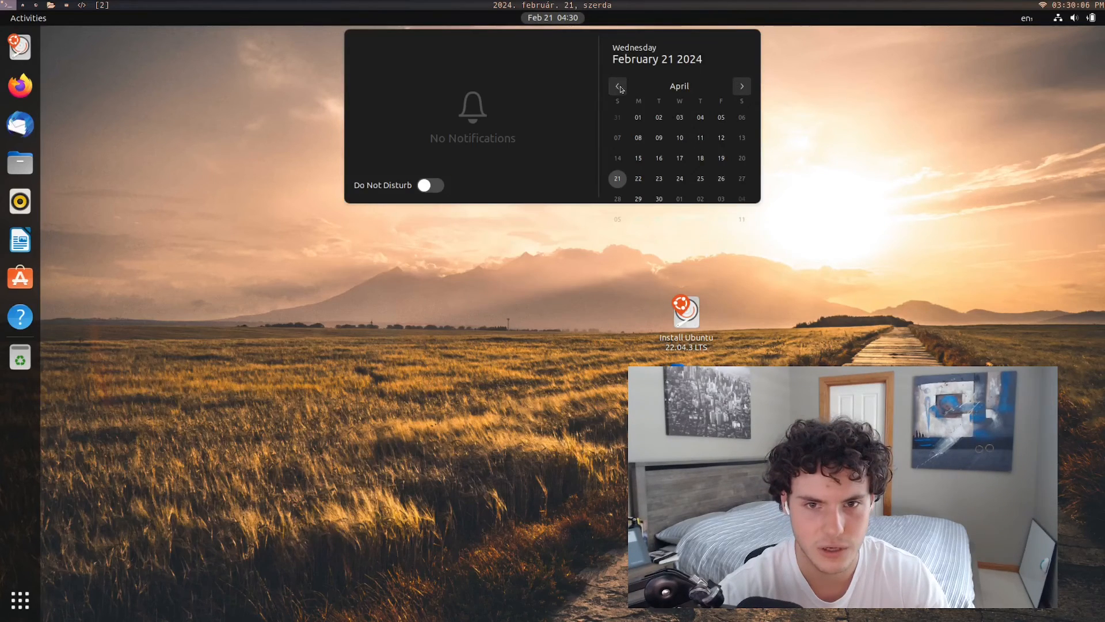
left_click(617, 87)
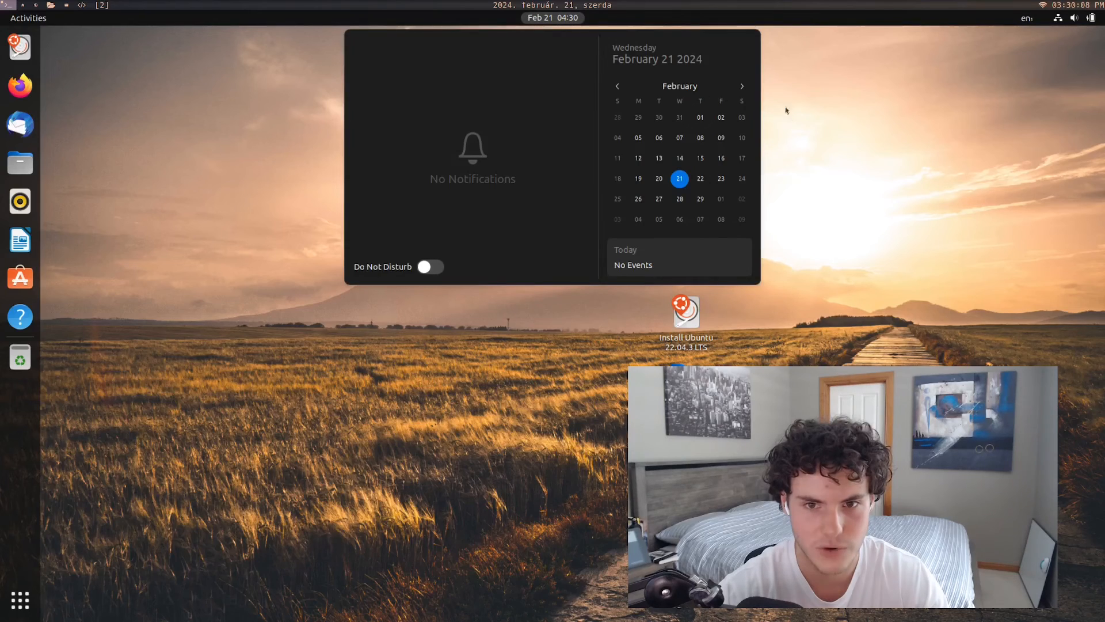
left_click(740, 86)
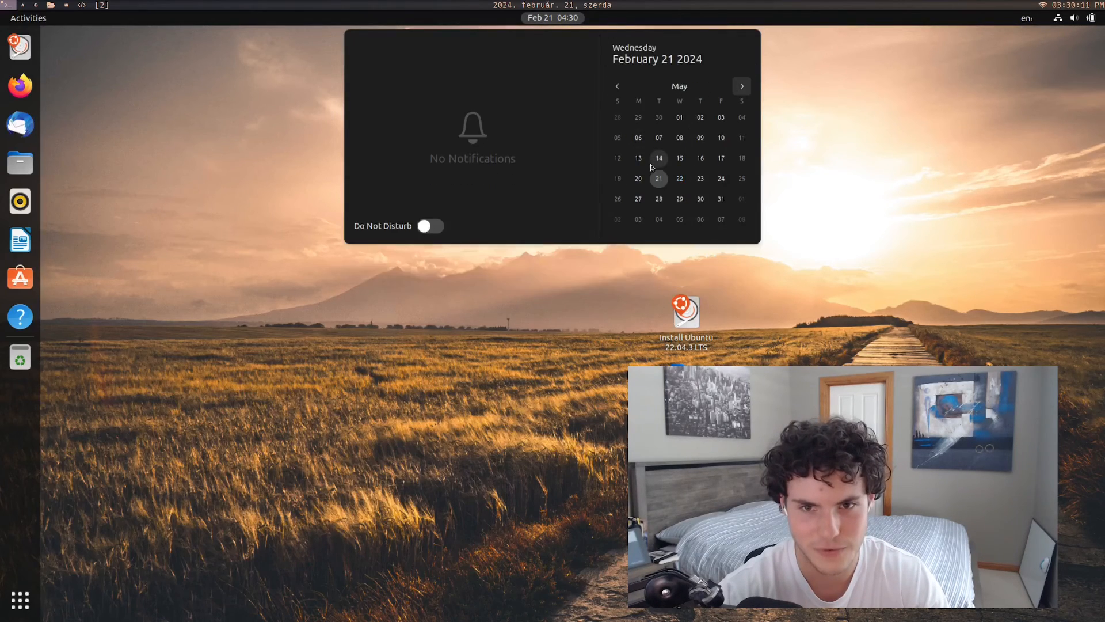
left_click(1025, 18)
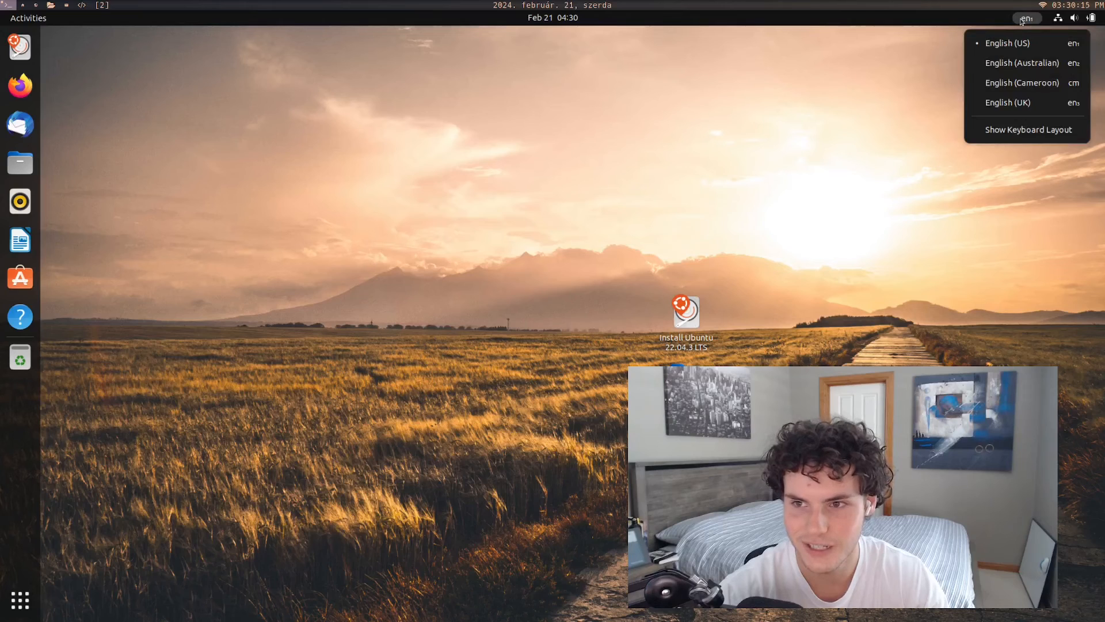
left_click(281, 59)
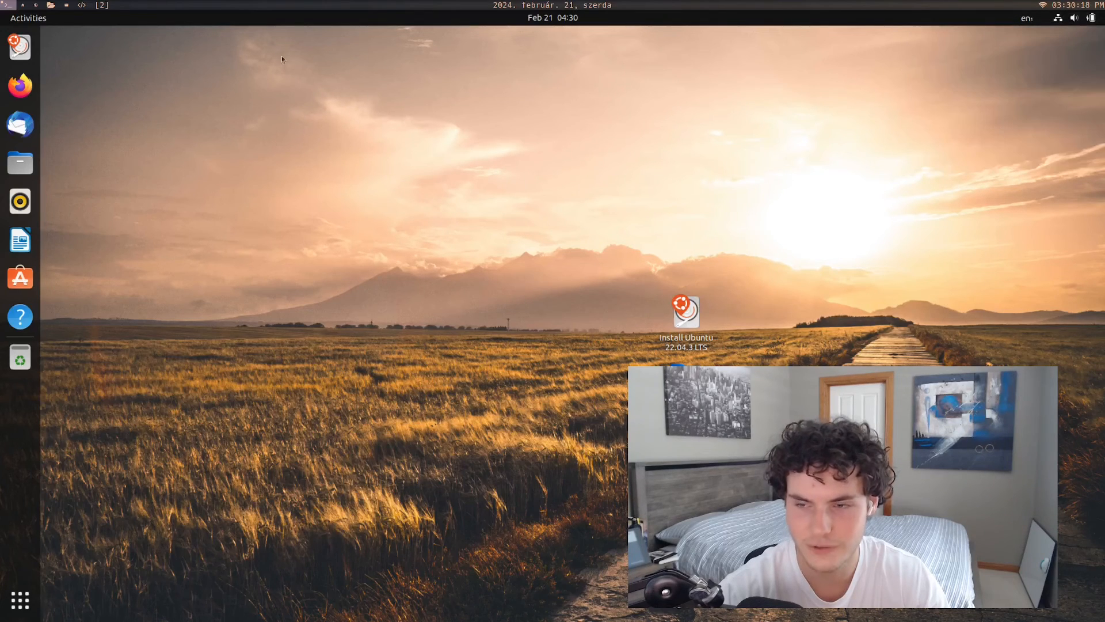
right_click(20, 201)
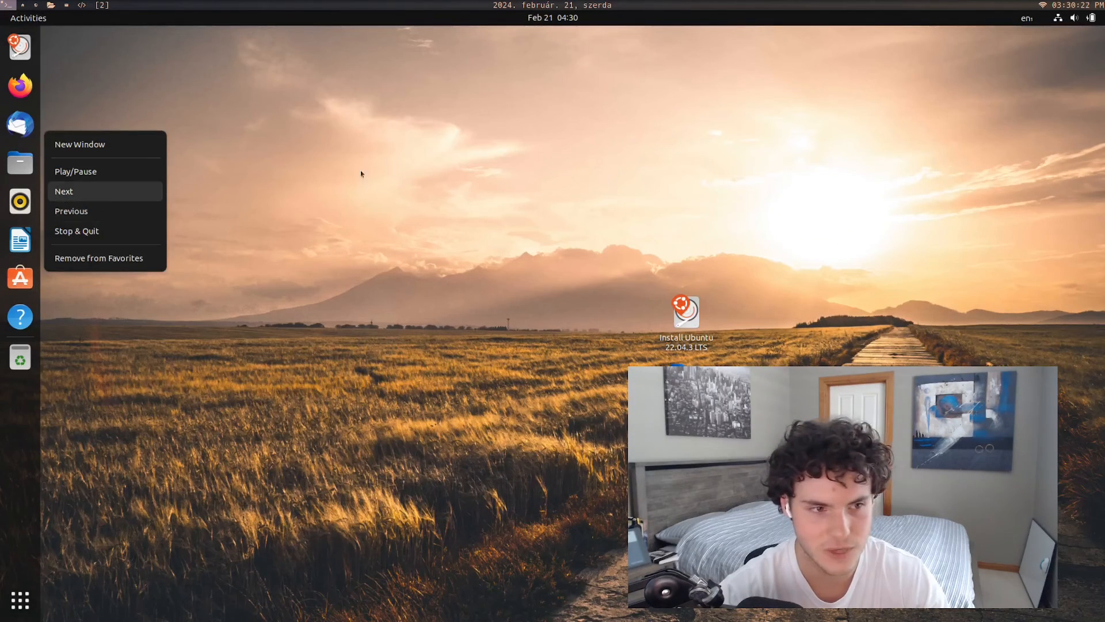
left_click(435, 456)
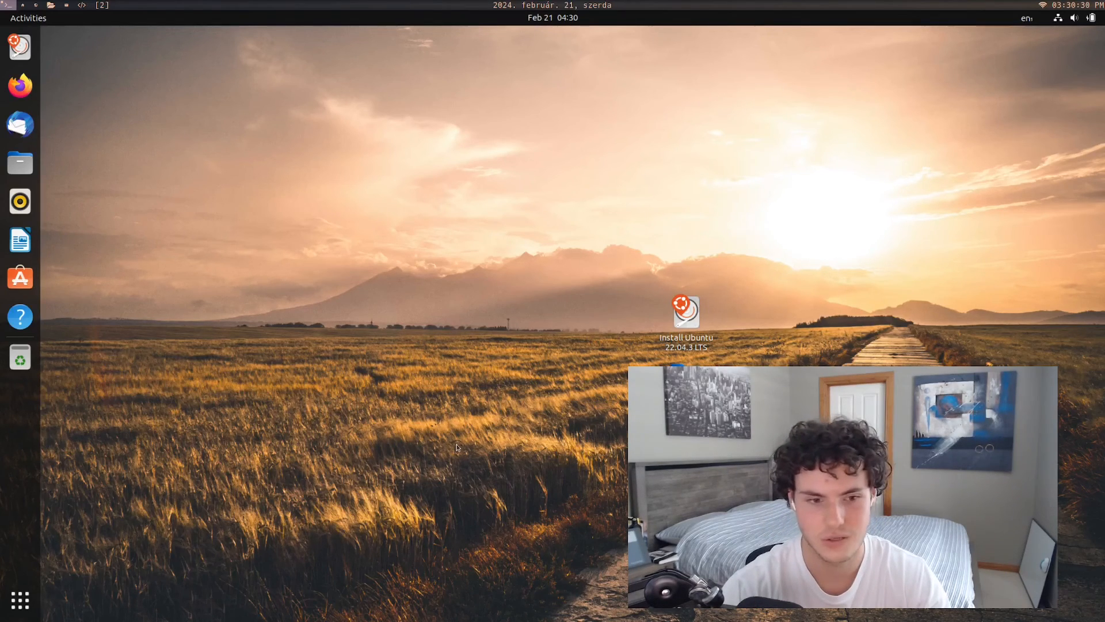
mouse_move(354, 164)
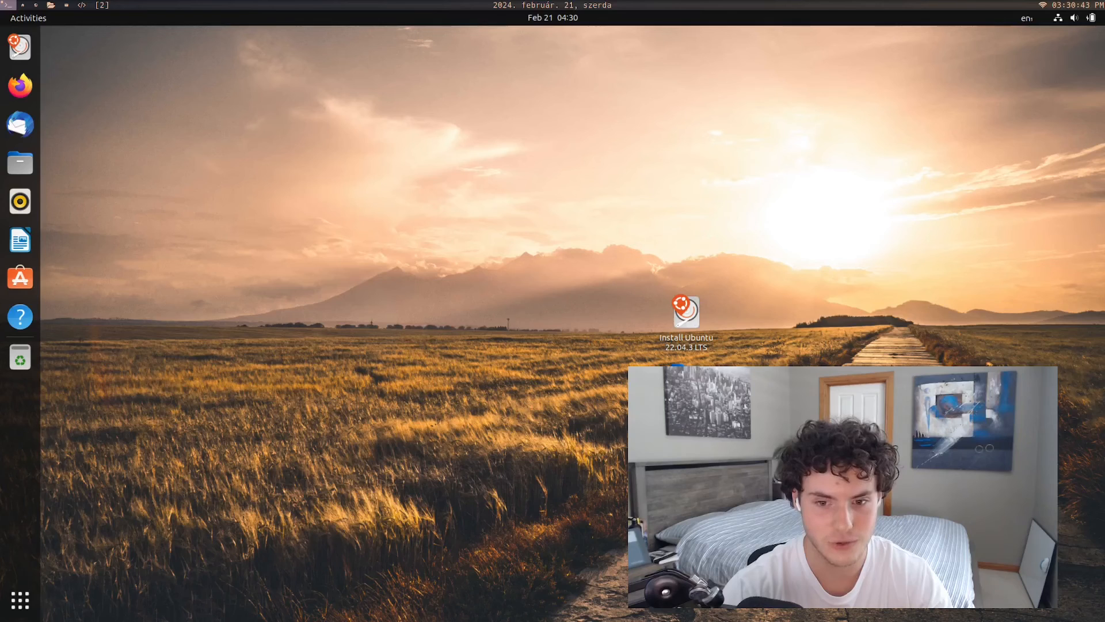
double_click(685, 313)
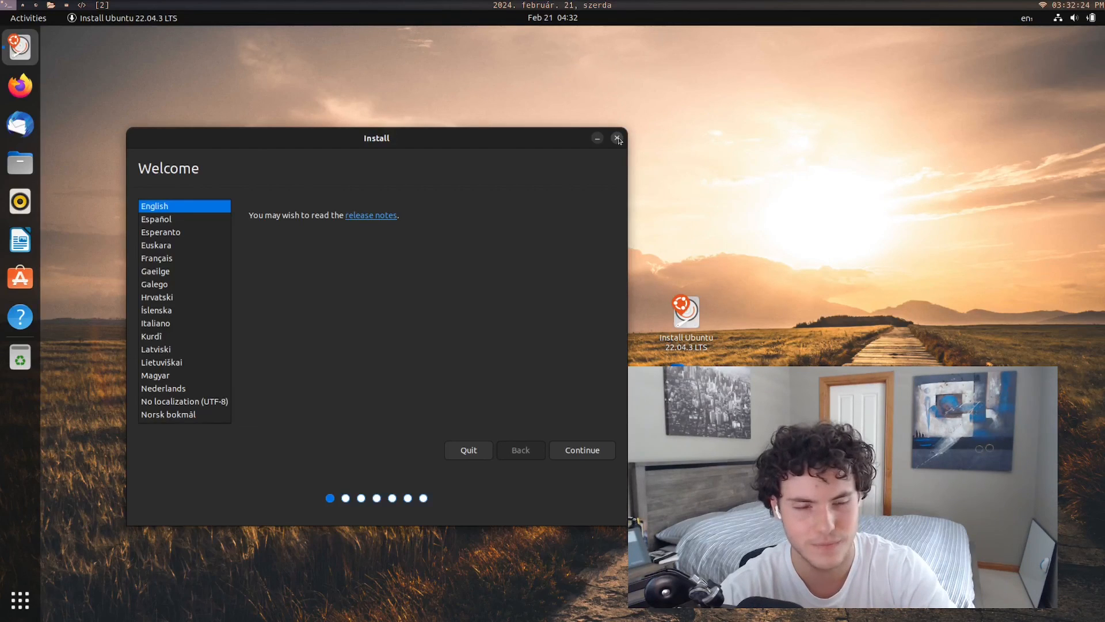
left_click(617, 137)
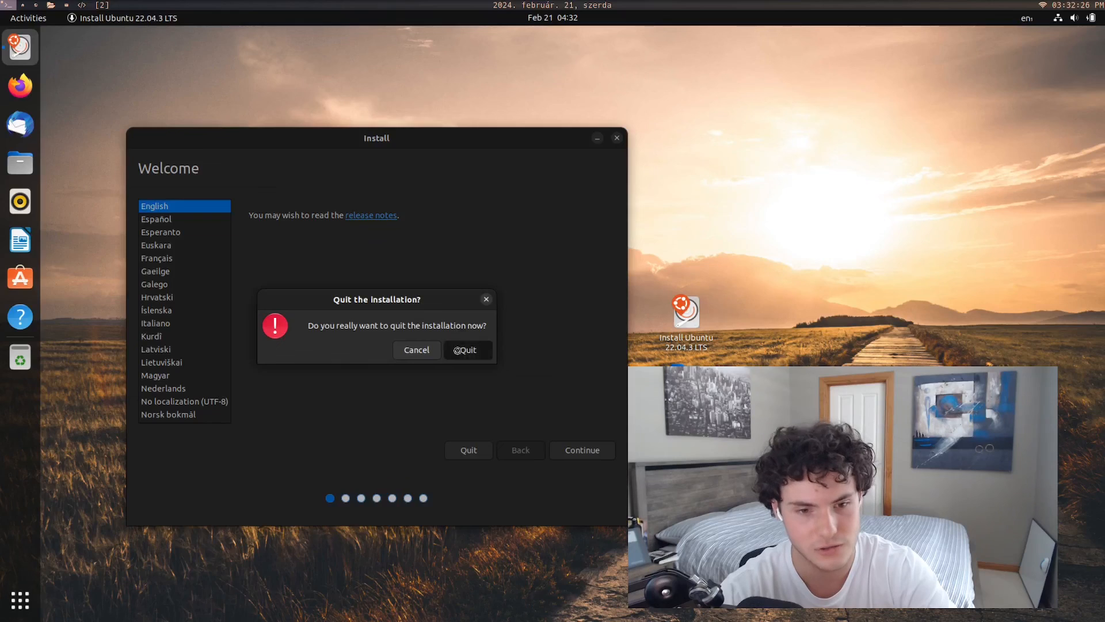
left_click(464, 350)
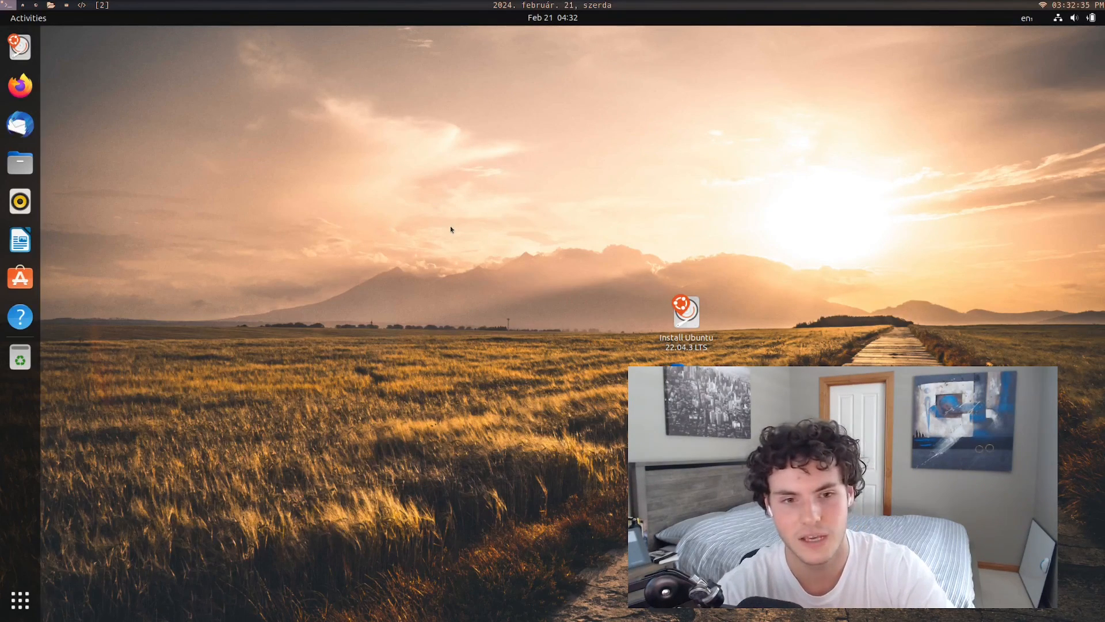
mouse_move(243, 194)
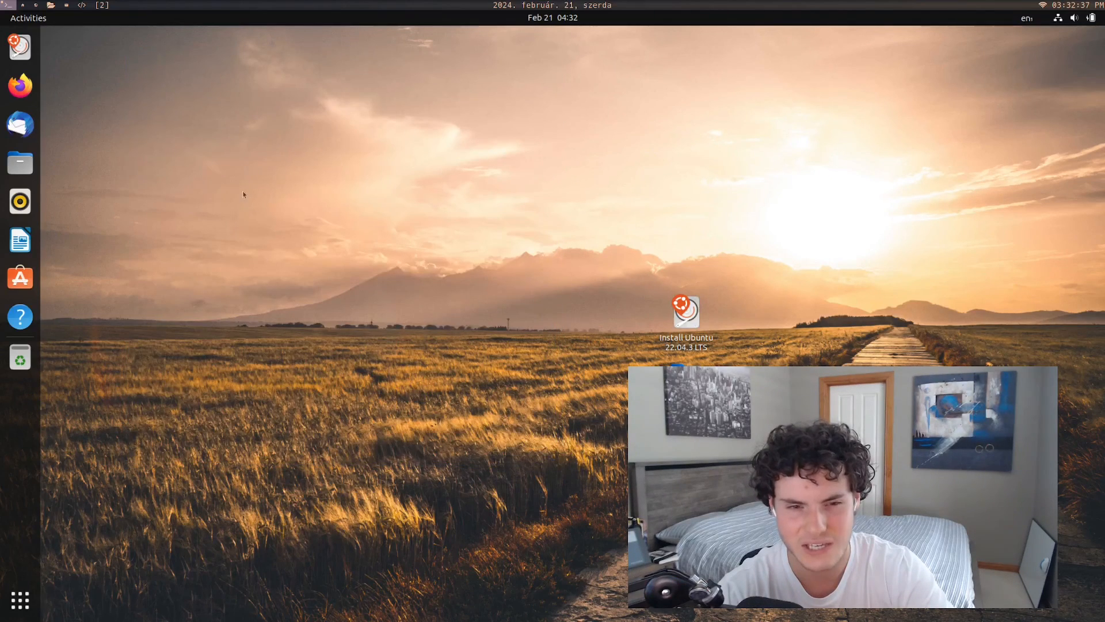
mouse_move(542, 520)
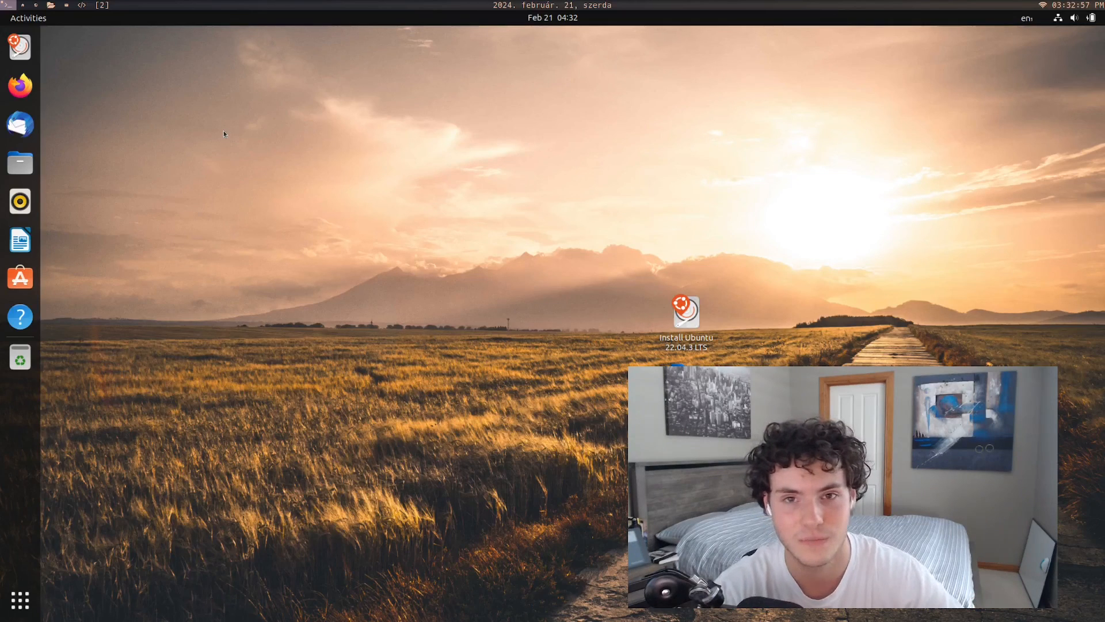
mouse_move(961, 205)
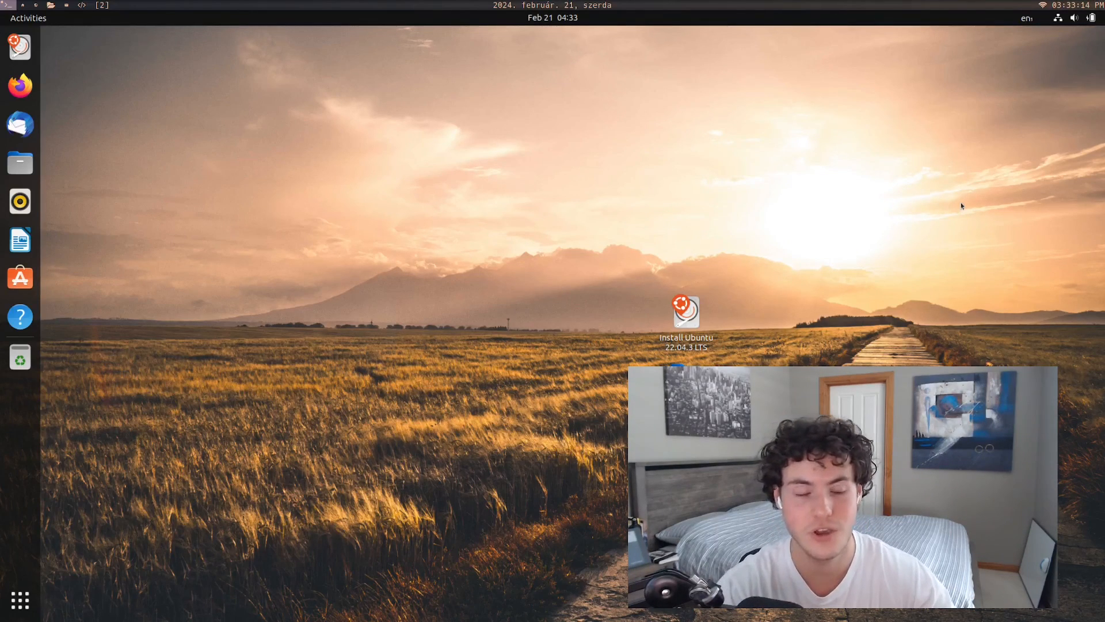